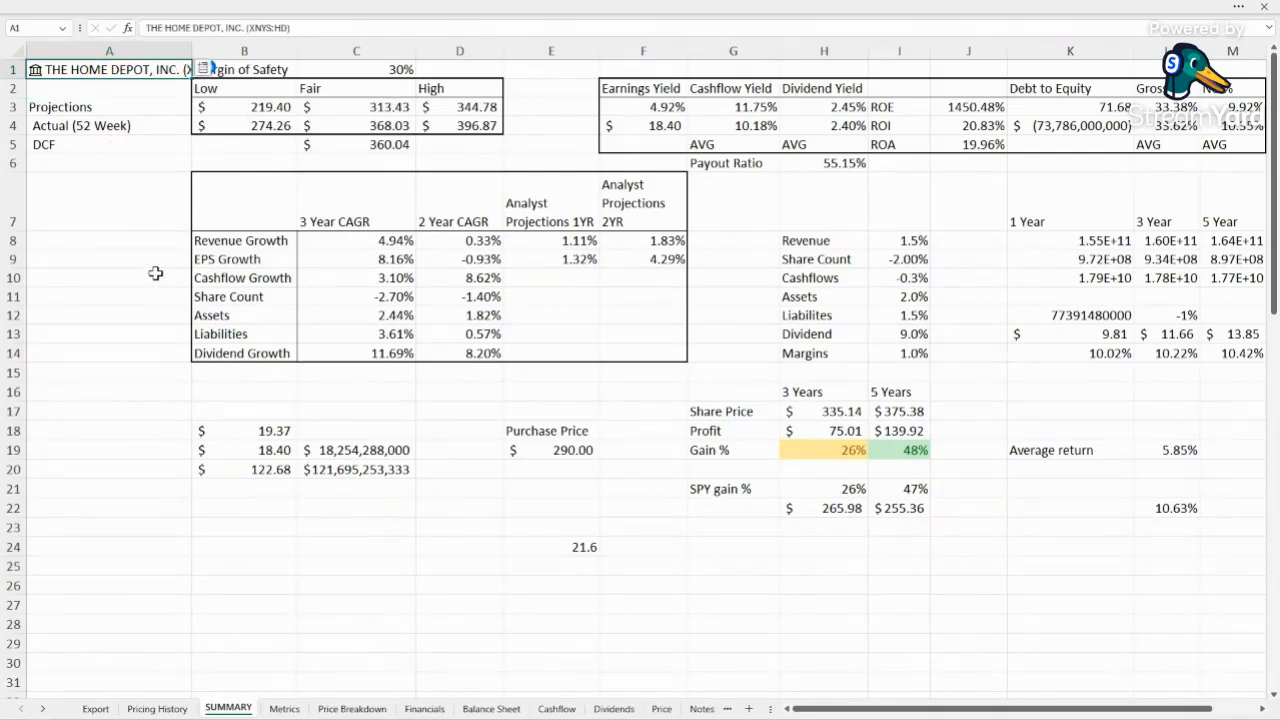
# Inspect the Fair value and Cashflow Yield formulas drawing from the Metrics sheet.
pyautogui.click(108, 200)
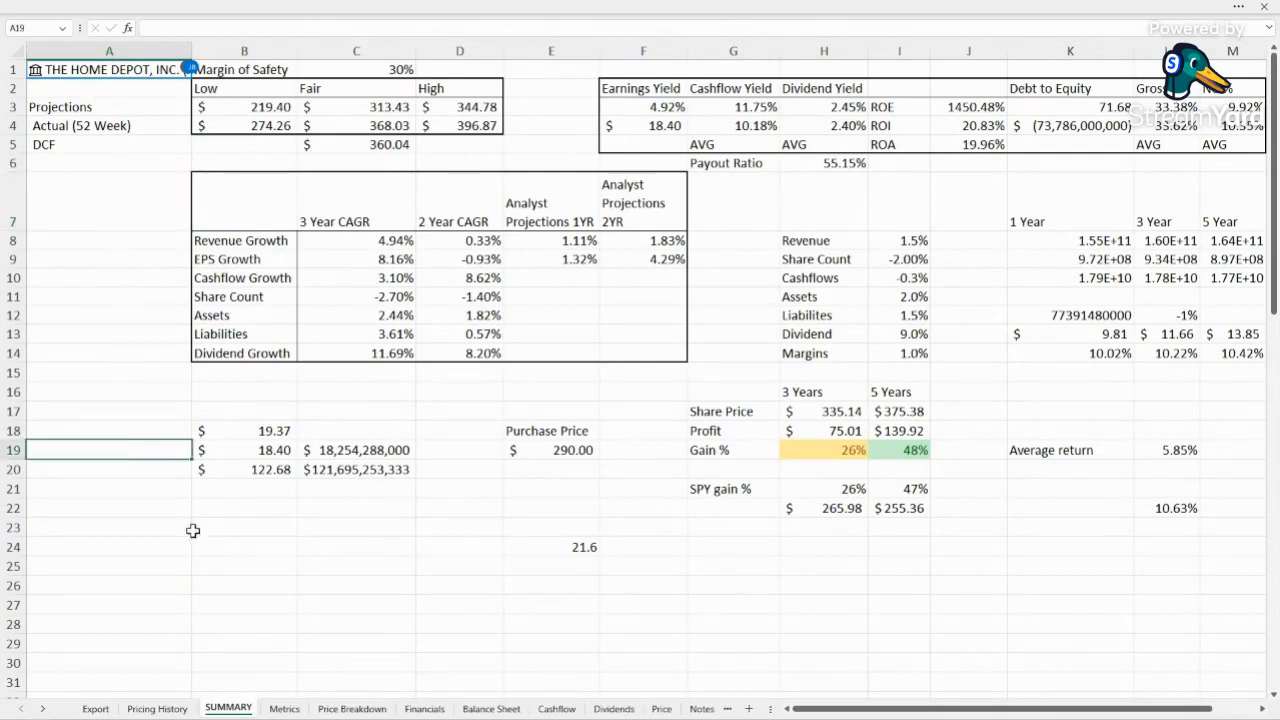
pyautogui.click(824, 584)
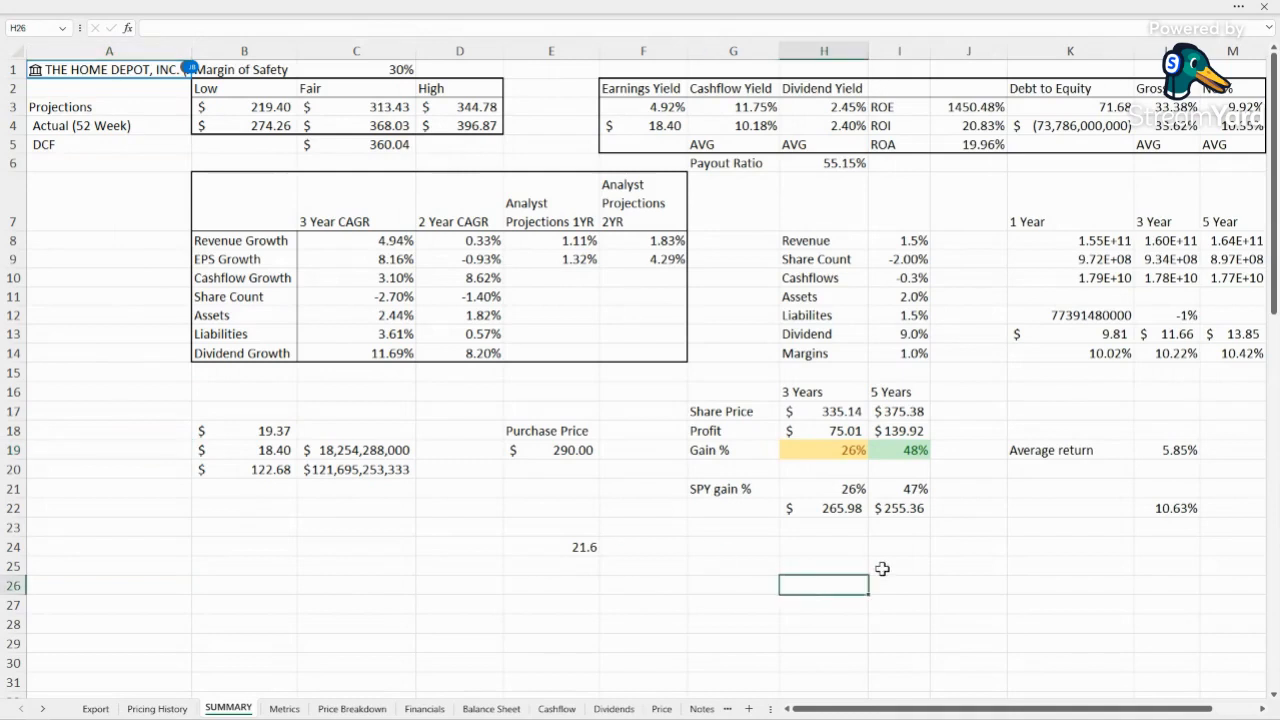
pyautogui.click(968, 604)
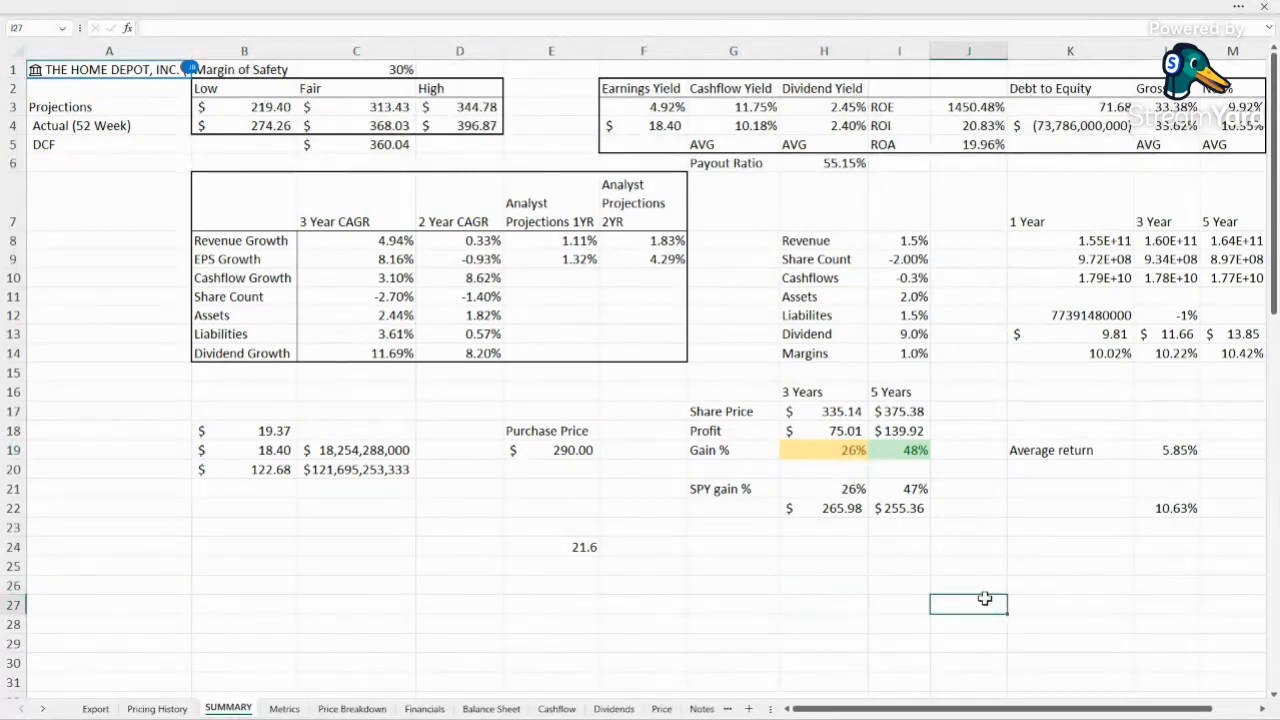
pyautogui.click(732, 586)
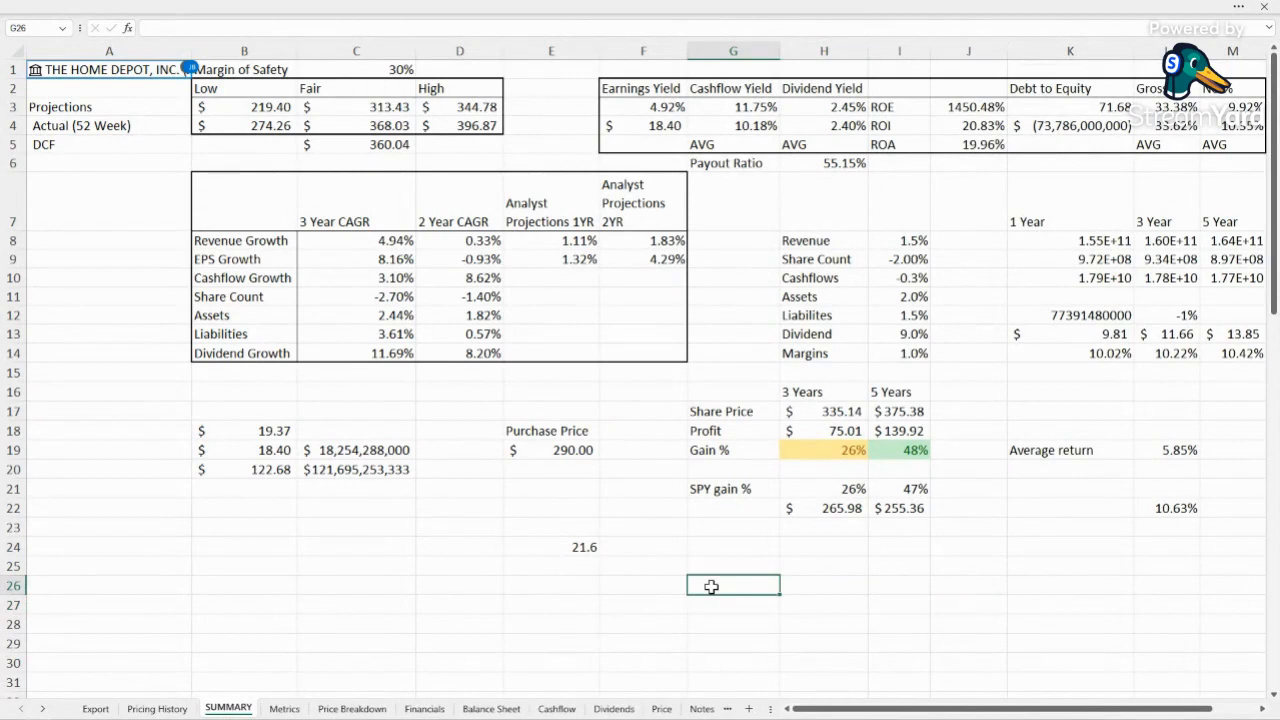
pyautogui.moveTo(768, 628)
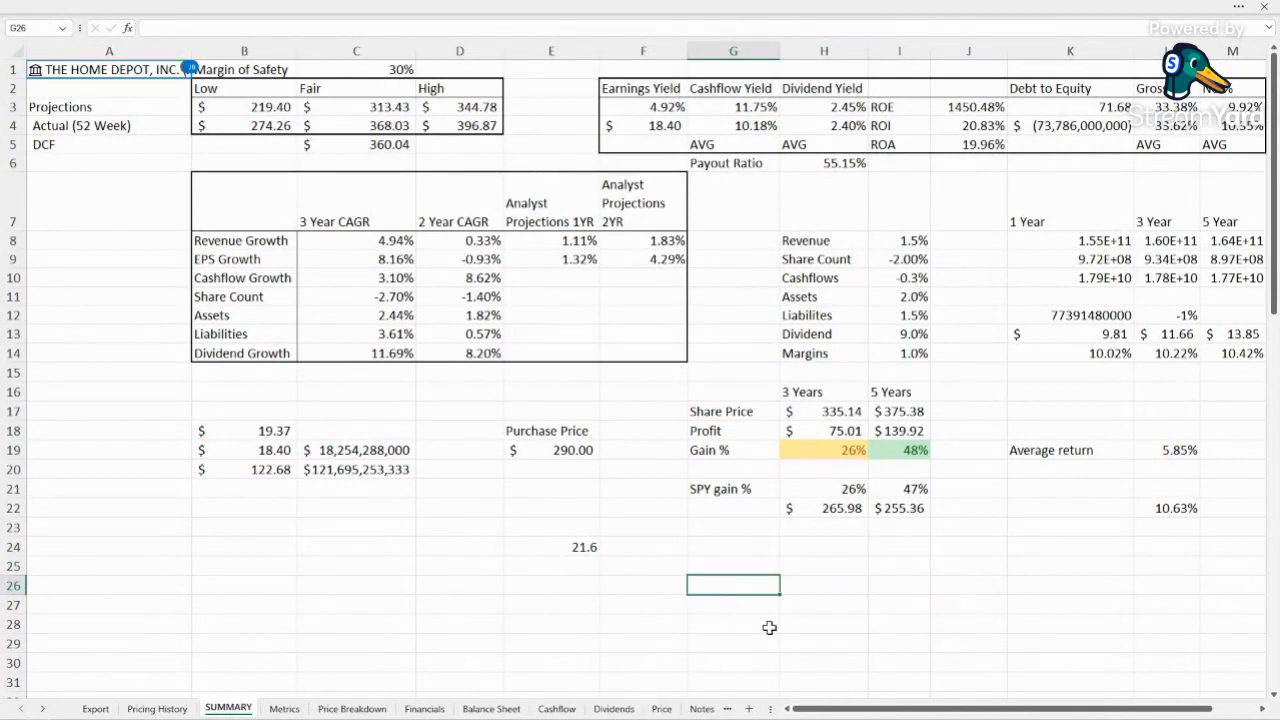
pyautogui.click(732, 624)
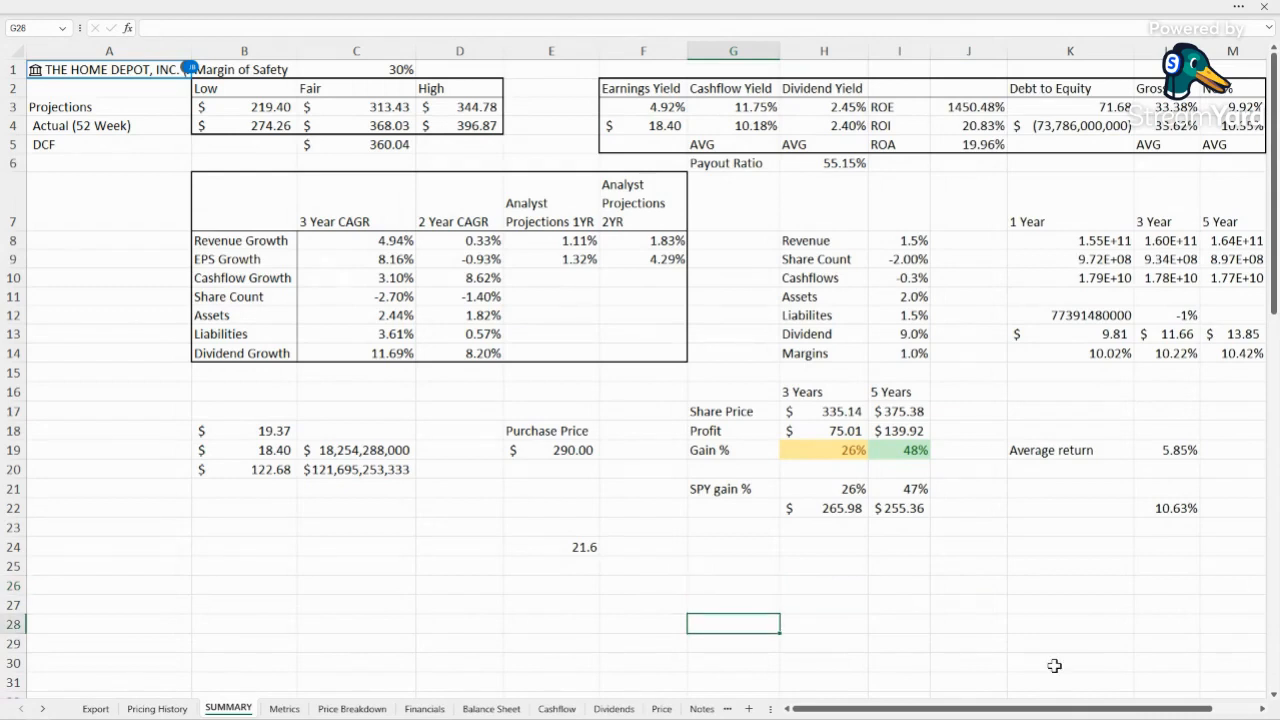
pyautogui.click(356, 108)
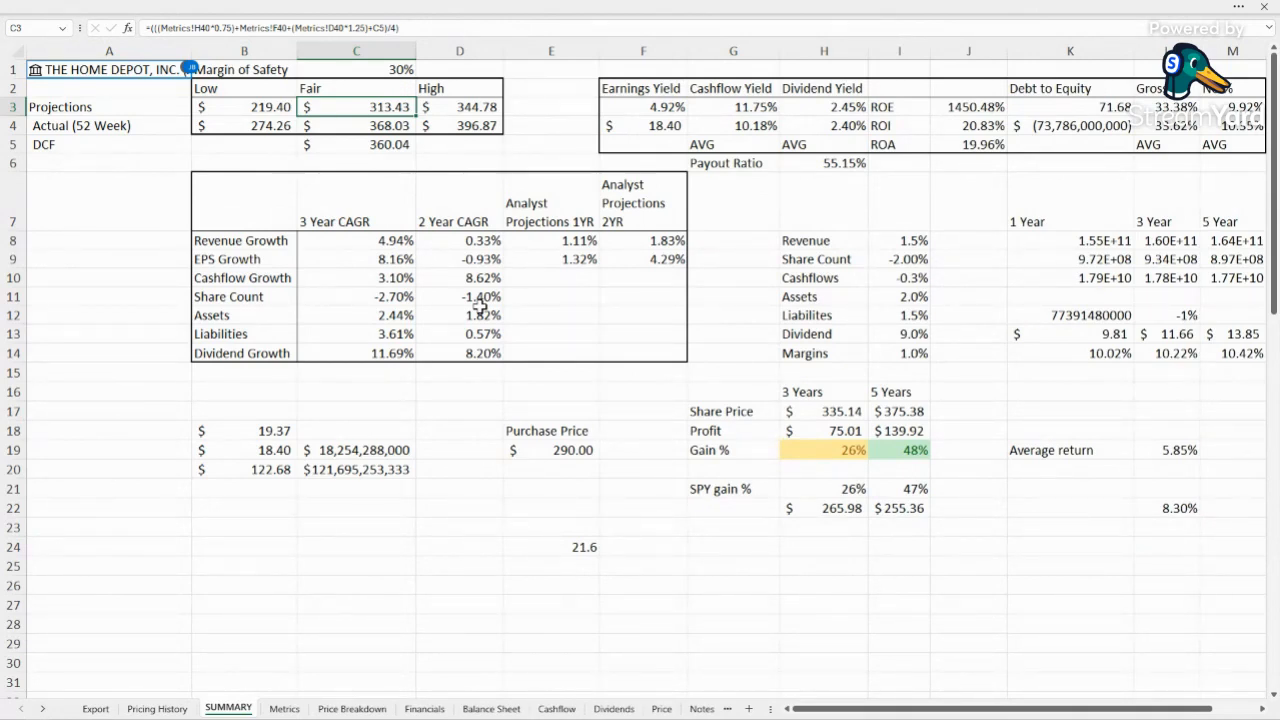
pyautogui.click(356, 124)
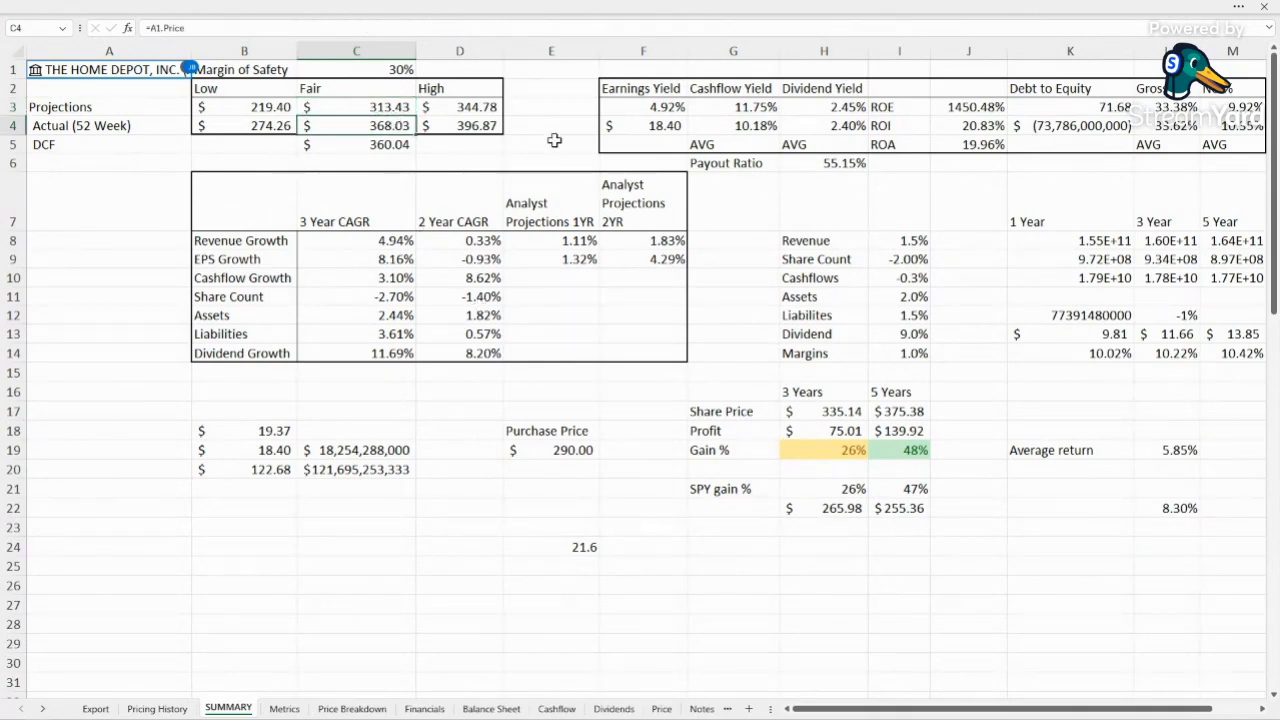
pyautogui.click(552, 144)
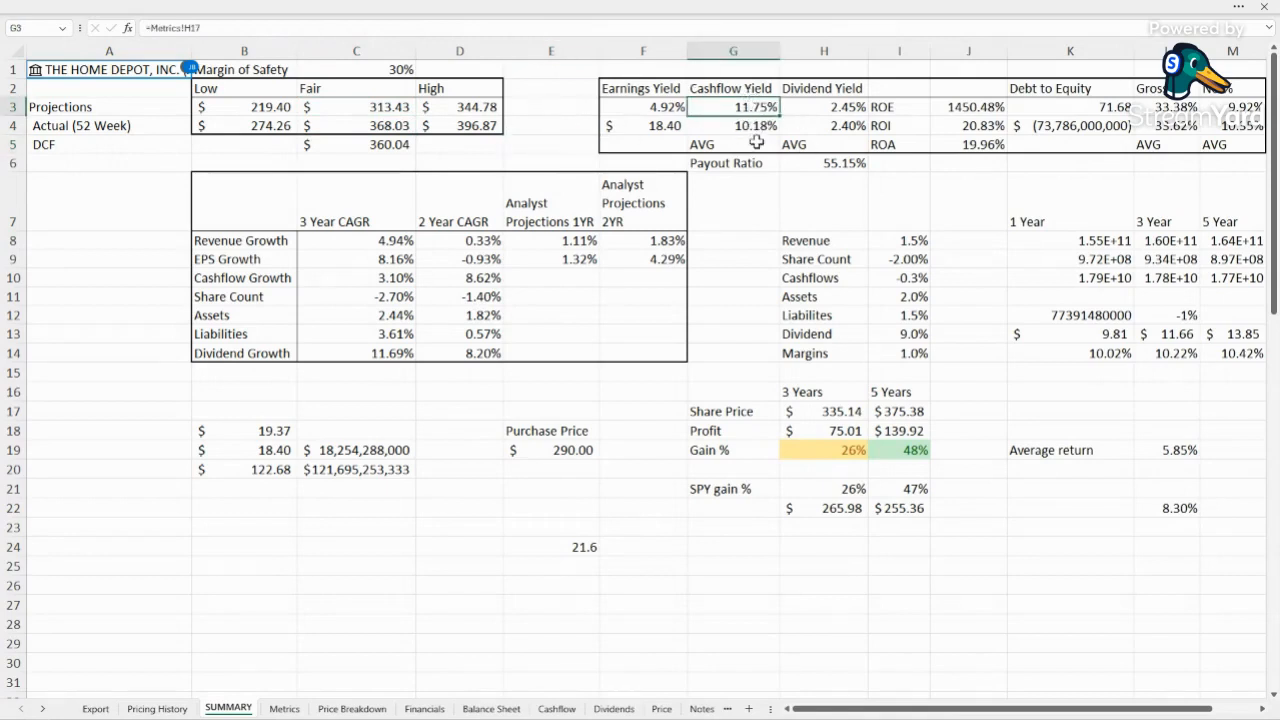
# Review the Dividend Yield, Payout Ratio, 2-year Dividend Growth and ROE formulas.
pyautogui.click(732, 124)
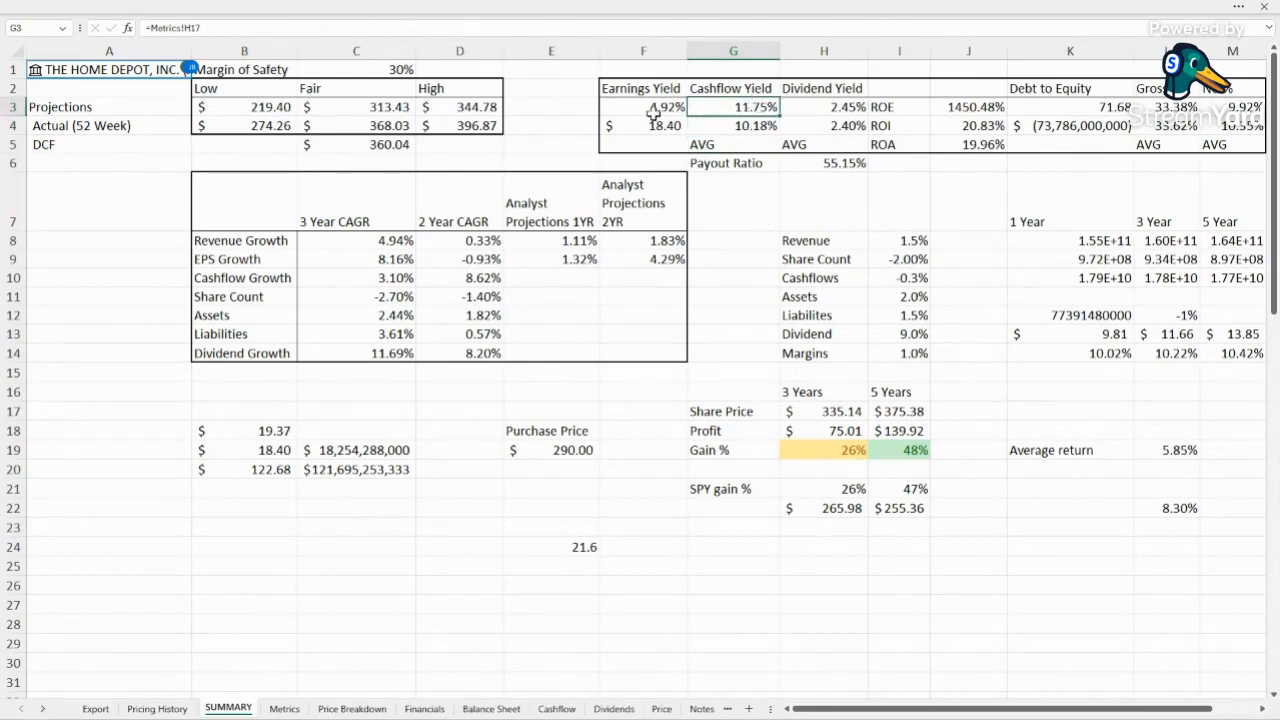
pyautogui.click(644, 108)
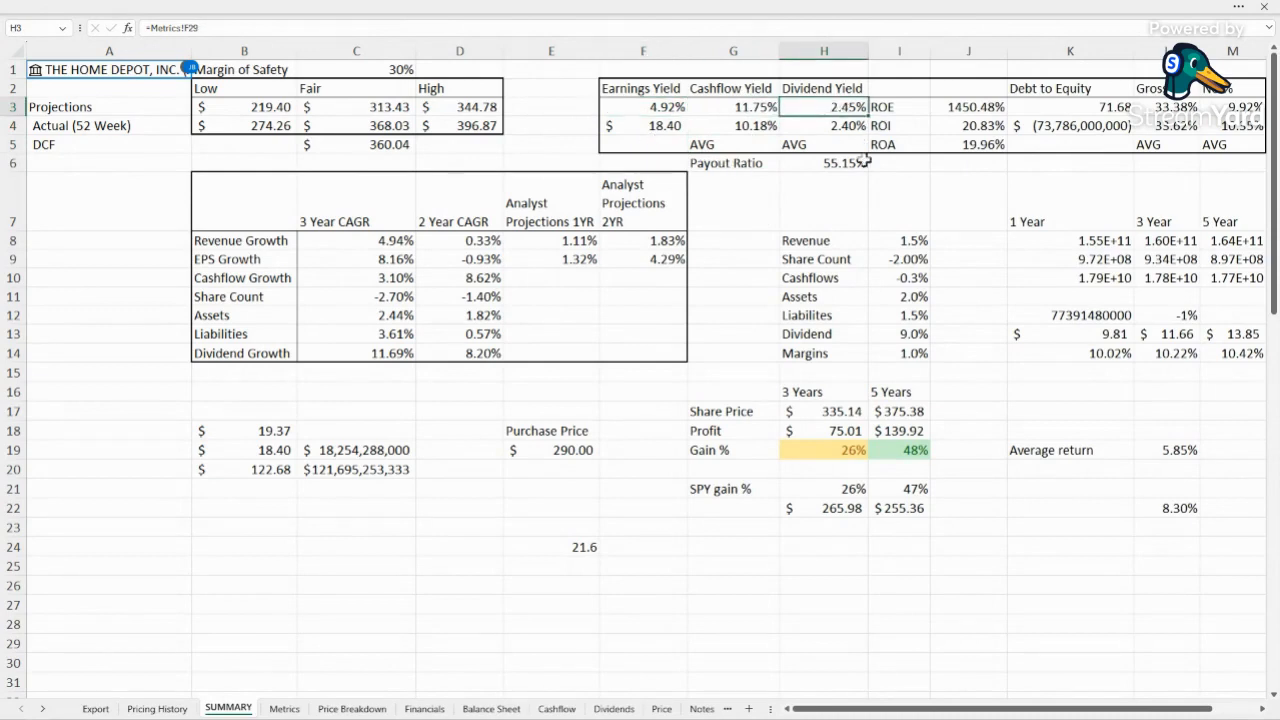
pyautogui.moveTo(890, 202)
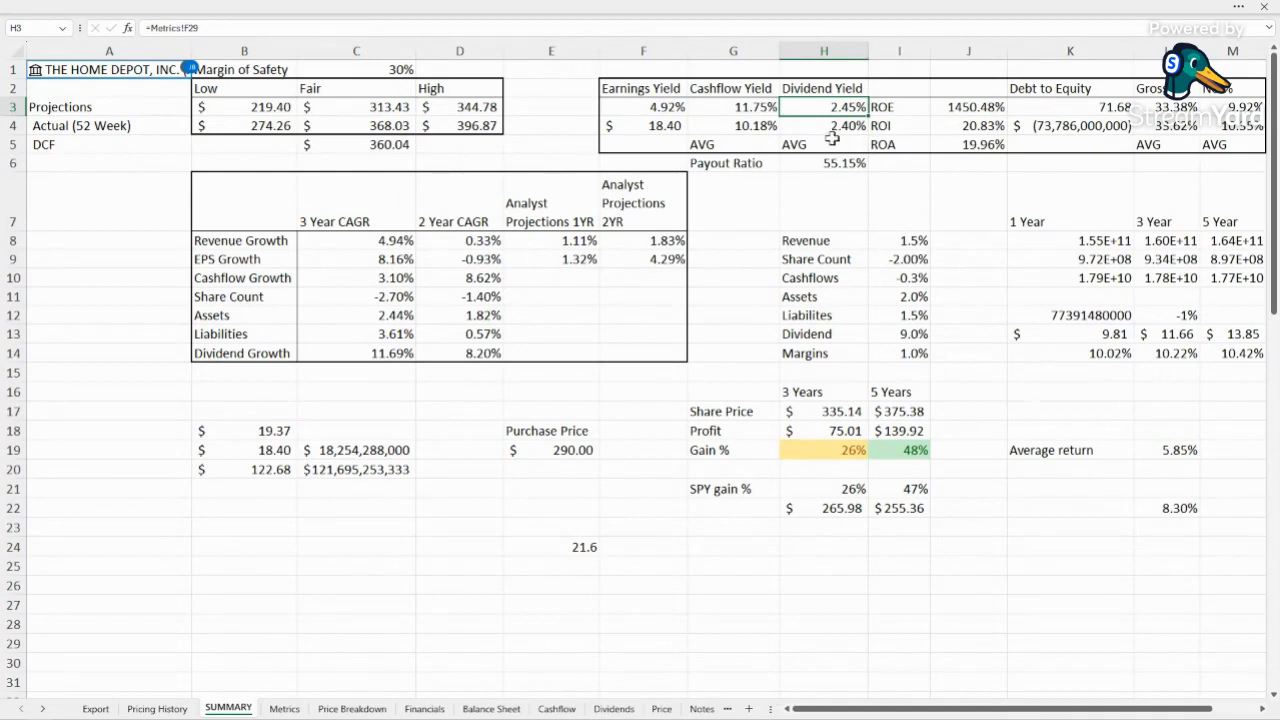
pyautogui.click(824, 164)
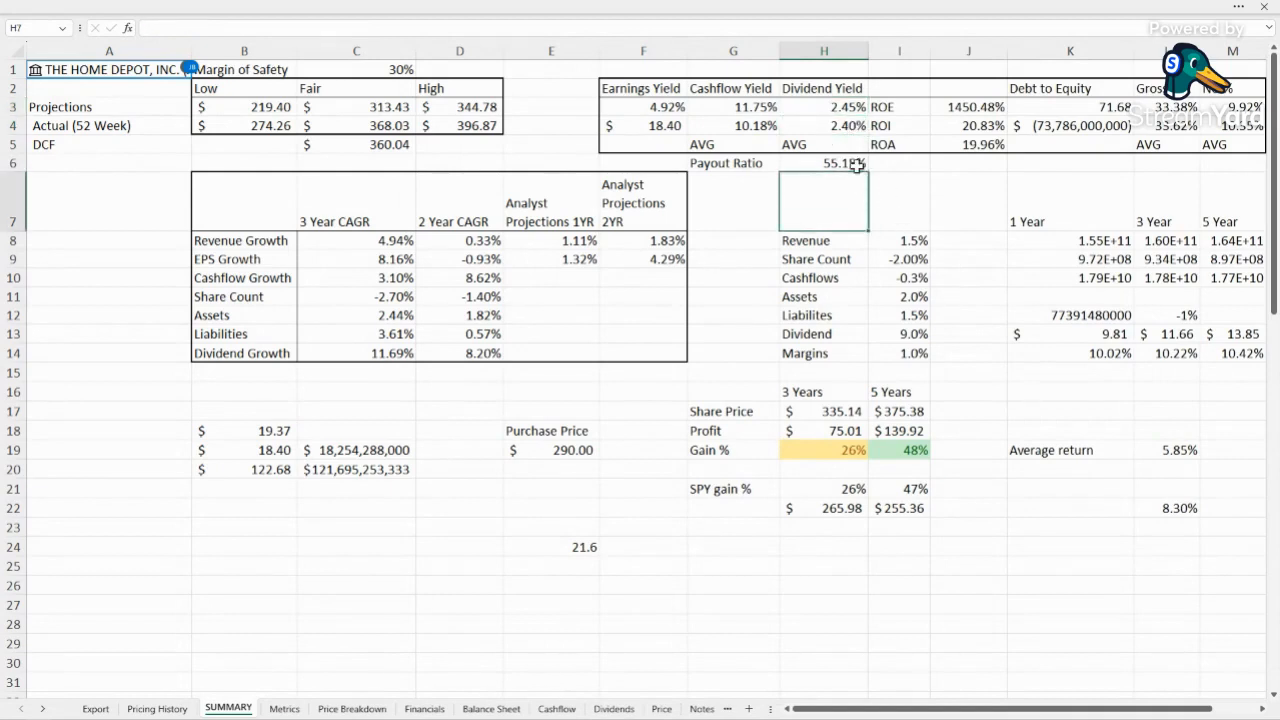
pyautogui.click(824, 164)
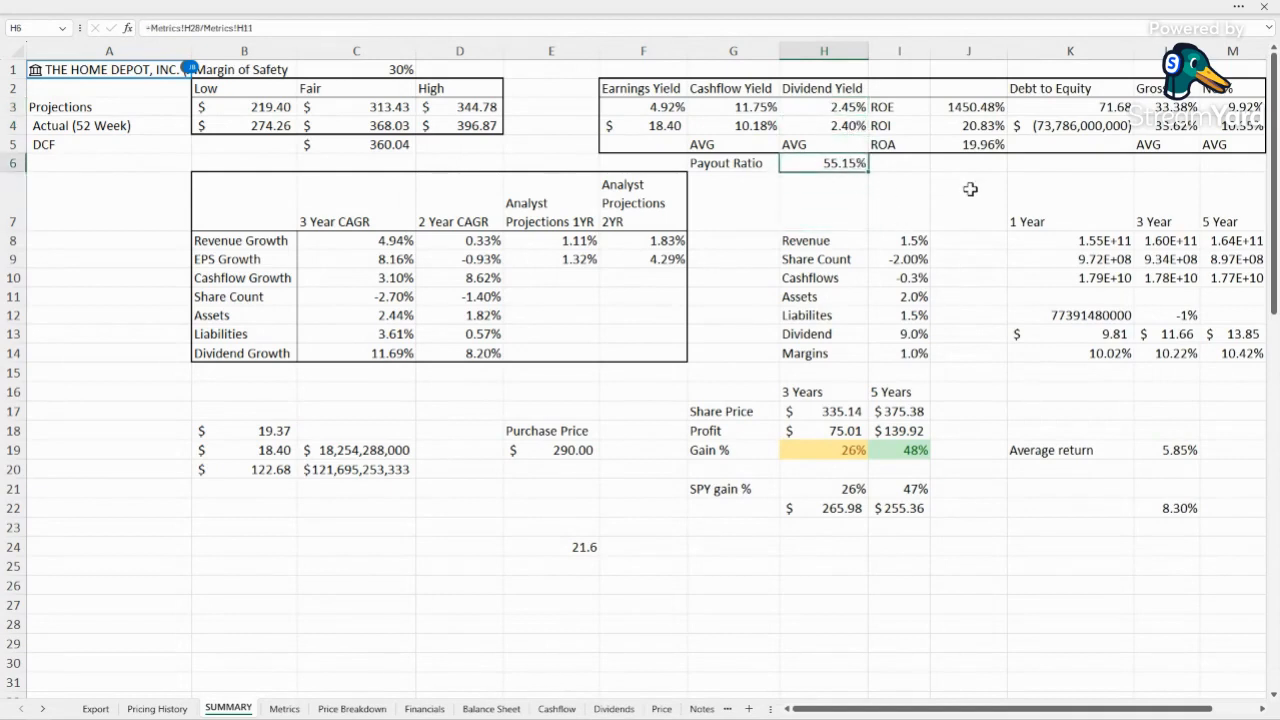
pyautogui.click(460, 352)
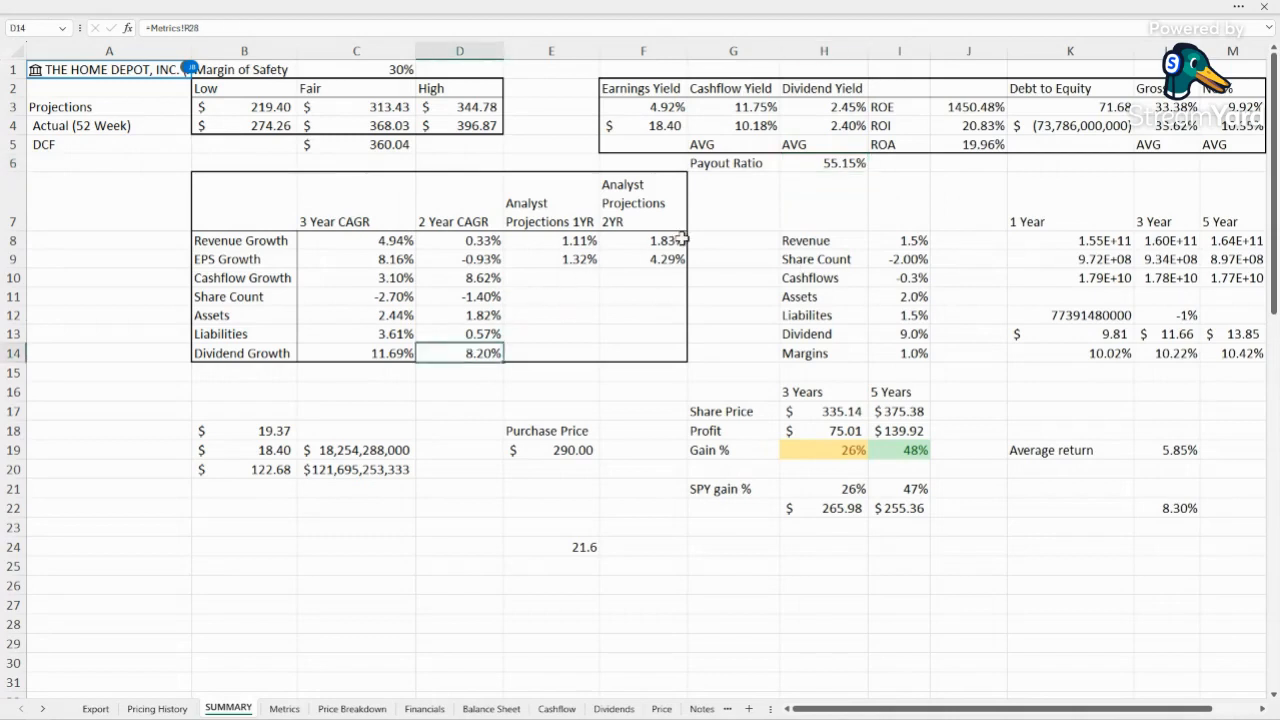
pyautogui.moveTo(706, 232)
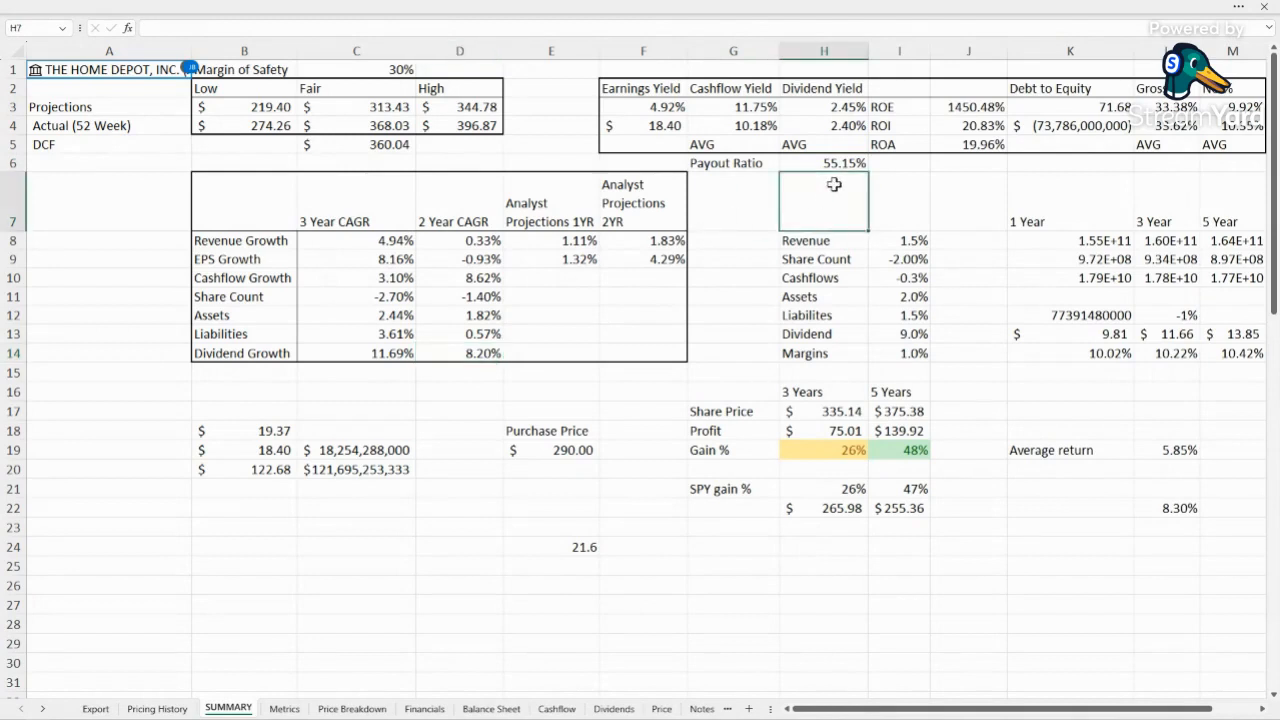
pyautogui.moveTo(884, 112)
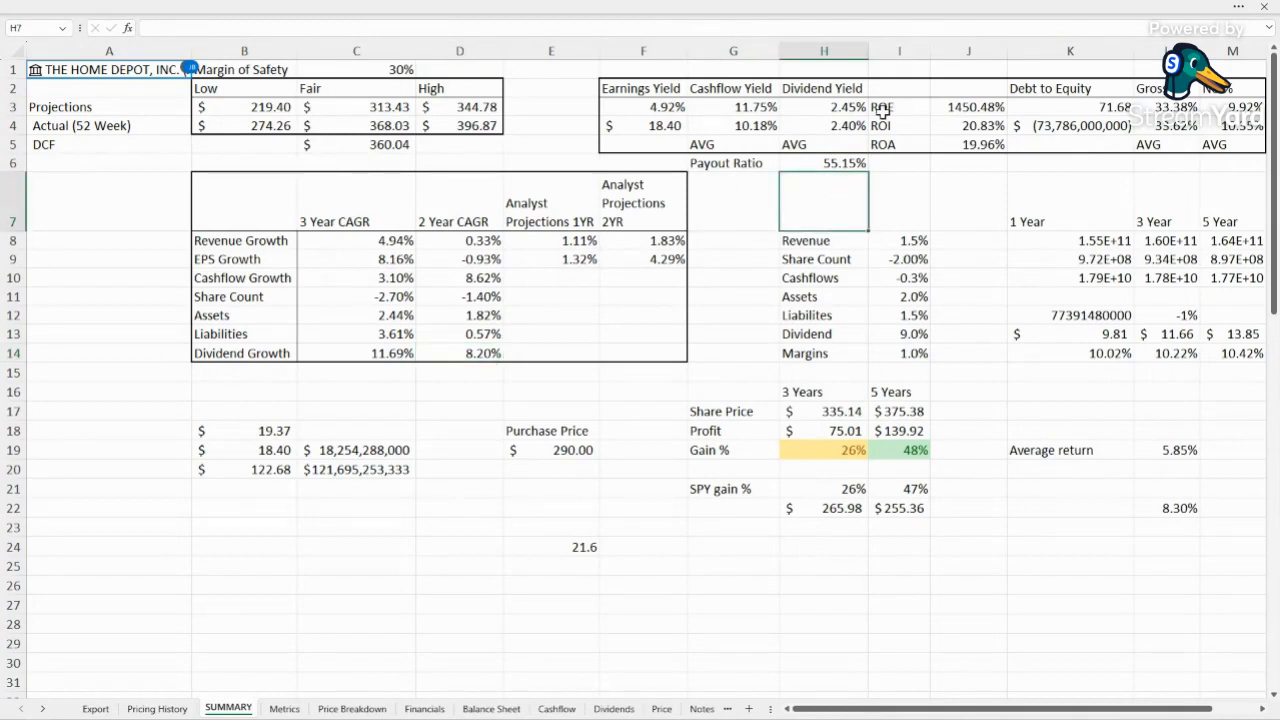
pyautogui.click(968, 108)
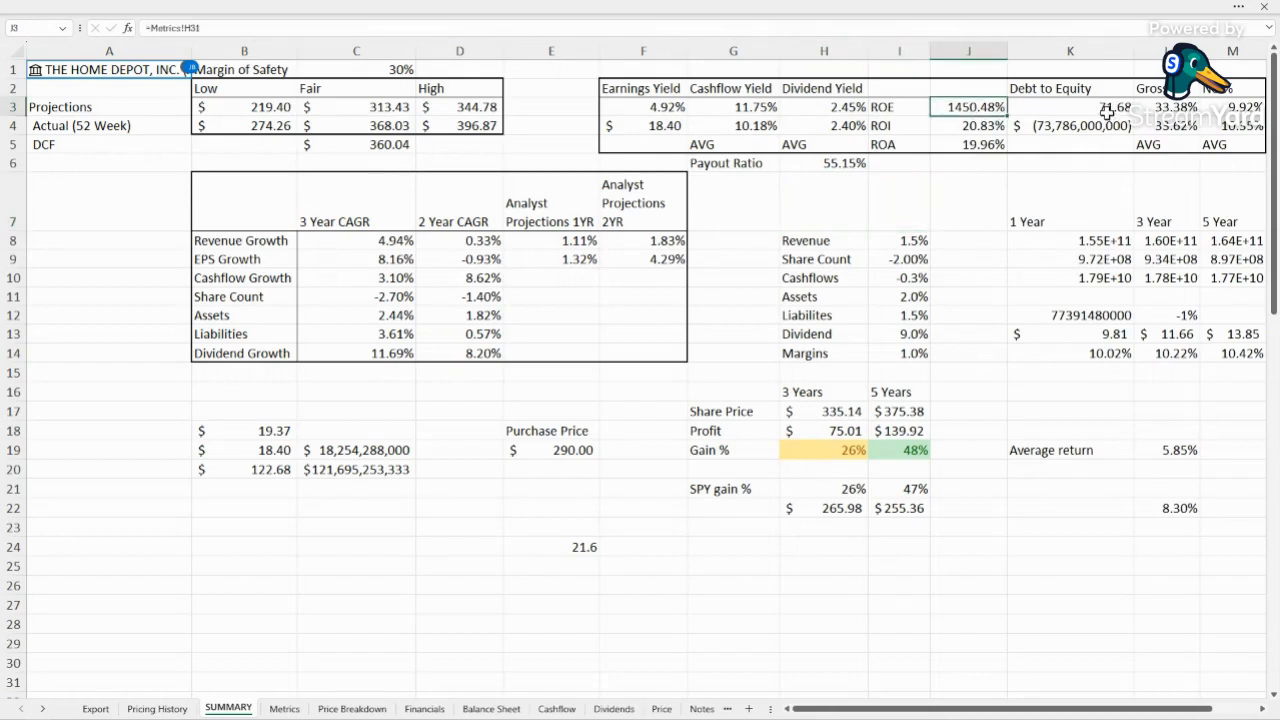
pyautogui.click(1070, 108)
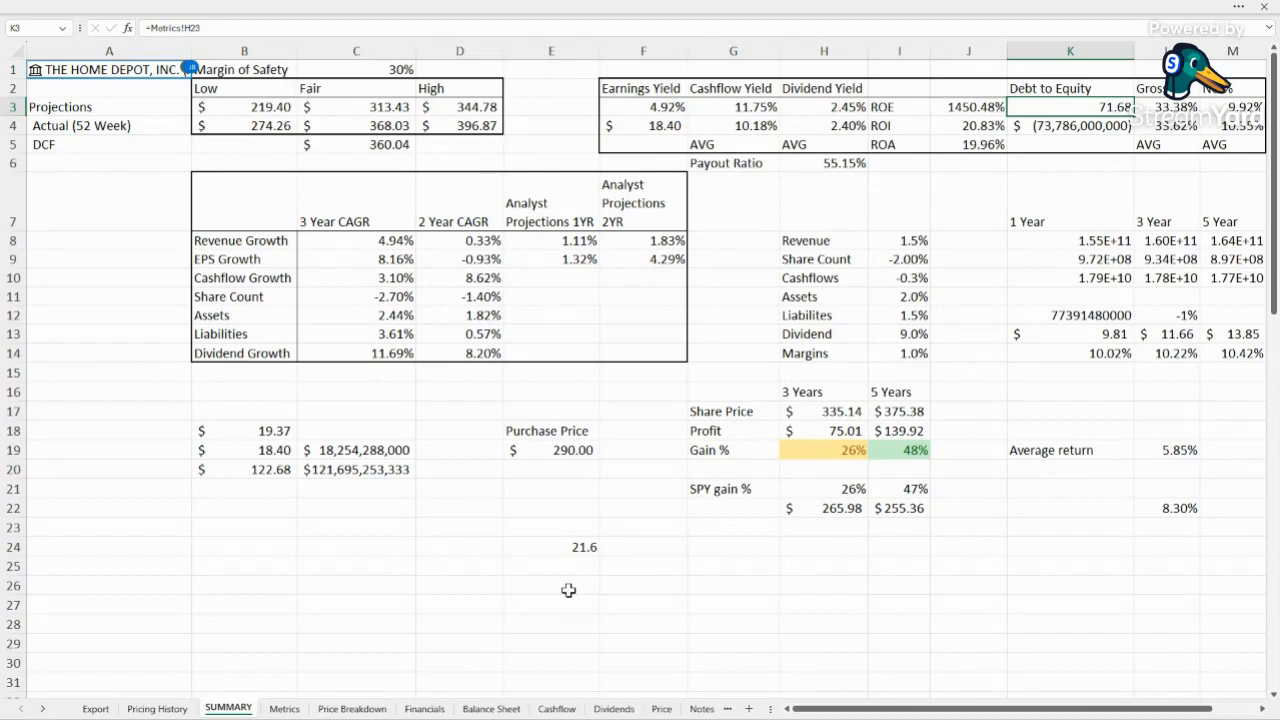
pyautogui.moveTo(604, 648)
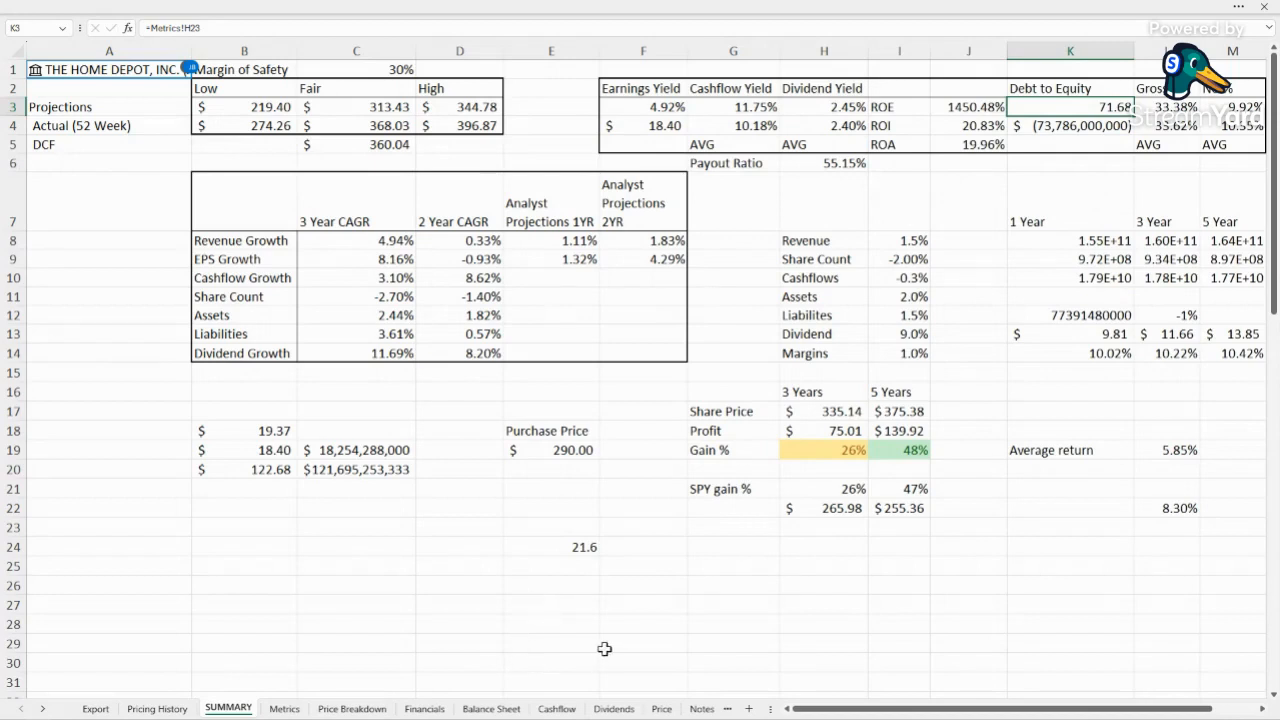
pyautogui.click(968, 124)
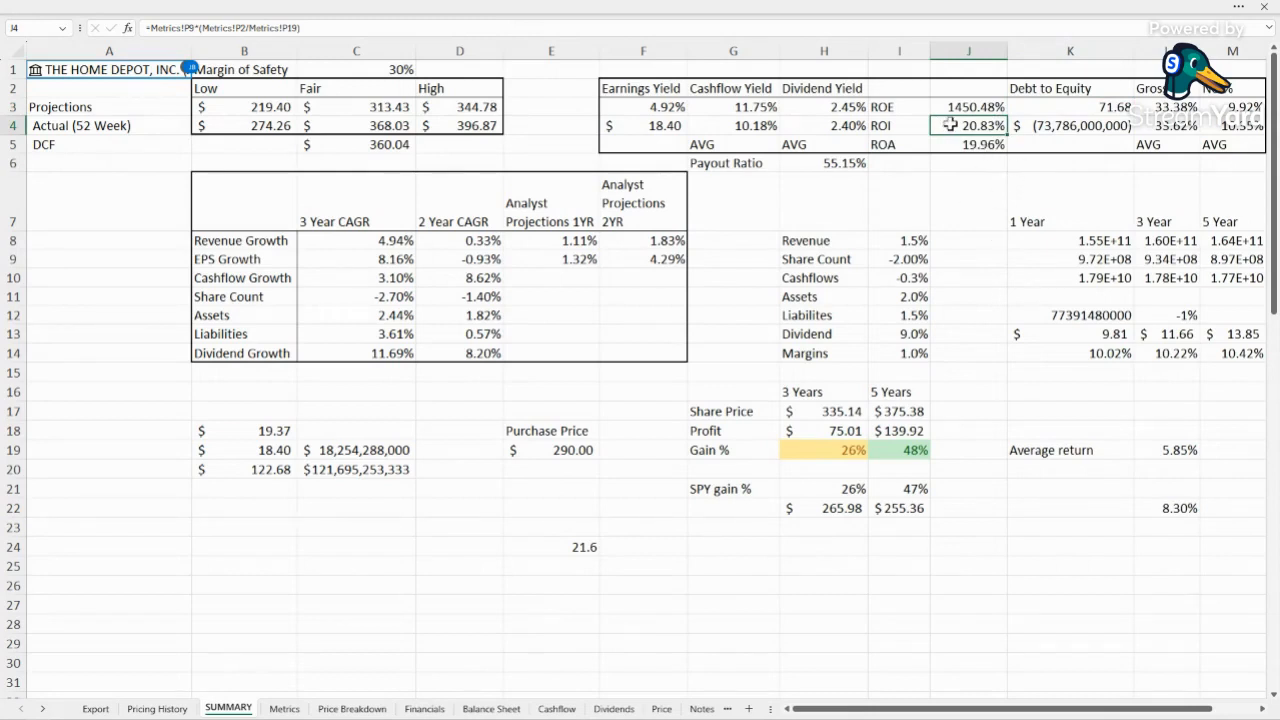
pyautogui.click(968, 144)
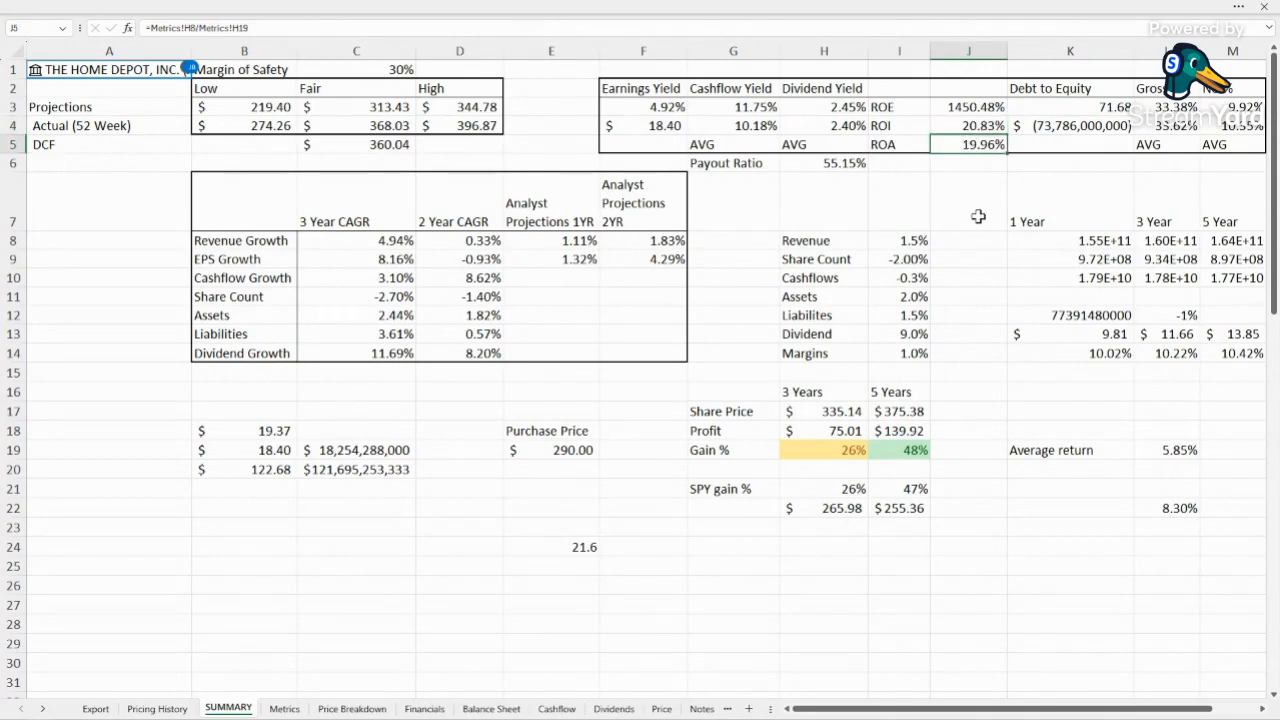
pyautogui.click(968, 200)
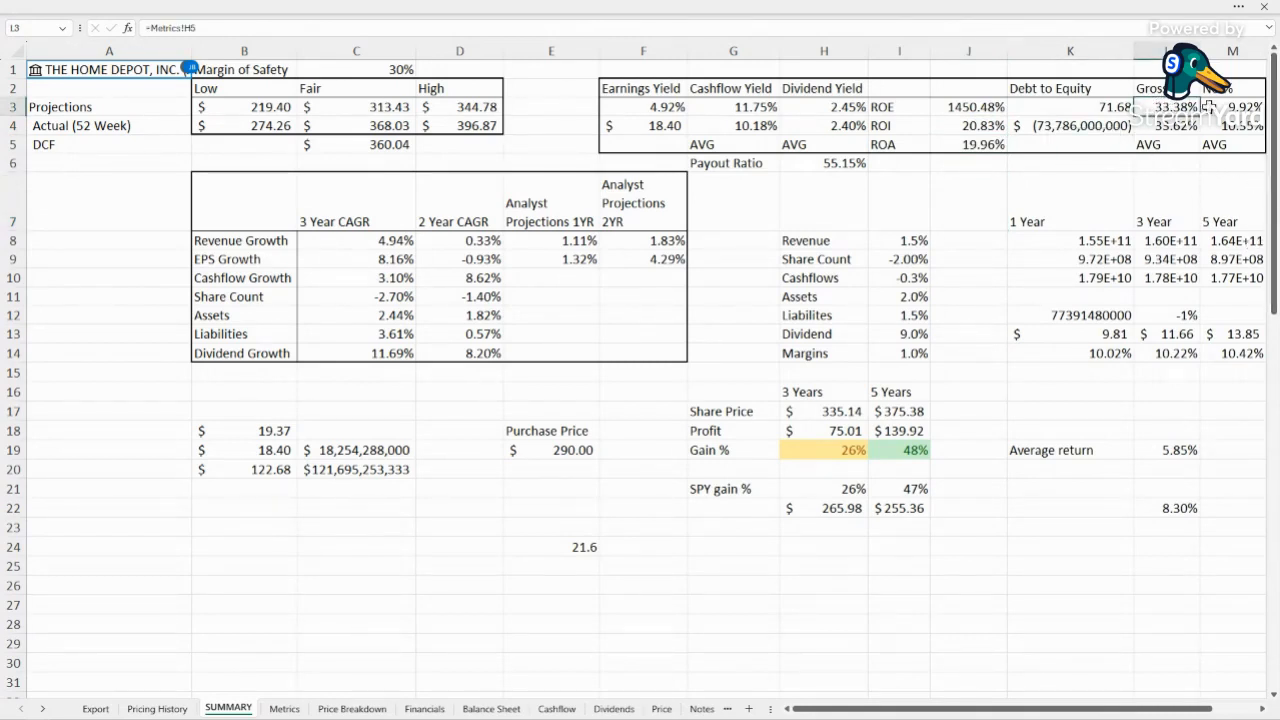
pyautogui.moveTo(1210, 172)
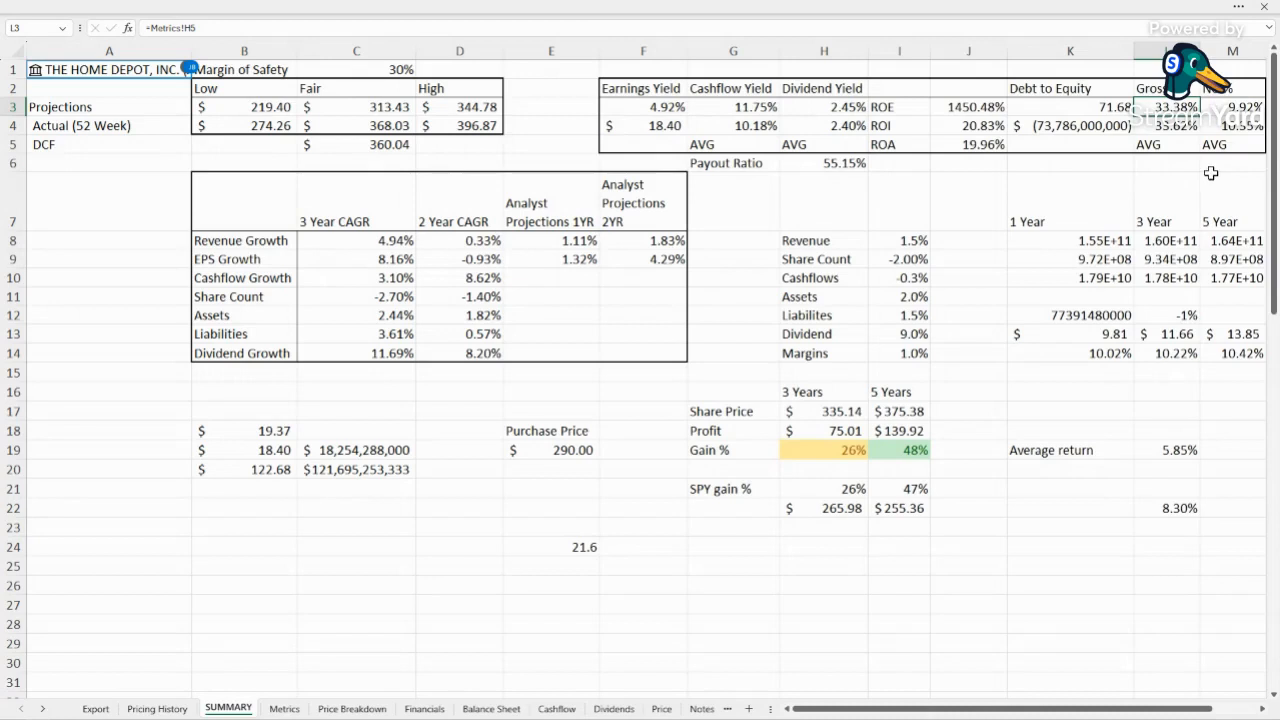
pyautogui.click(1238, 144)
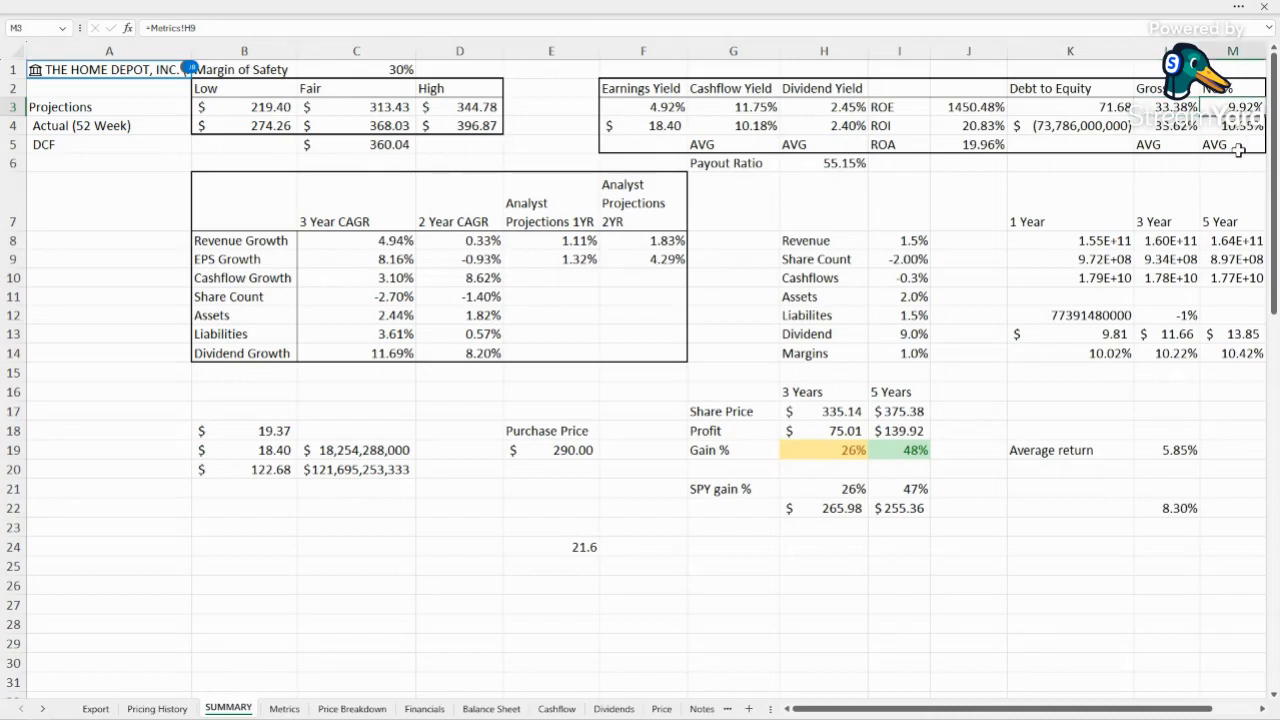
pyautogui.click(460, 240)
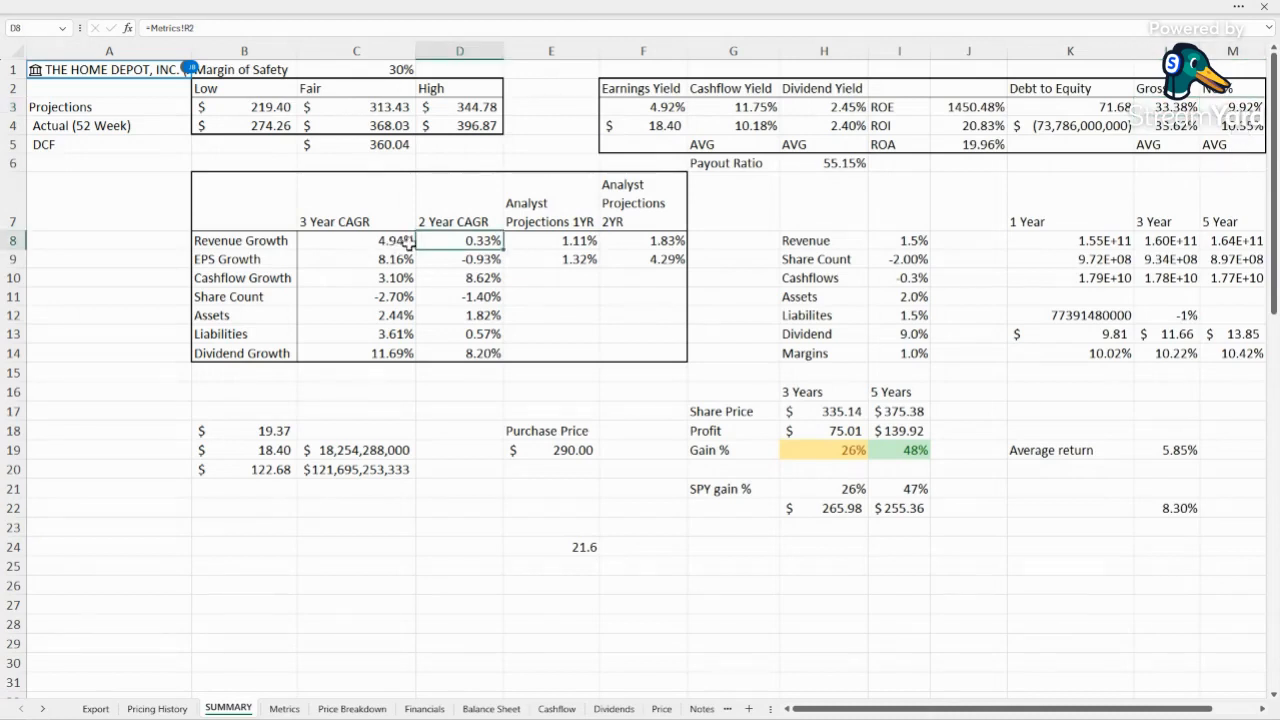
pyautogui.click(644, 240)
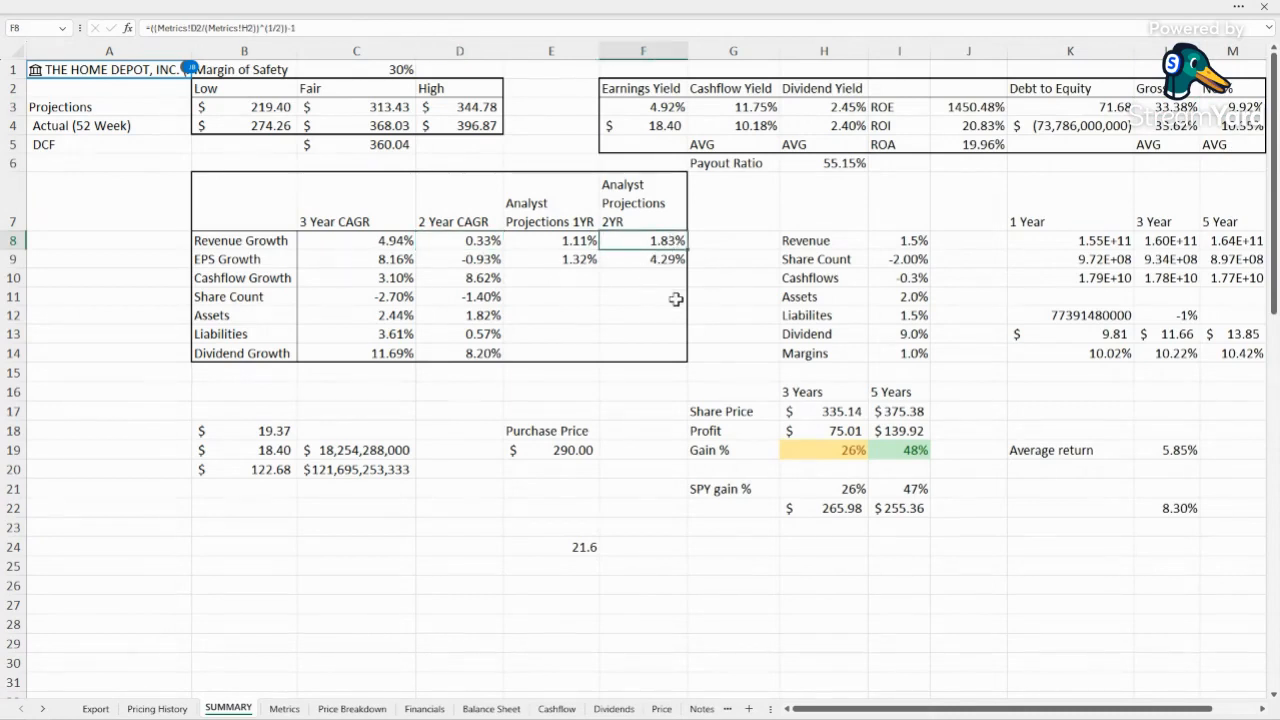
pyautogui.click(968, 260)
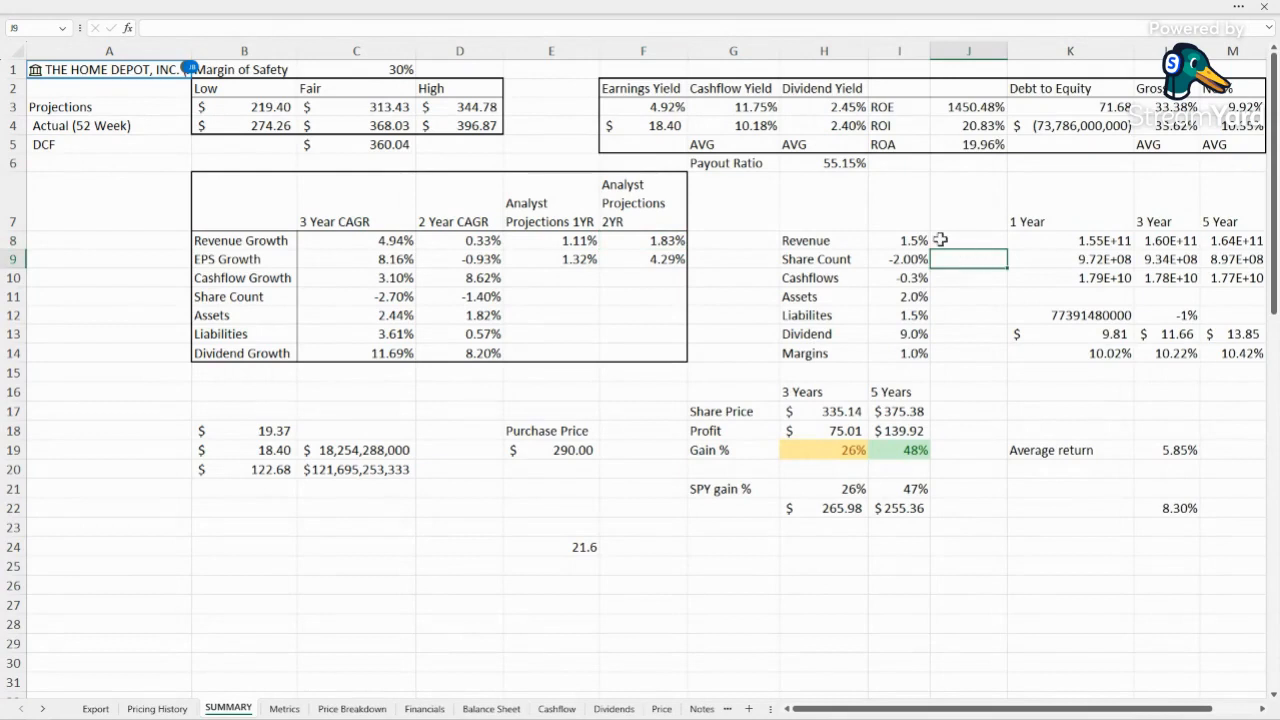
pyautogui.click(968, 240)
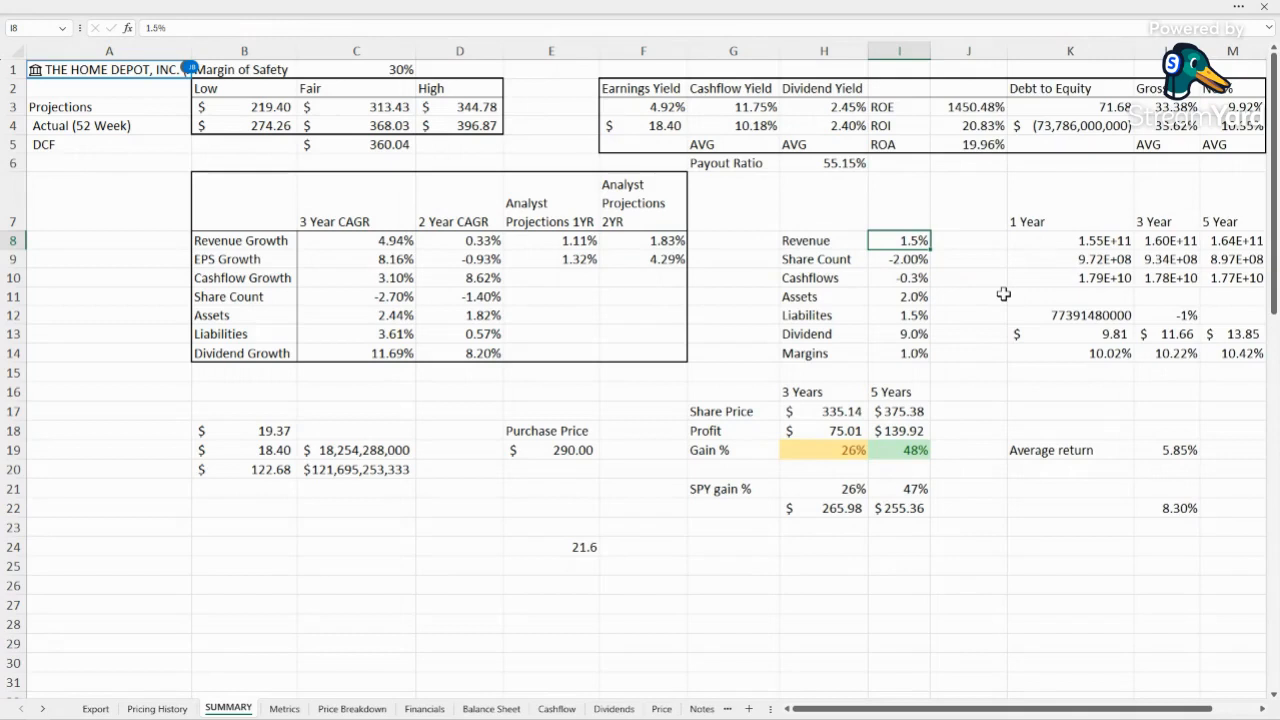
pyautogui.moveTo(504, 258)
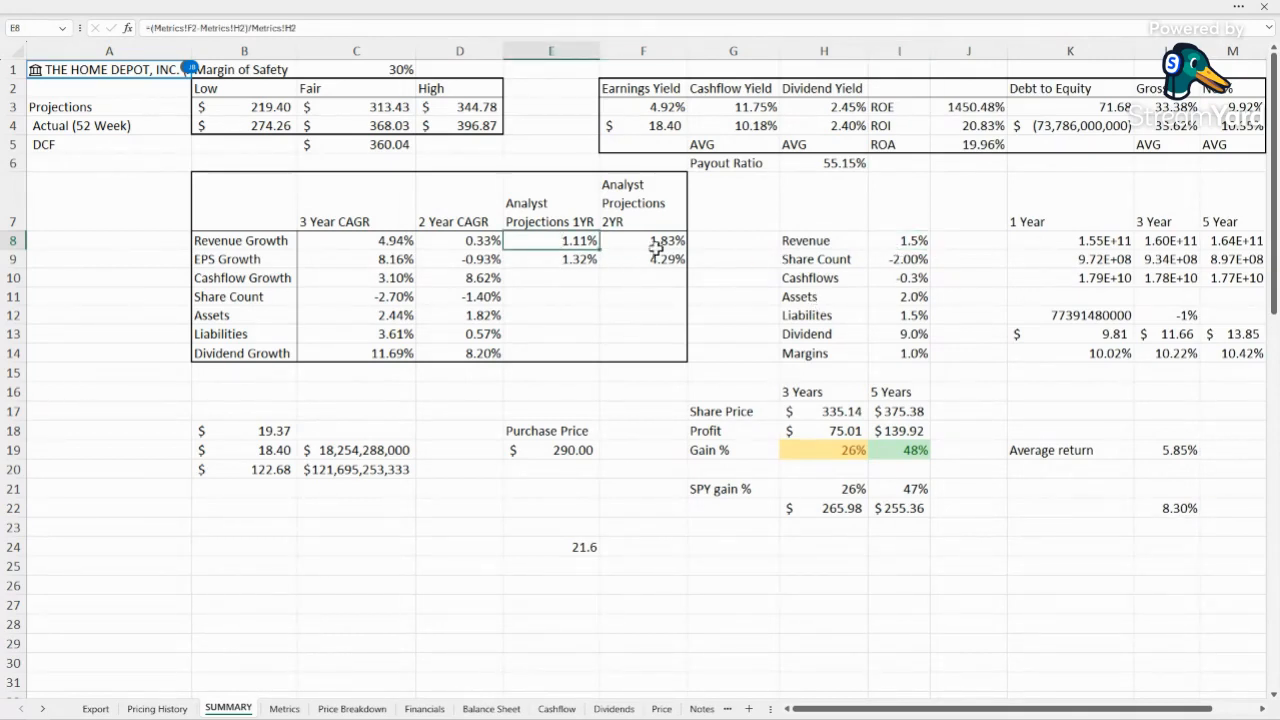
pyautogui.click(644, 240)
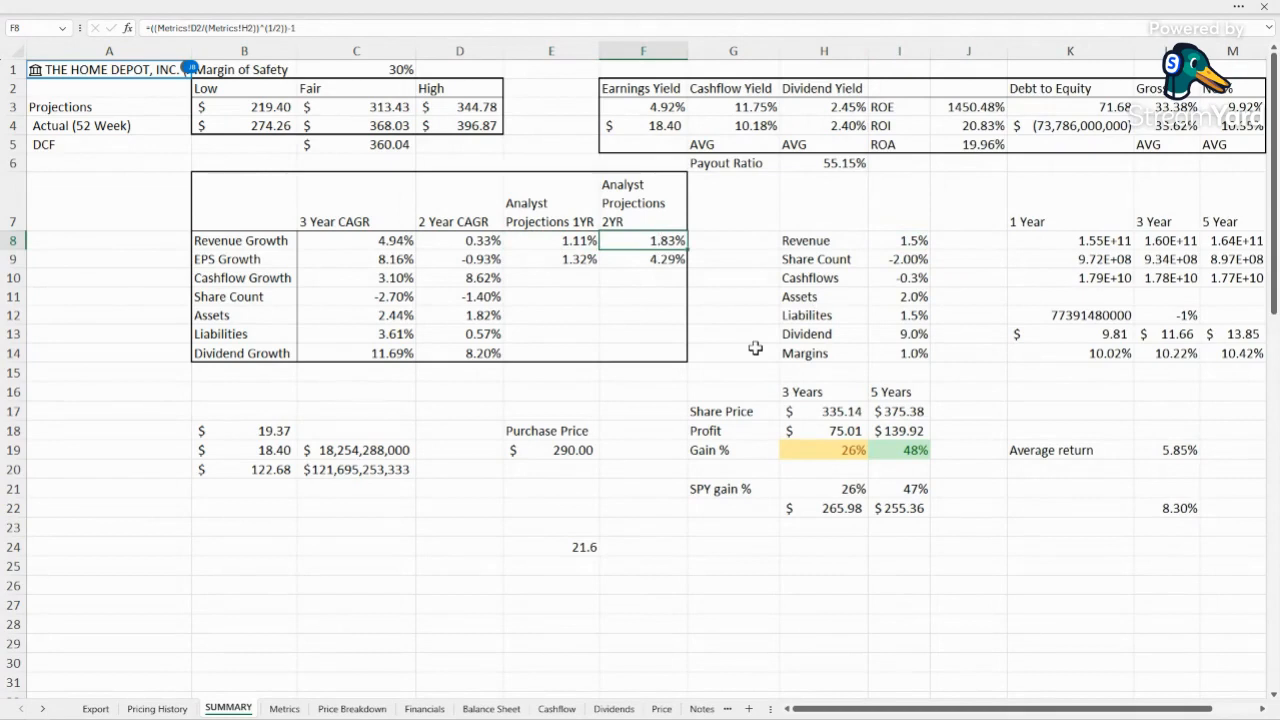
pyautogui.moveTo(828, 300)
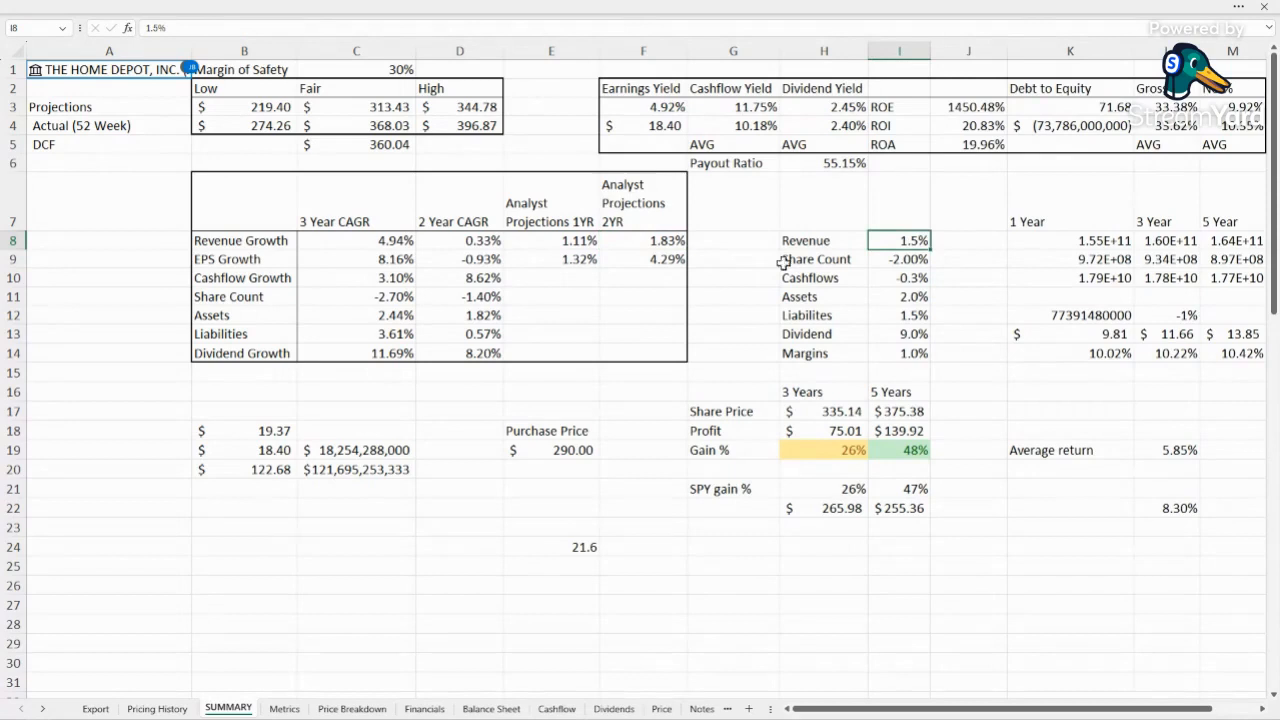
pyautogui.moveTo(1028, 352)
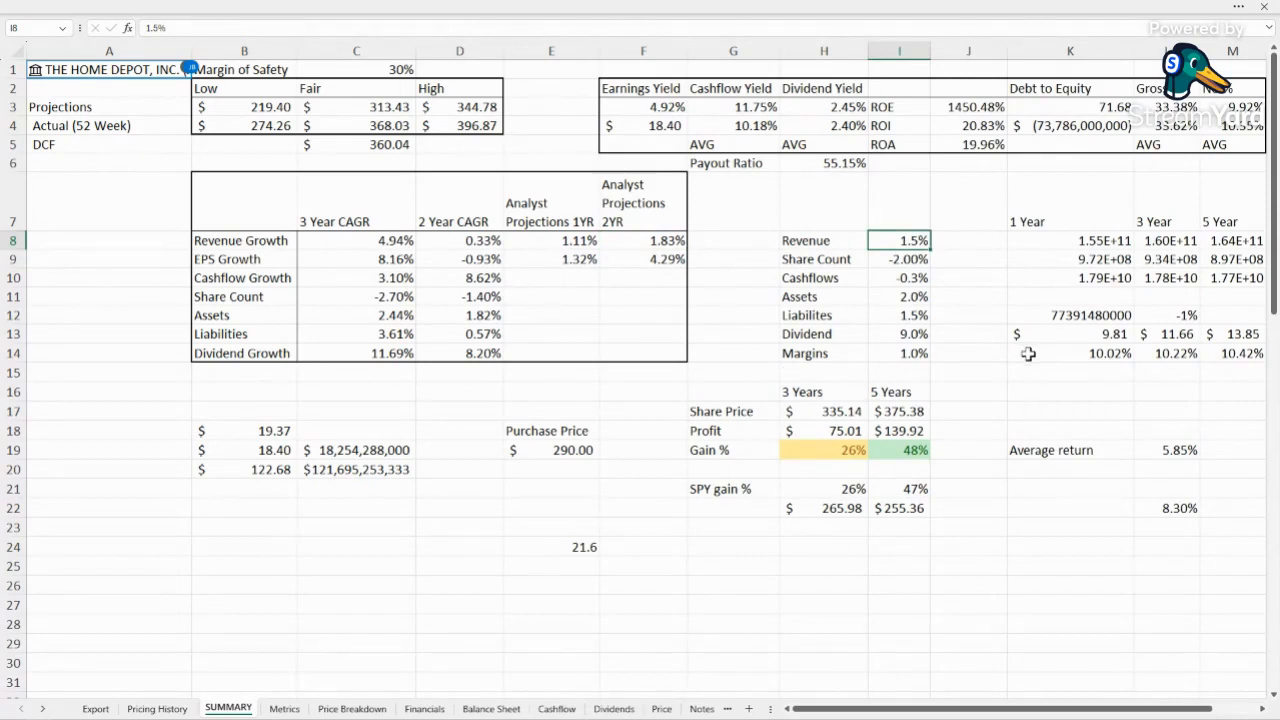
pyautogui.moveTo(902, 174)
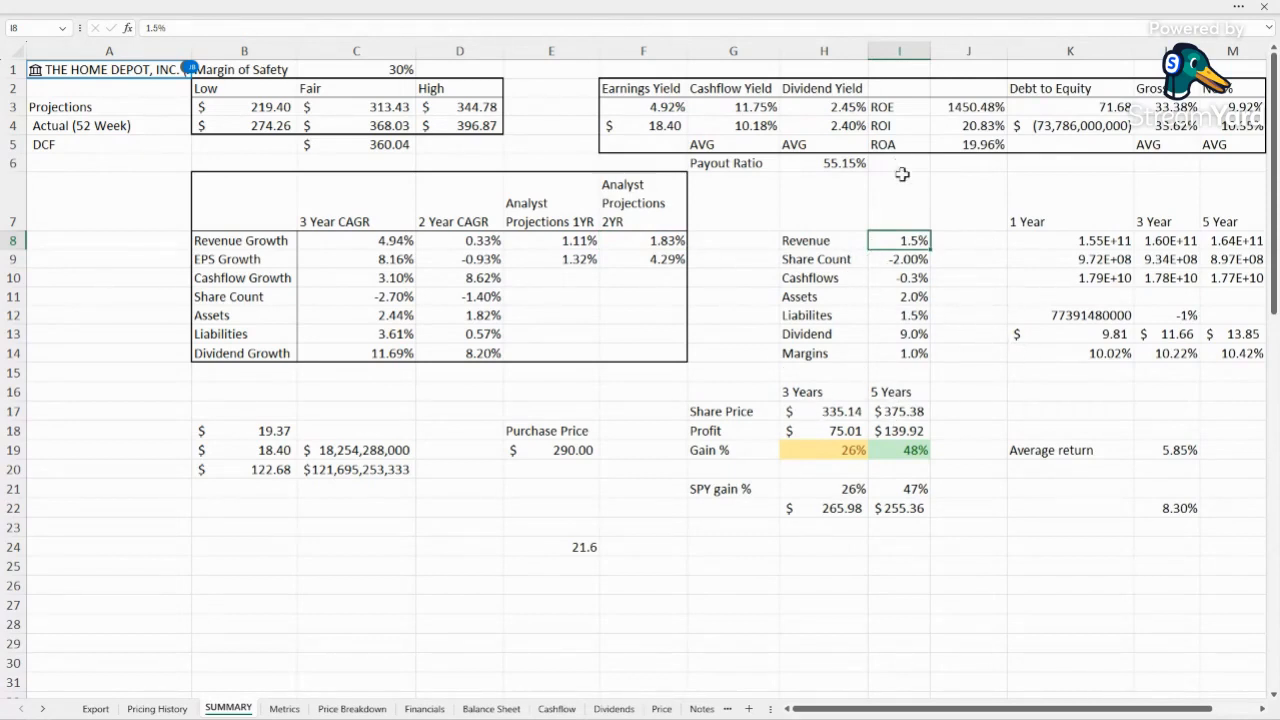
pyautogui.moveTo(870, 260)
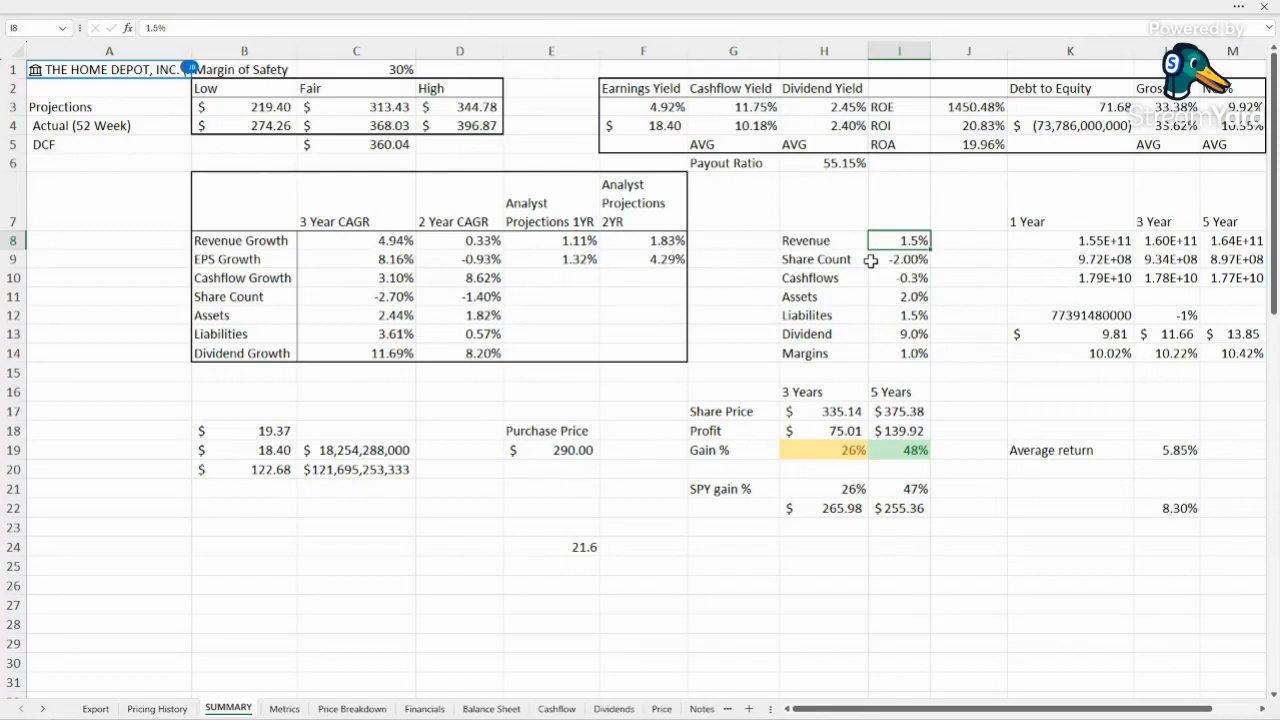
pyautogui.click(900, 260)
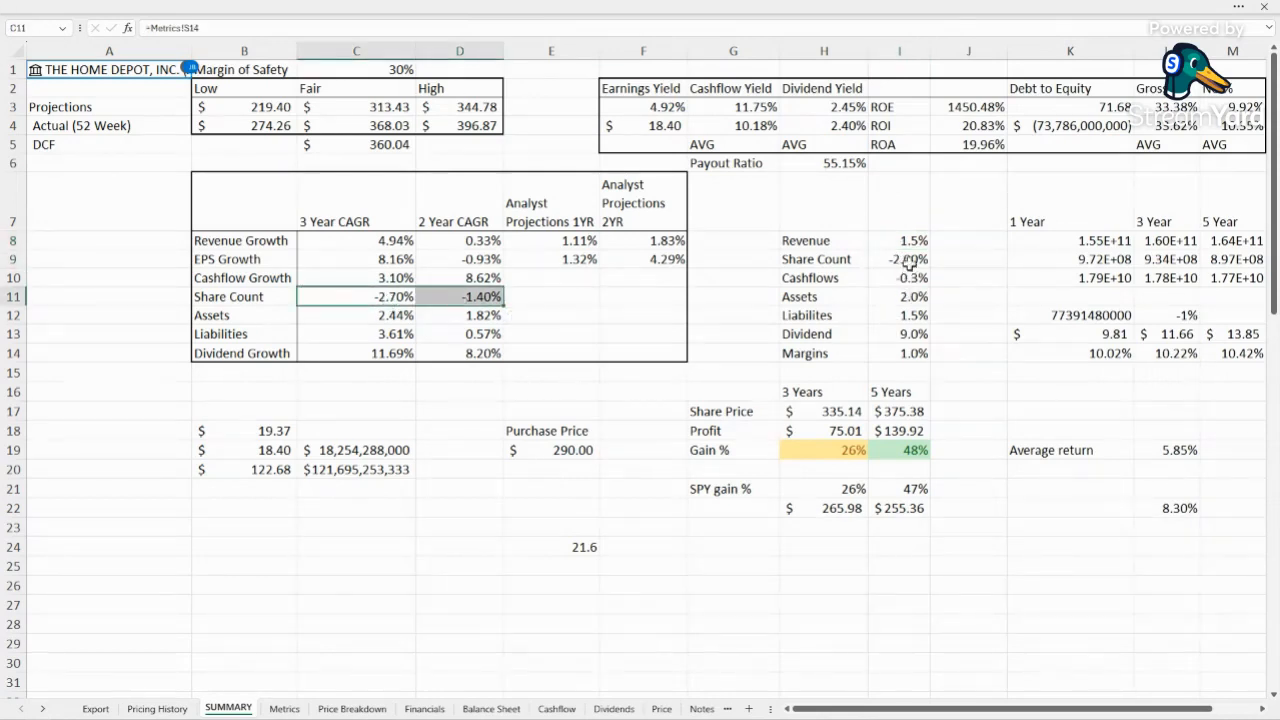
pyautogui.click(898, 260)
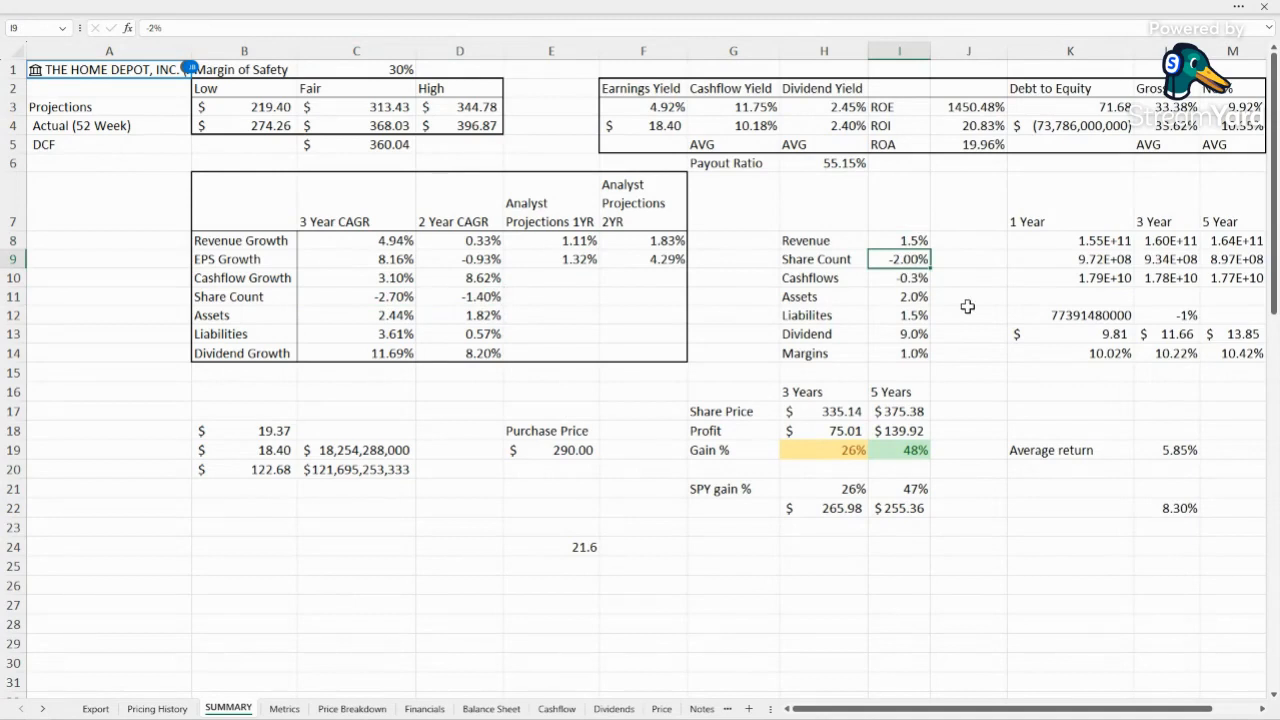
pyautogui.click(356, 296)
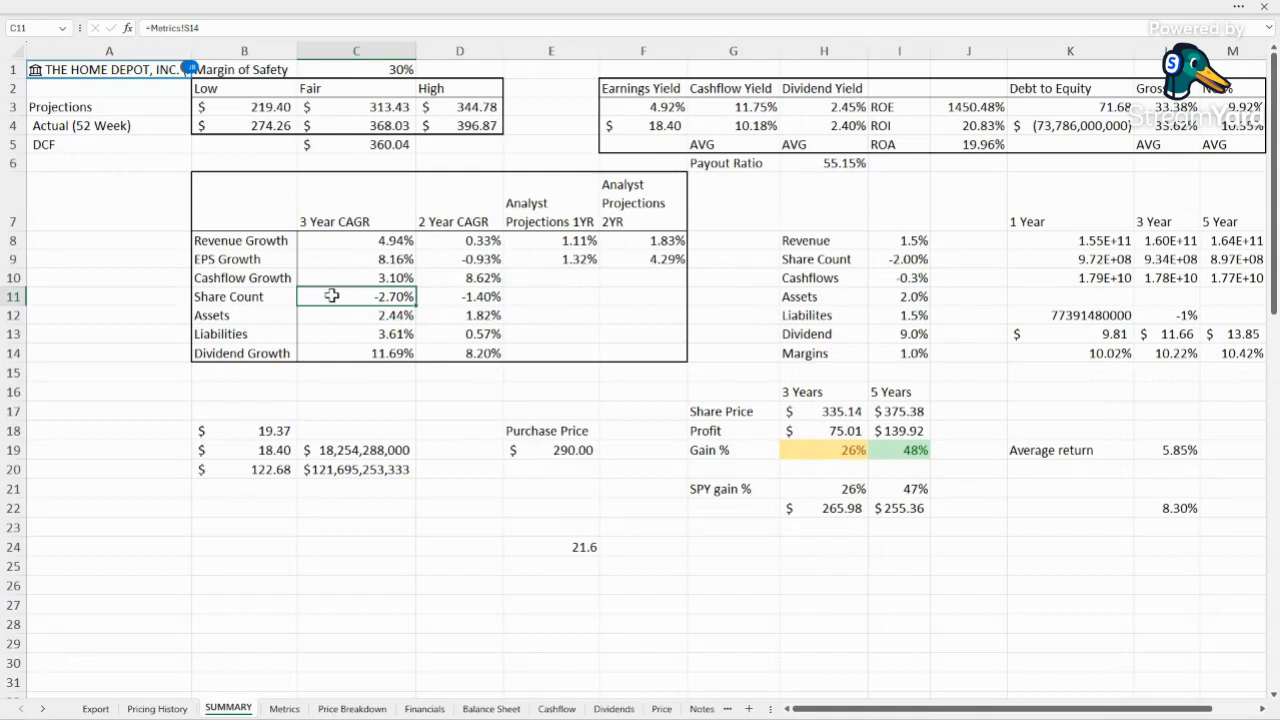
pyautogui.click(460, 296)
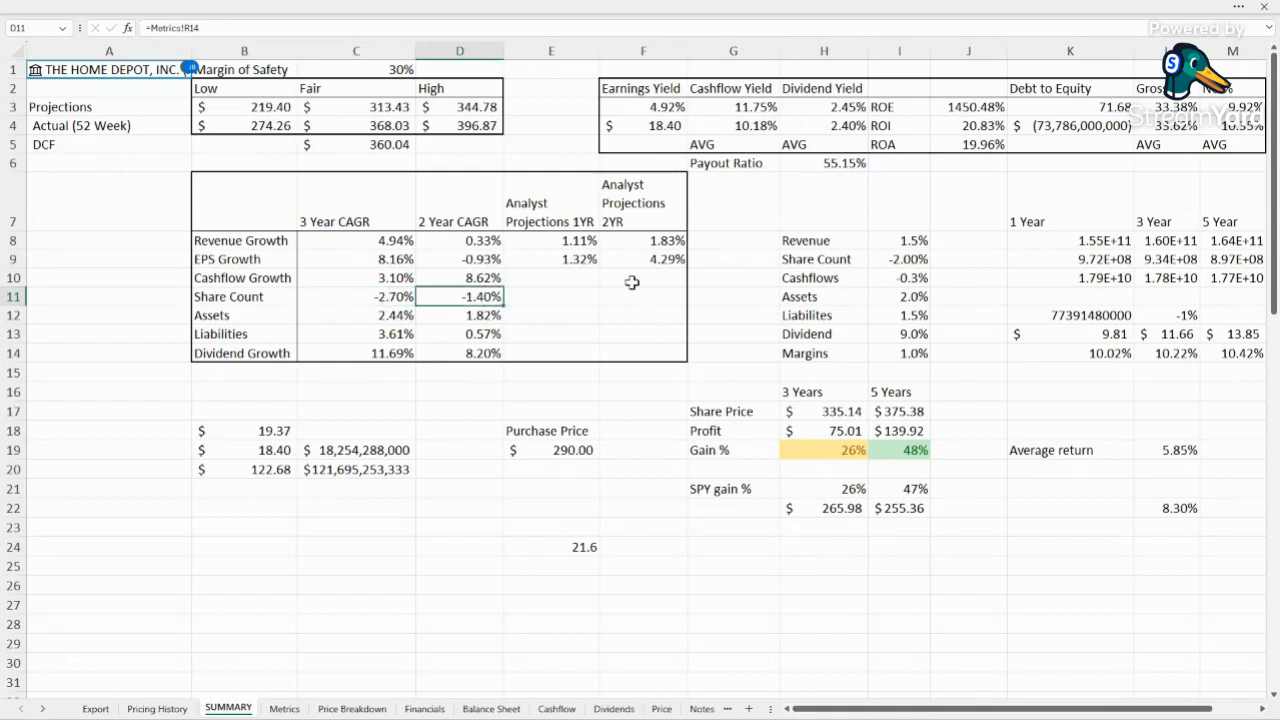
# Change Share Count growth to -1.00% and review the cashflow yield and cashflow-to-revenue ratio.
pyautogui.click(900, 260)
pyautogui.write('-1')
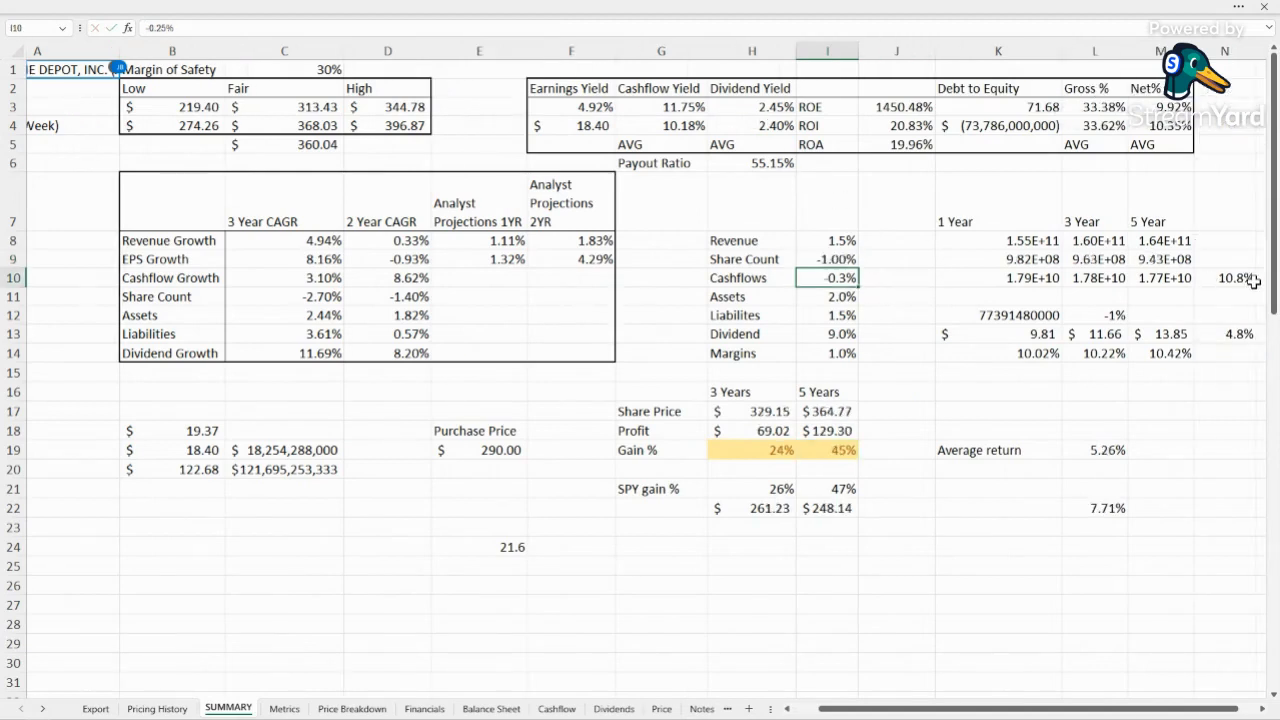
pyautogui.click(1224, 276)
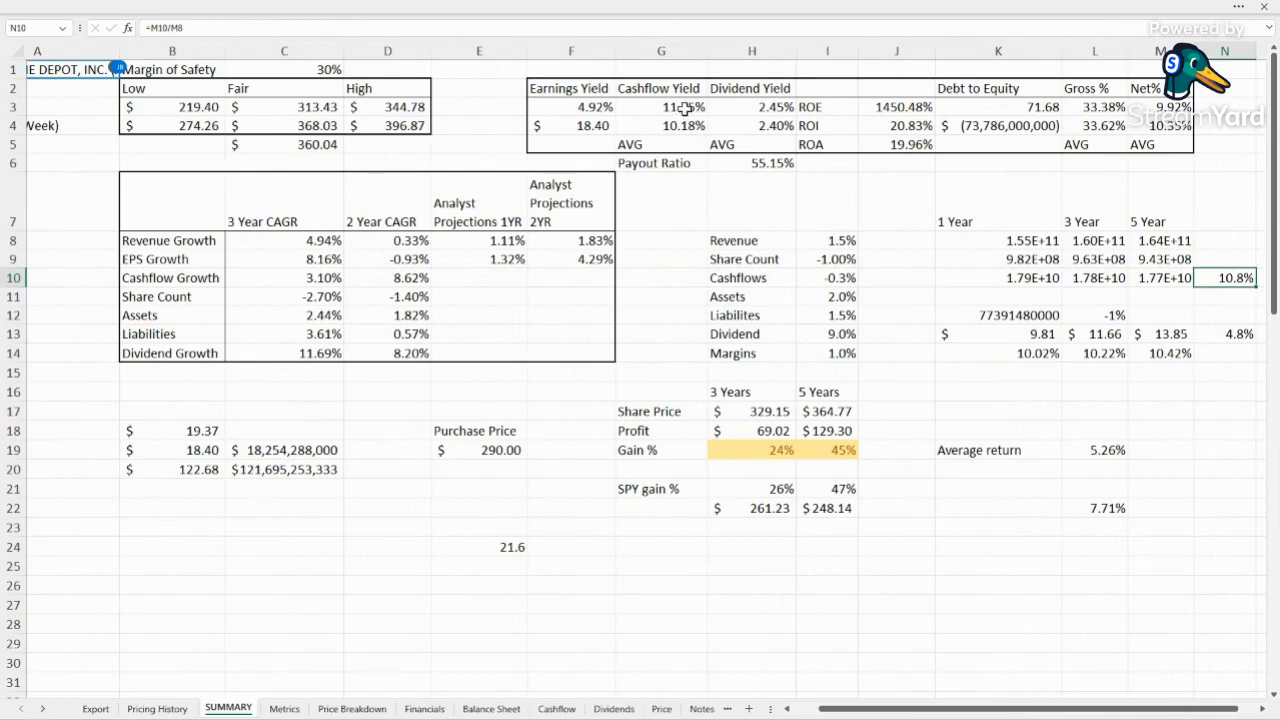
pyautogui.click(660, 124)
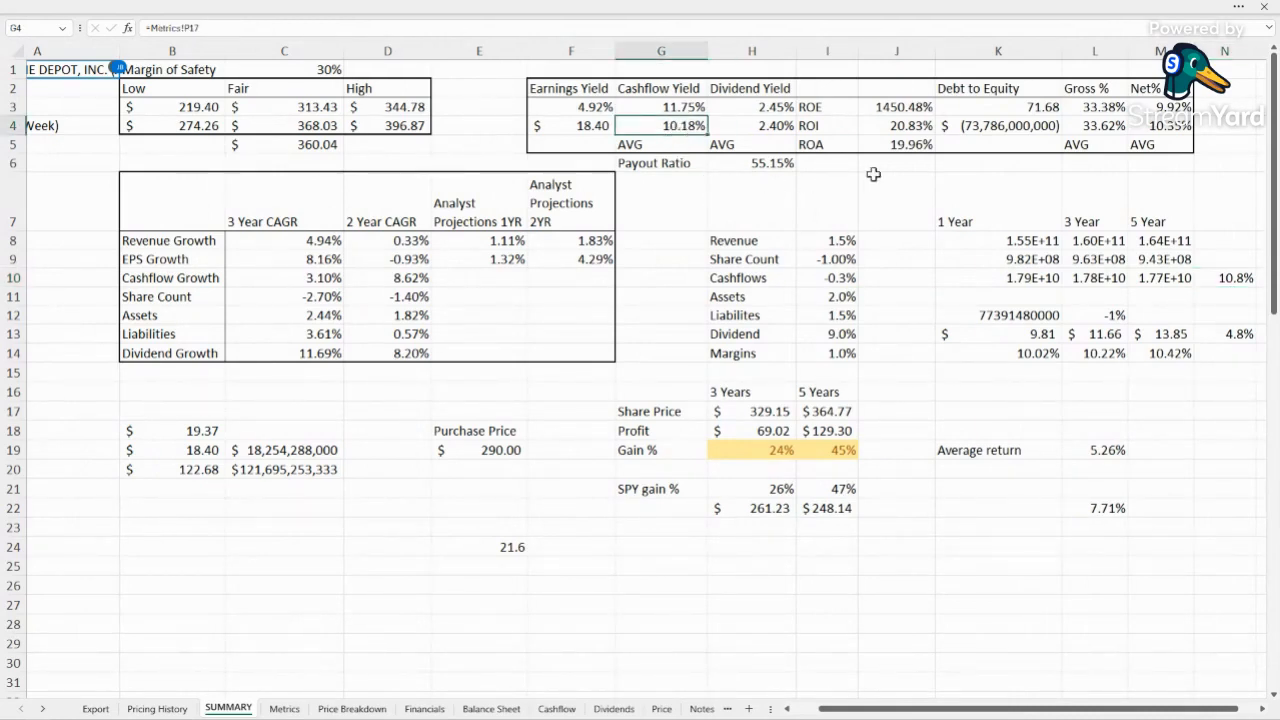
pyautogui.click(828, 276)
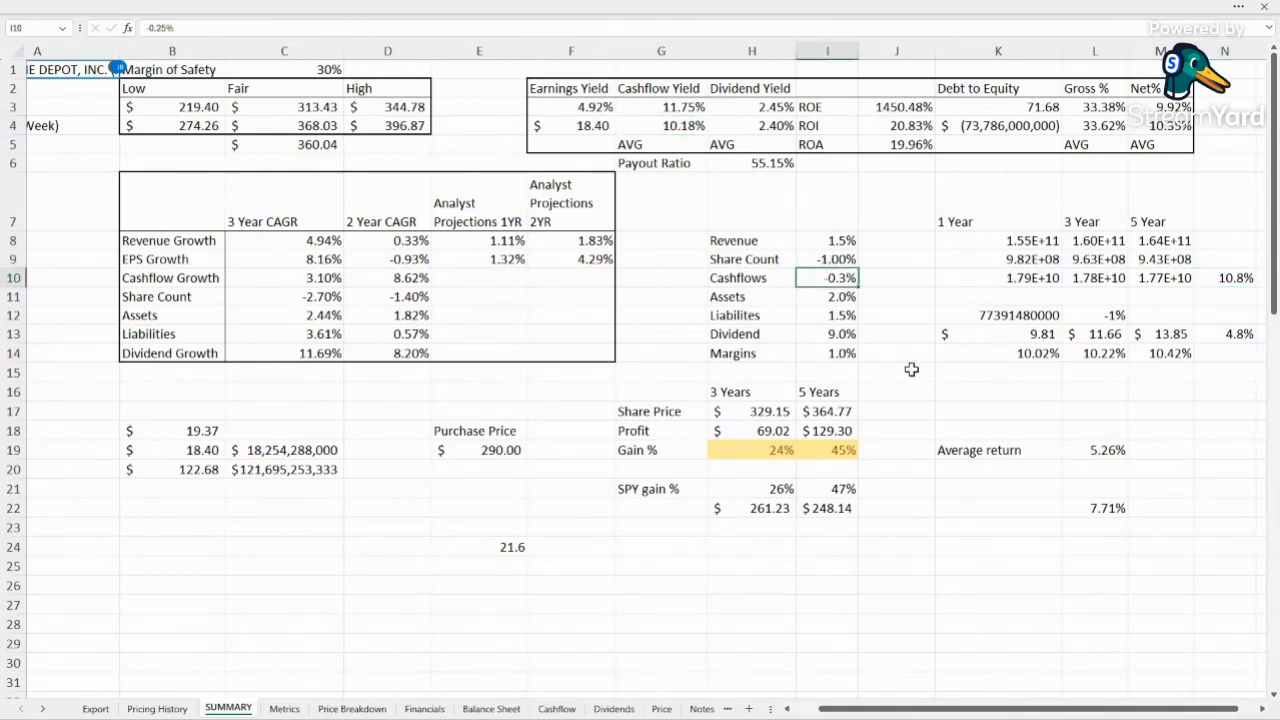
pyautogui.click(1224, 276)
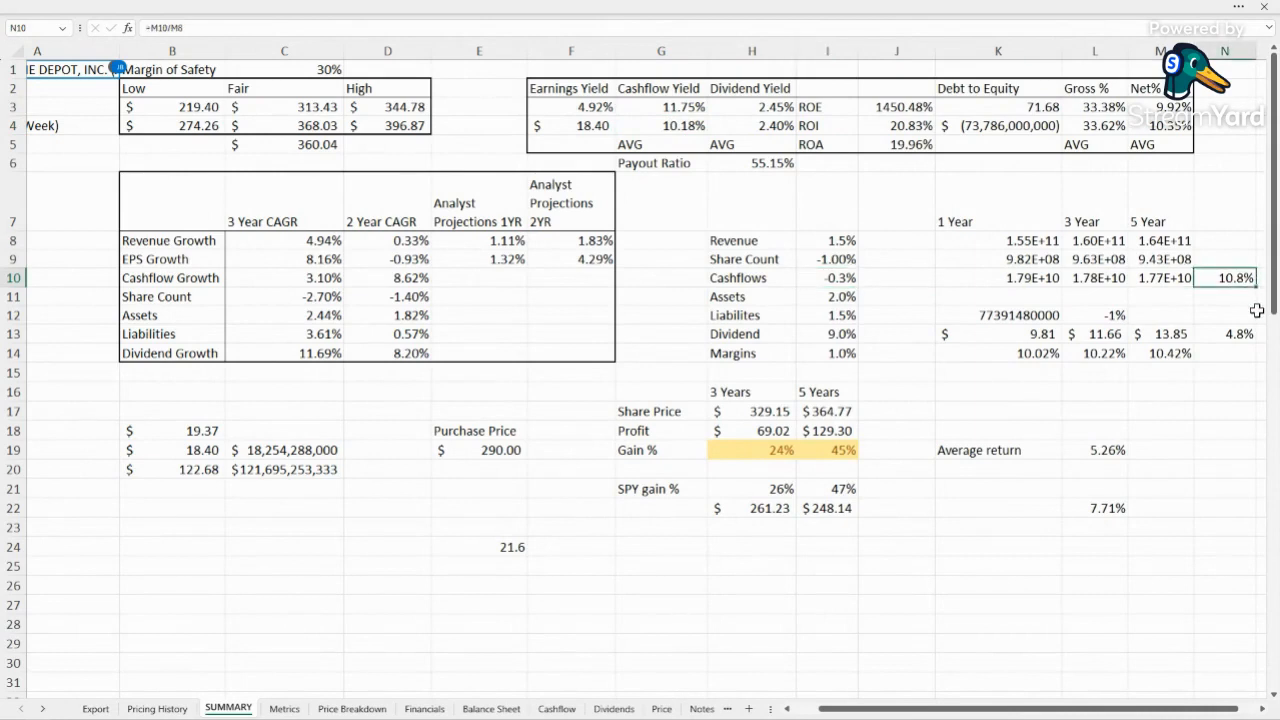
pyautogui.moveTo(900, 248)
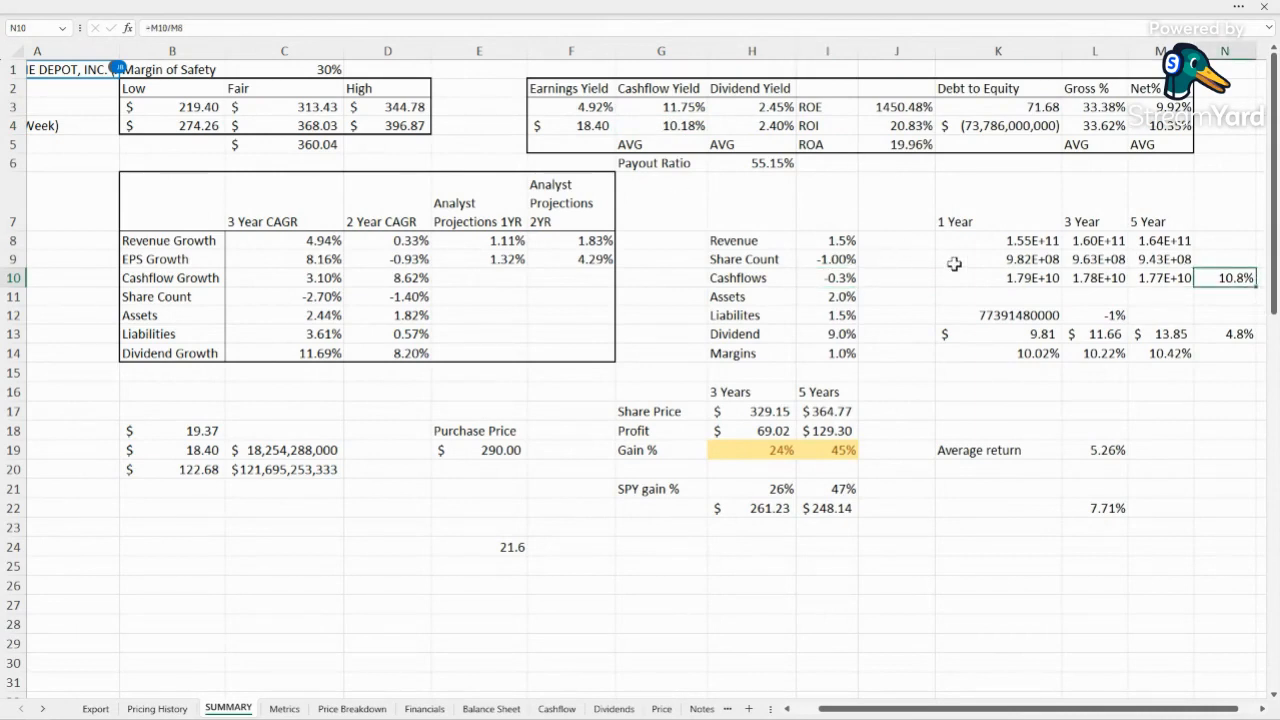
# Select the cashflow yield figures and the Assets growth assumption, triggering the replace-data prompt.
pyautogui.click(660, 108)
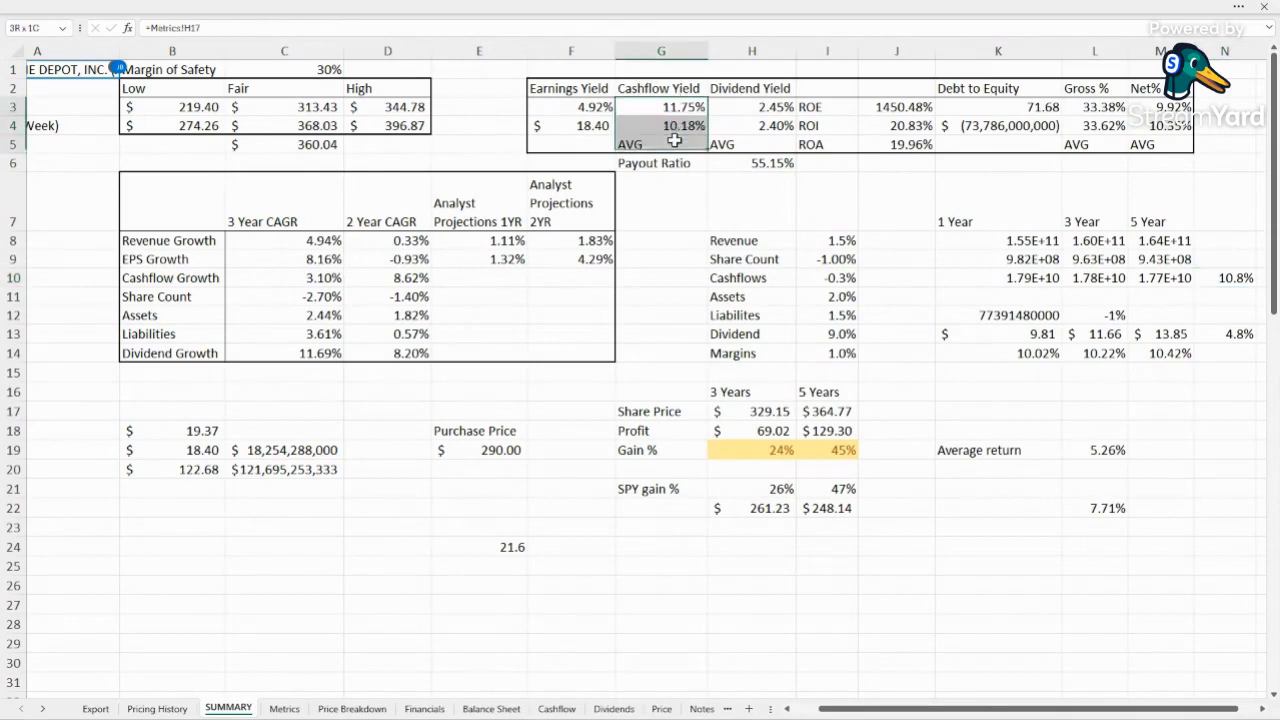
pyautogui.click(896, 296)
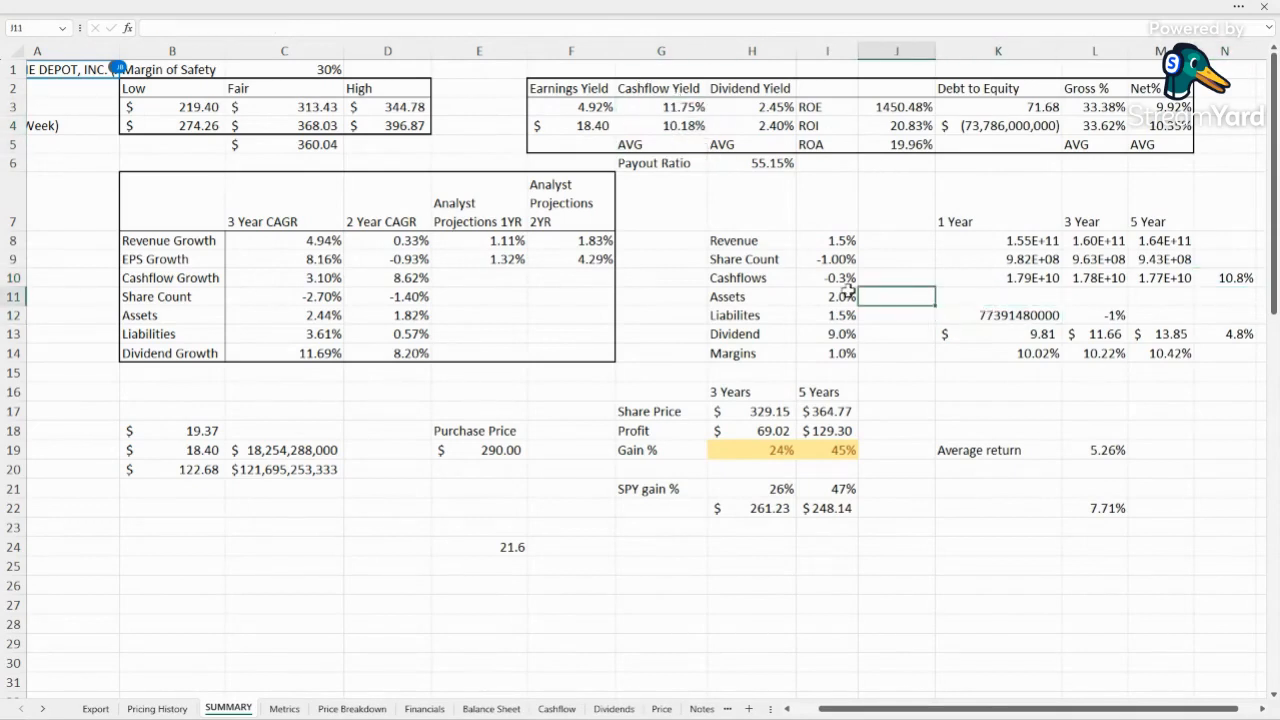
pyautogui.click(826, 296)
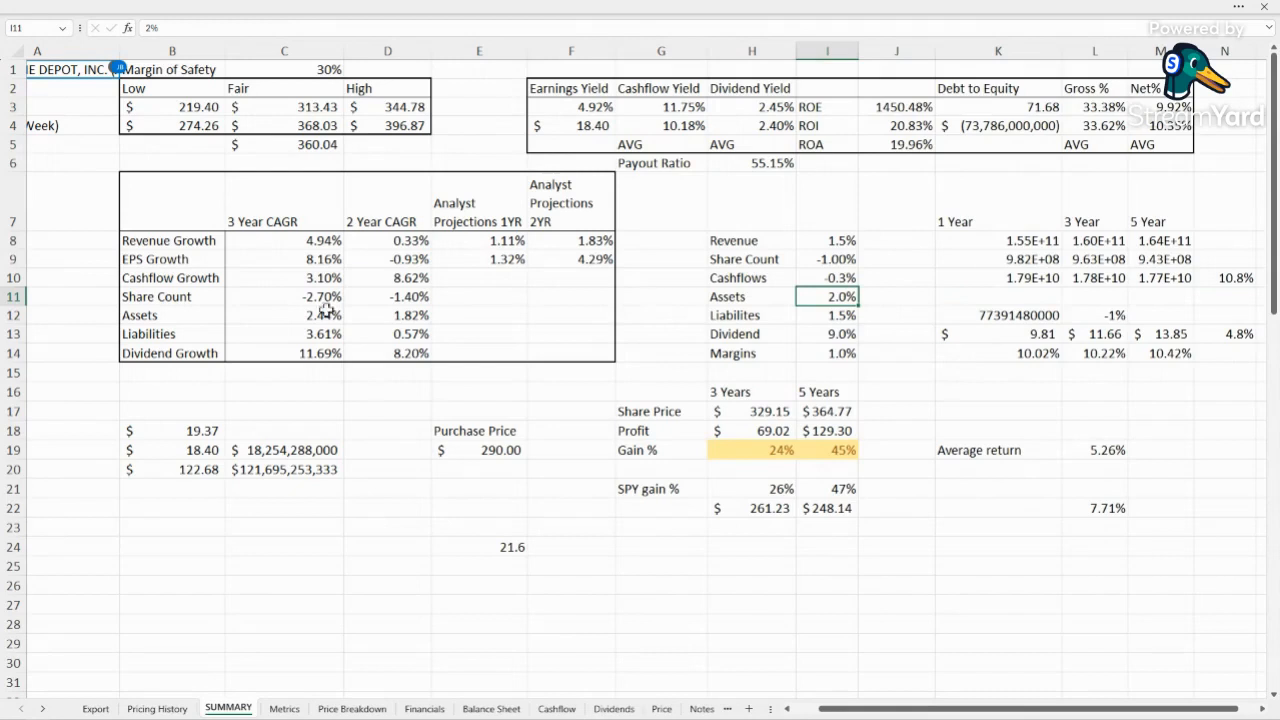
pyautogui.moveTo(408, 324)
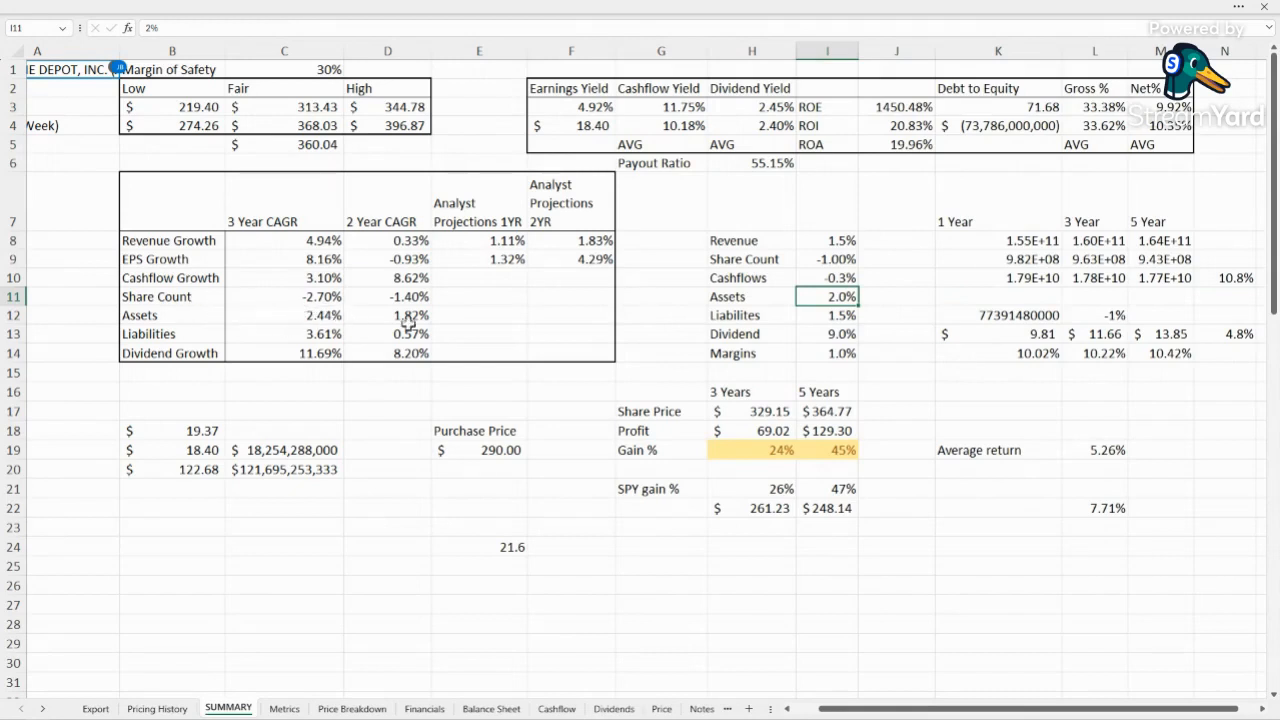
pyautogui.moveTo(352, 312)
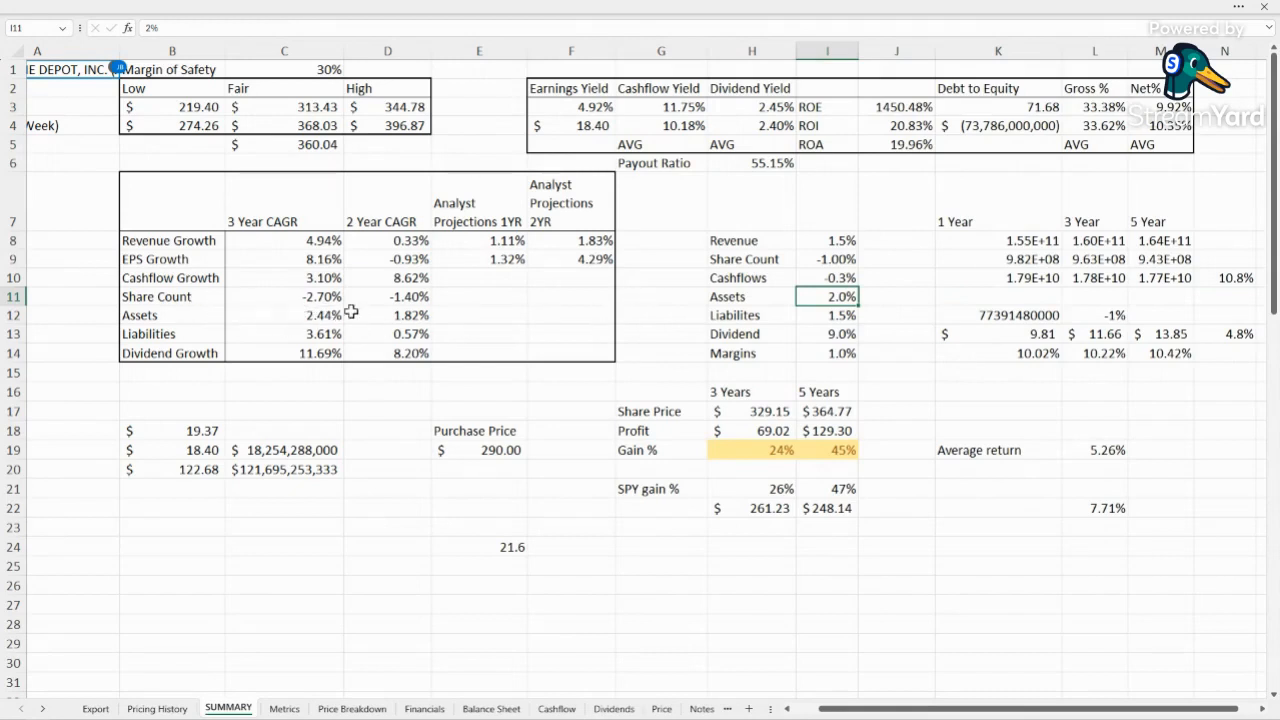
pyautogui.moveTo(830, 316)
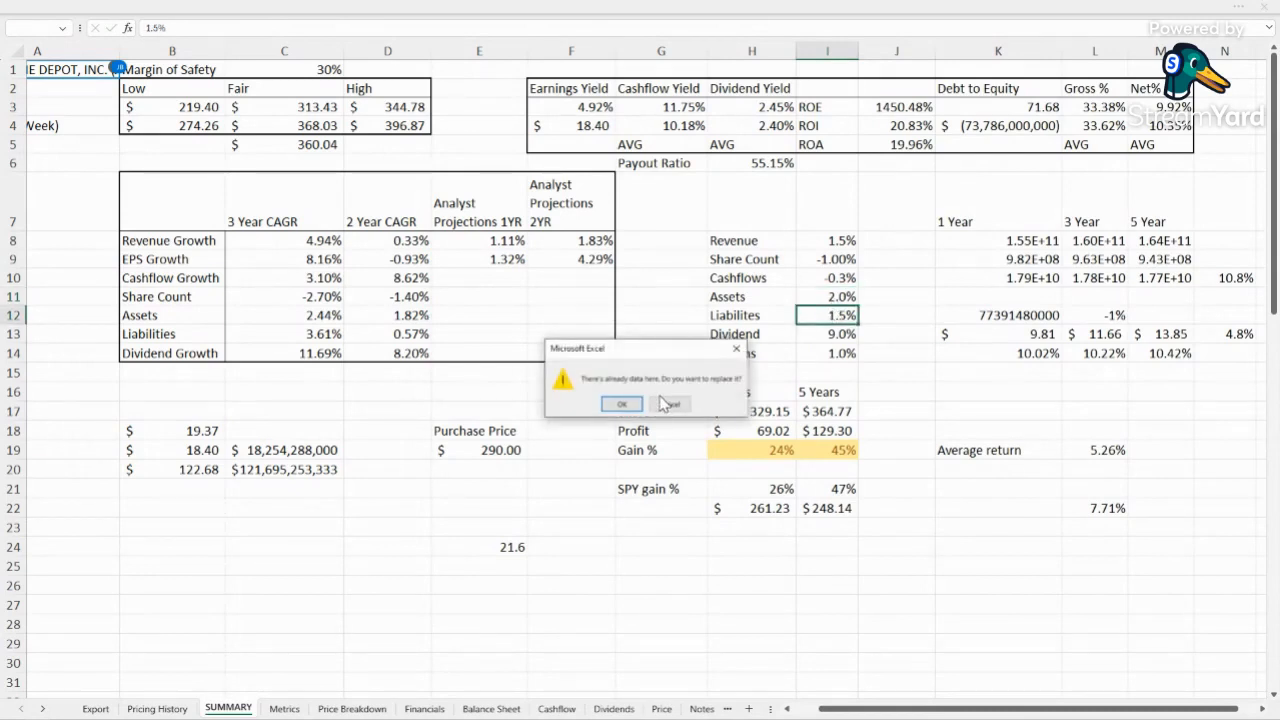
# Decline the replace prompt and set Liabilities growth to 1.0% after checking its 2-year CAGR.
pyautogui.click(620, 404)
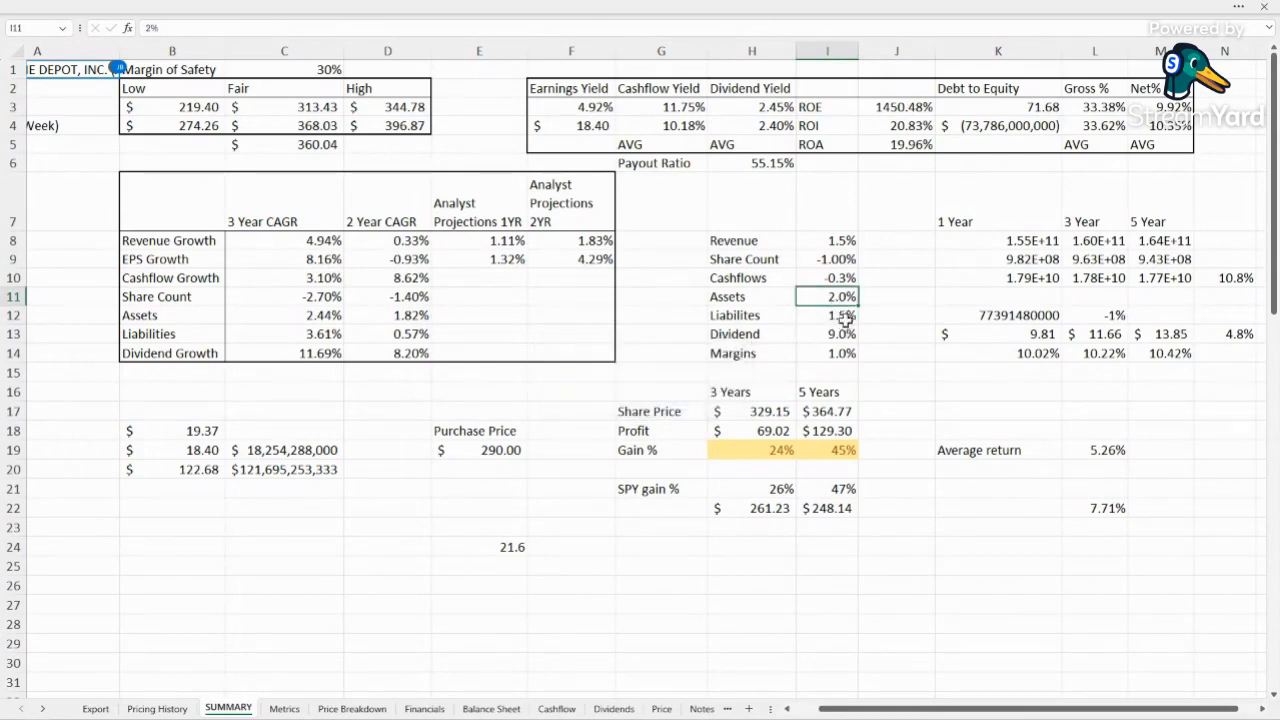
pyautogui.click(828, 316)
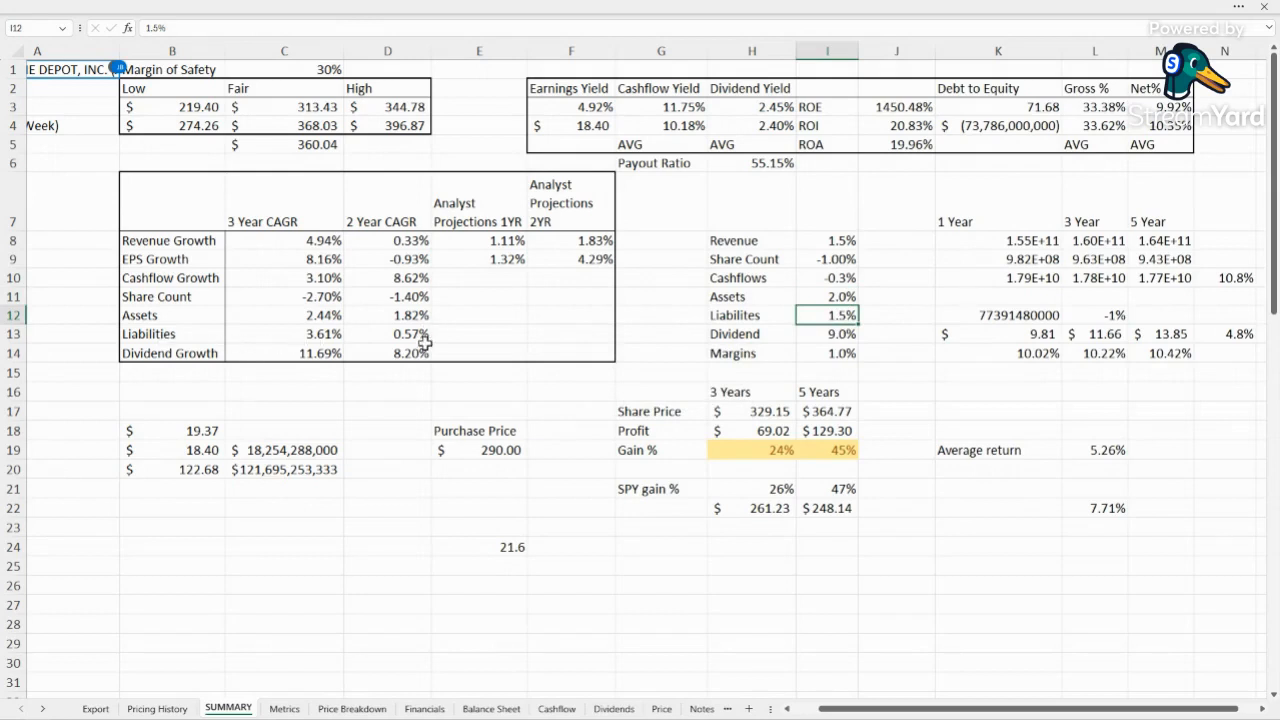
pyautogui.moveTo(356, 334)
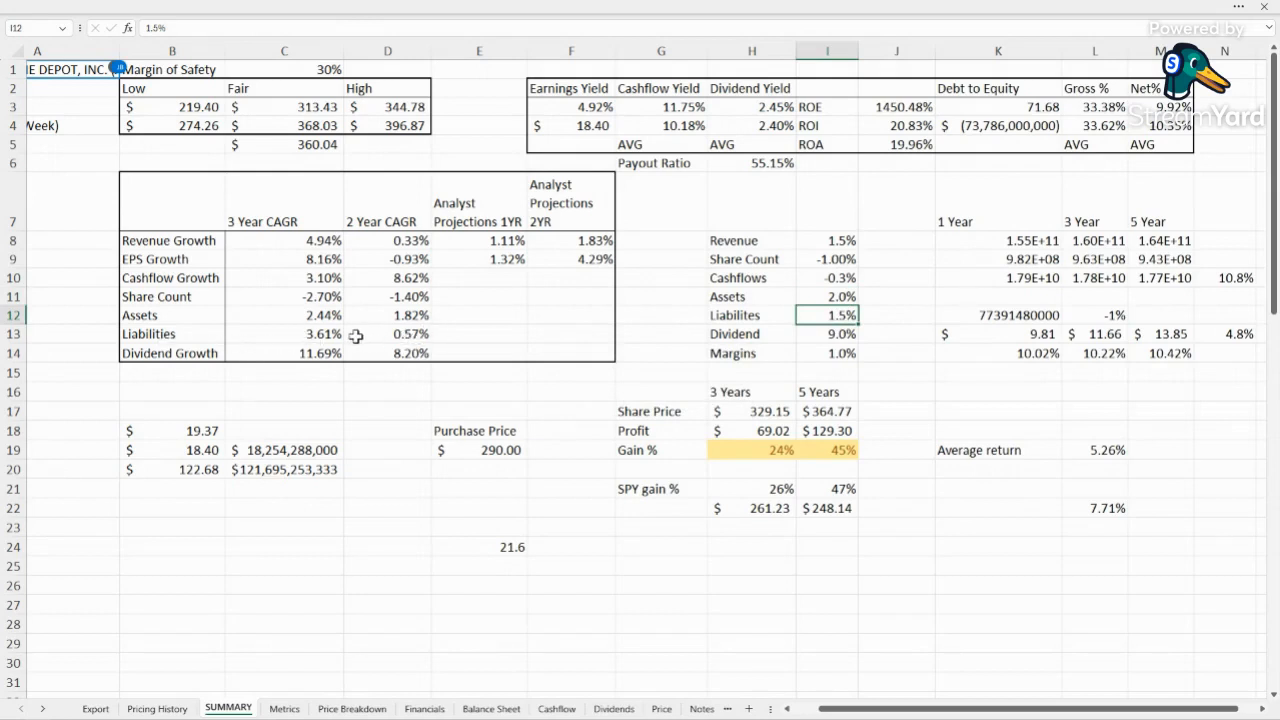
pyautogui.click(388, 334)
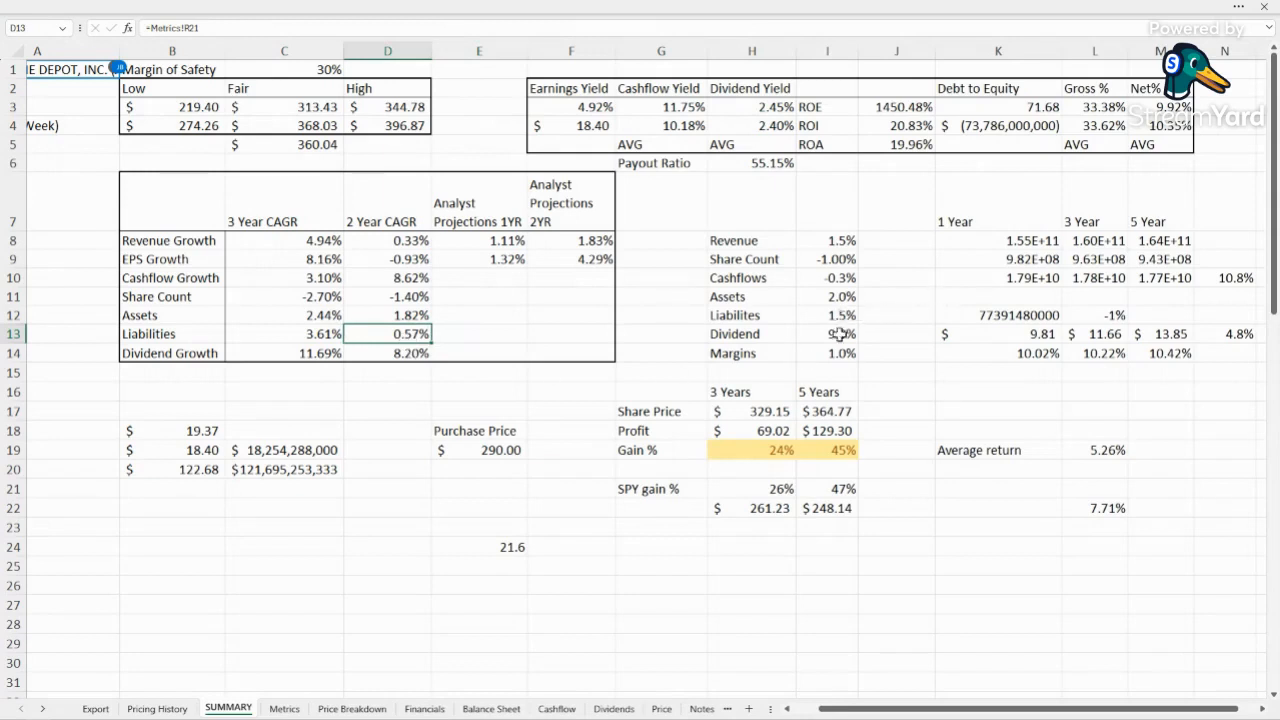
pyautogui.click(828, 316)
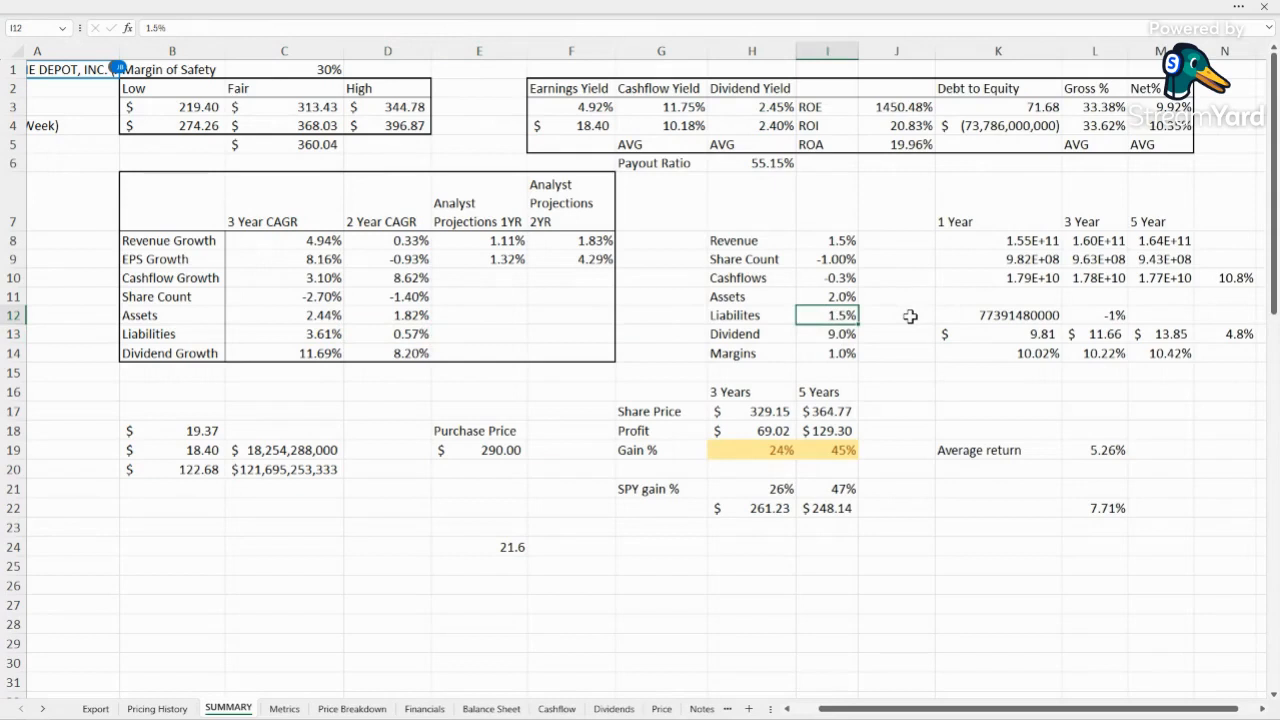
pyautogui.moveTo(892, 328)
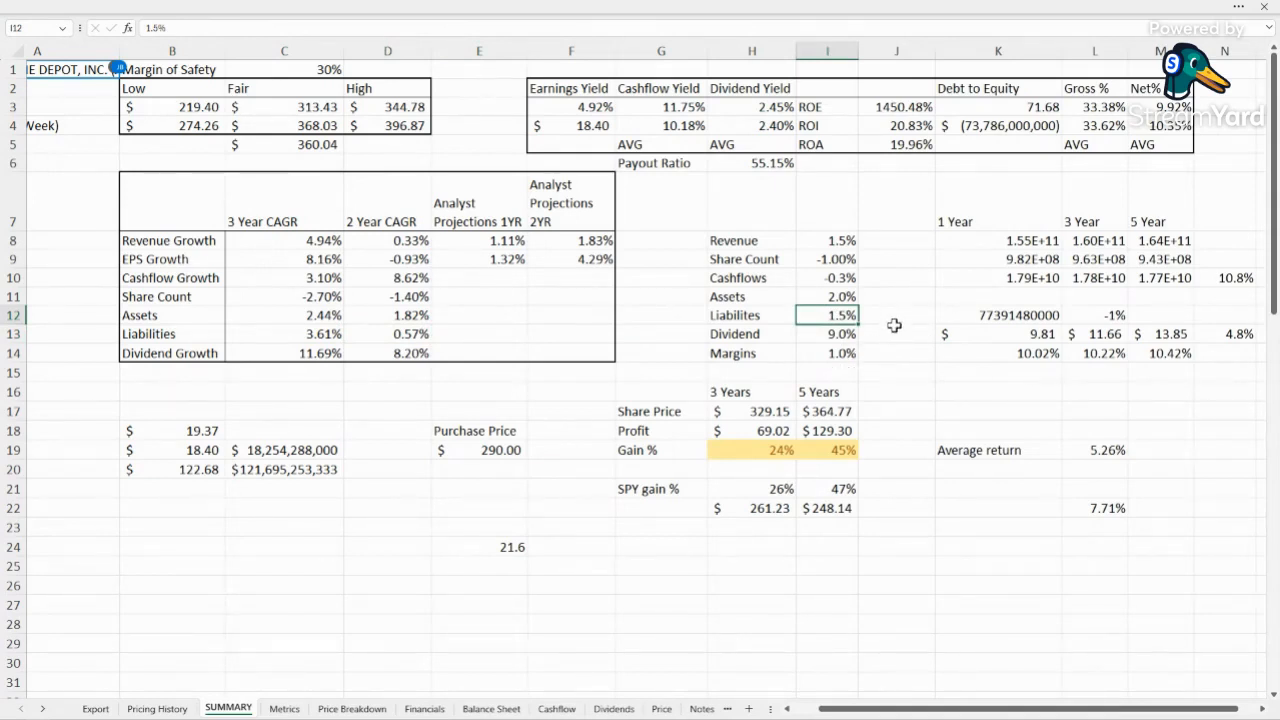
pyautogui.click(828, 332)
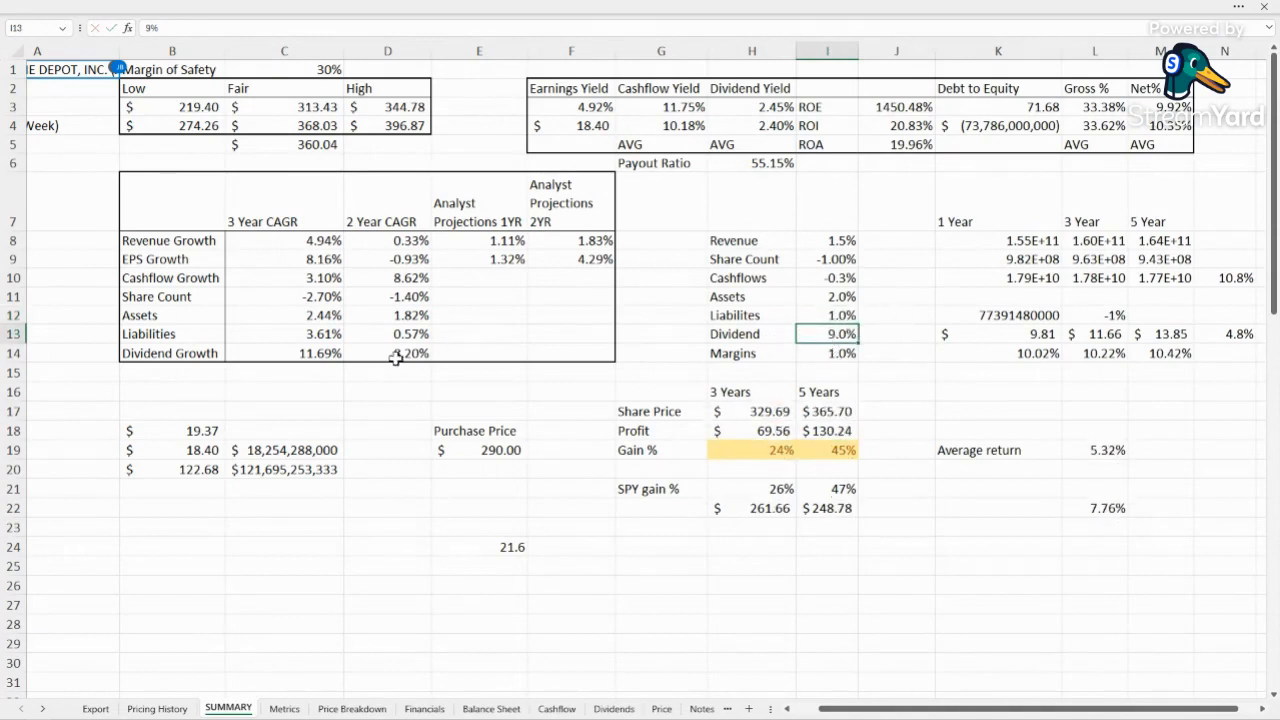
# Check the 2-year dividend growth source and set the Dividend growth assumption to 8.0%.
pyautogui.click(388, 352)
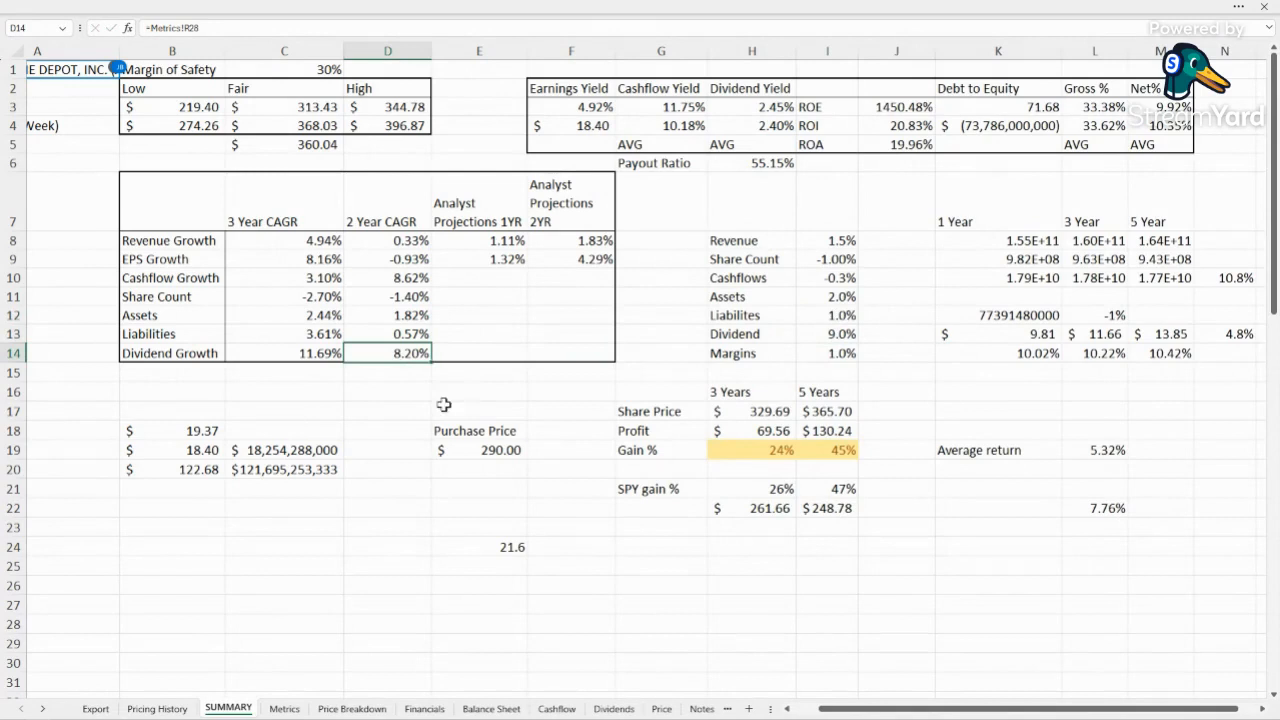
pyautogui.click(388, 412)
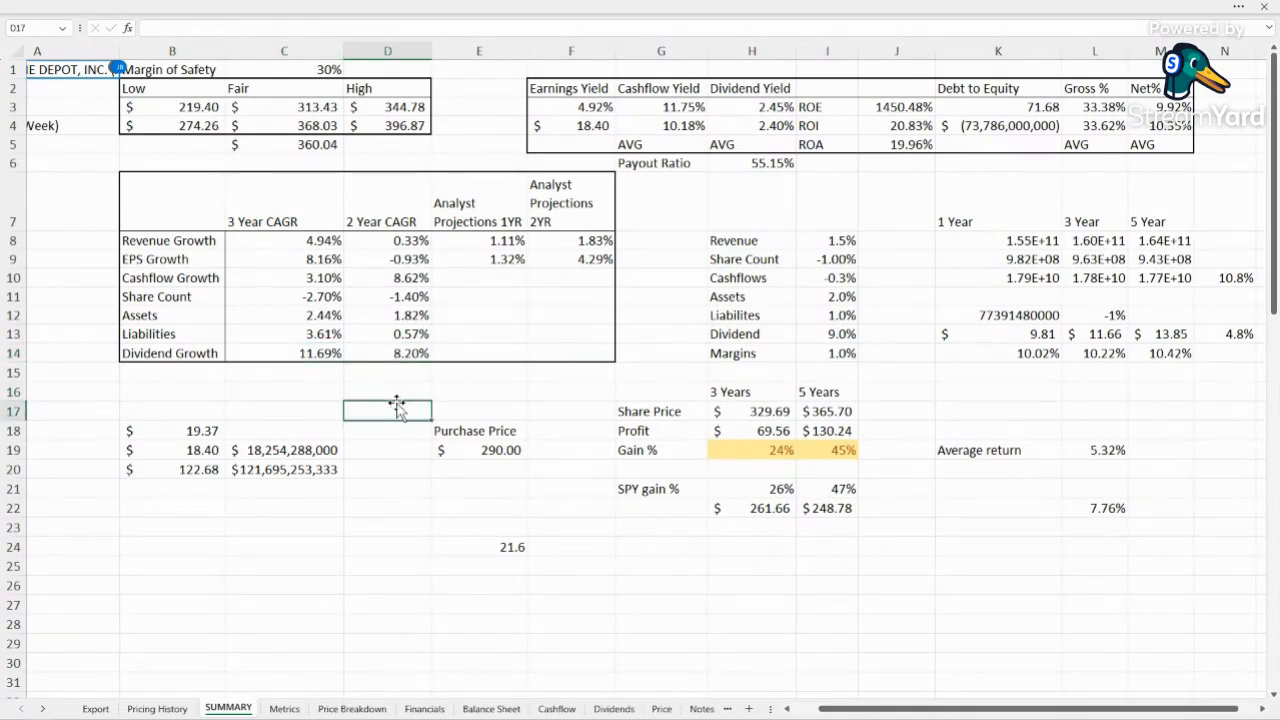
pyautogui.moveTo(632, 332)
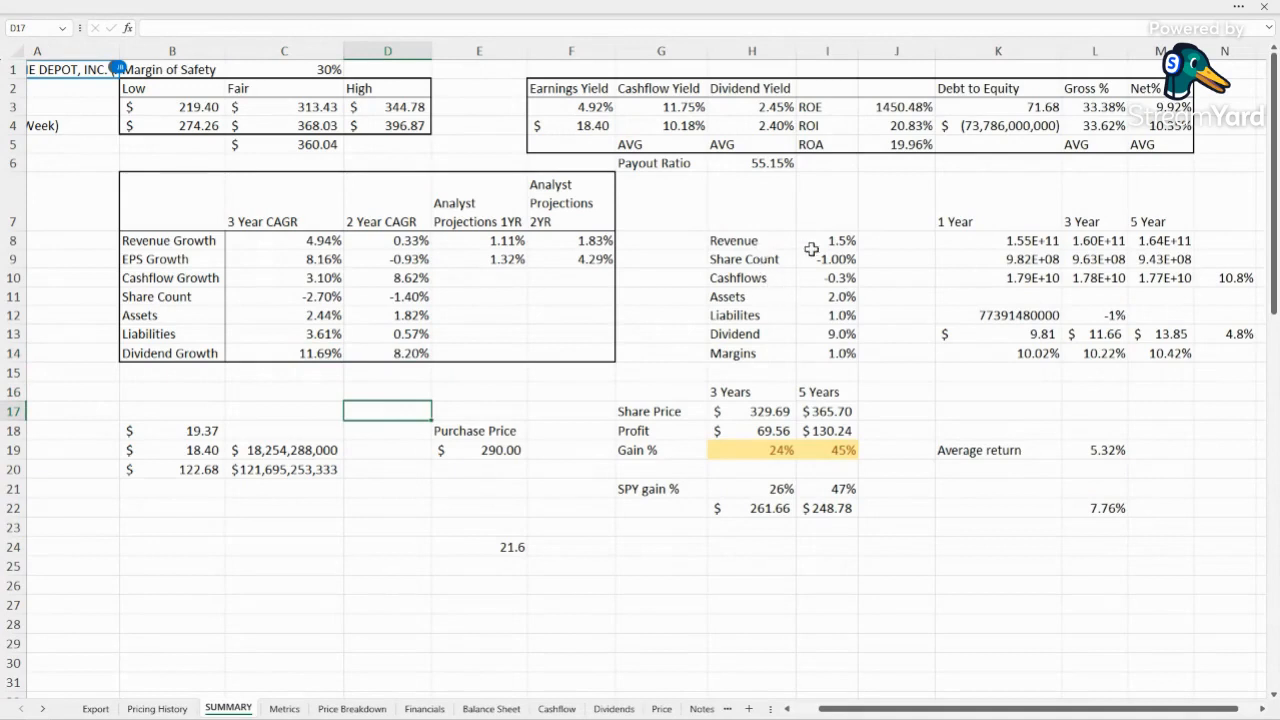
pyautogui.moveTo(880, 196)
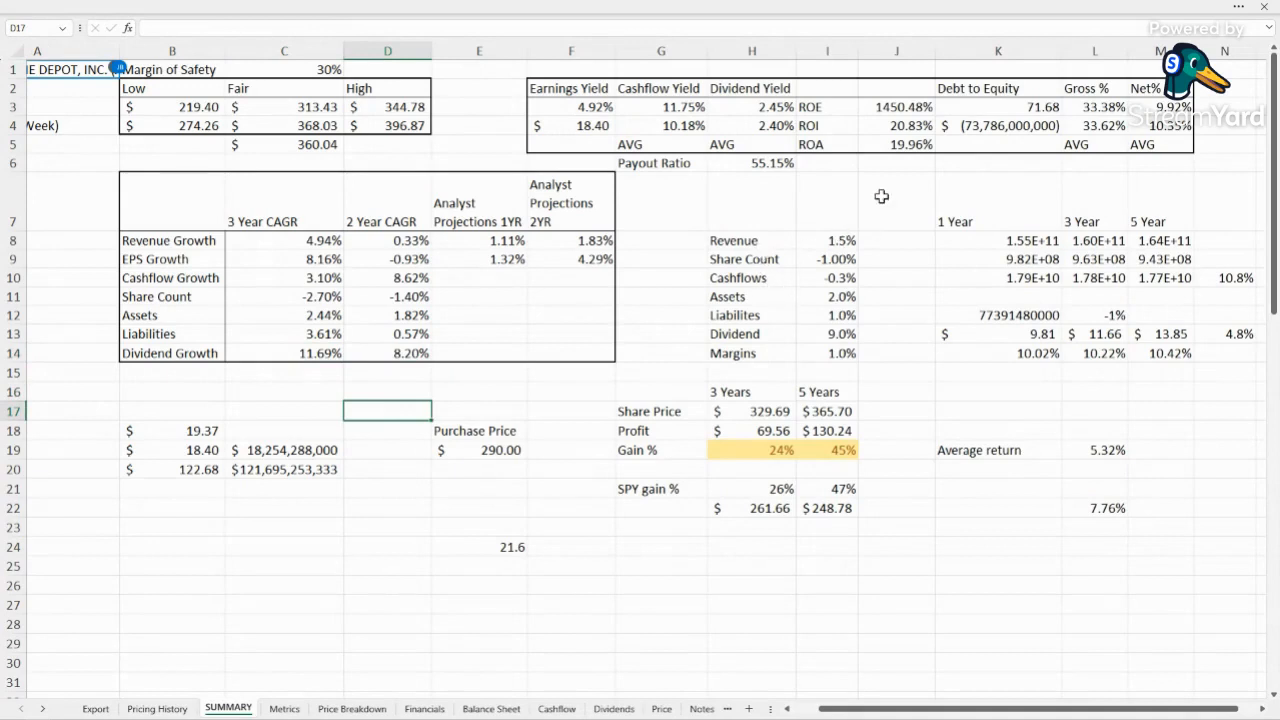
pyautogui.moveTo(918, 412)
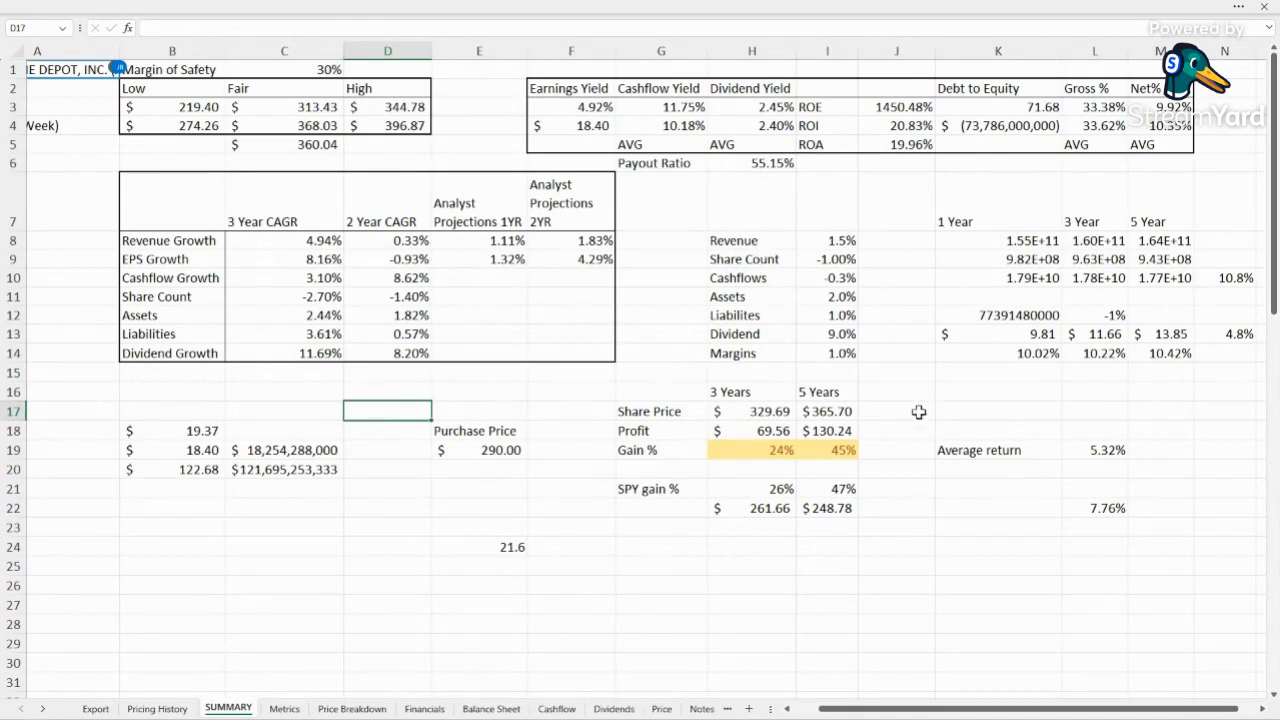
pyautogui.click(896, 372)
pyautogui.write('8')
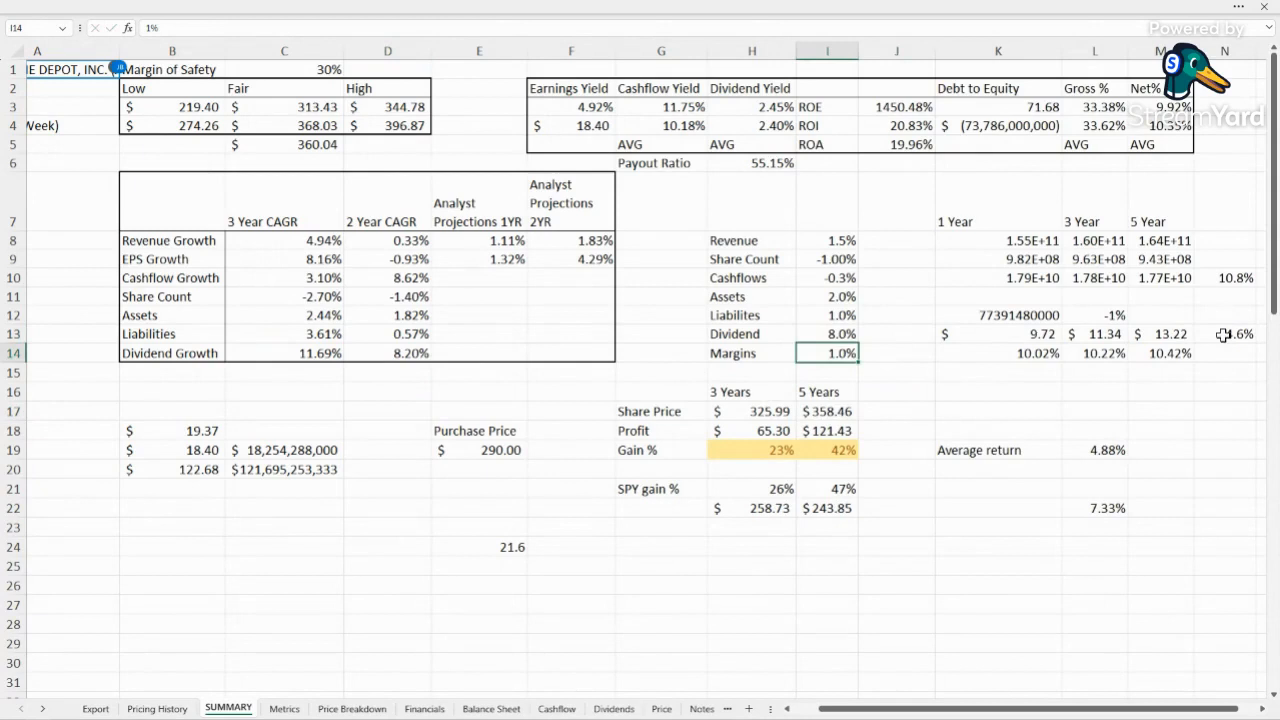
pyautogui.click(1224, 334)
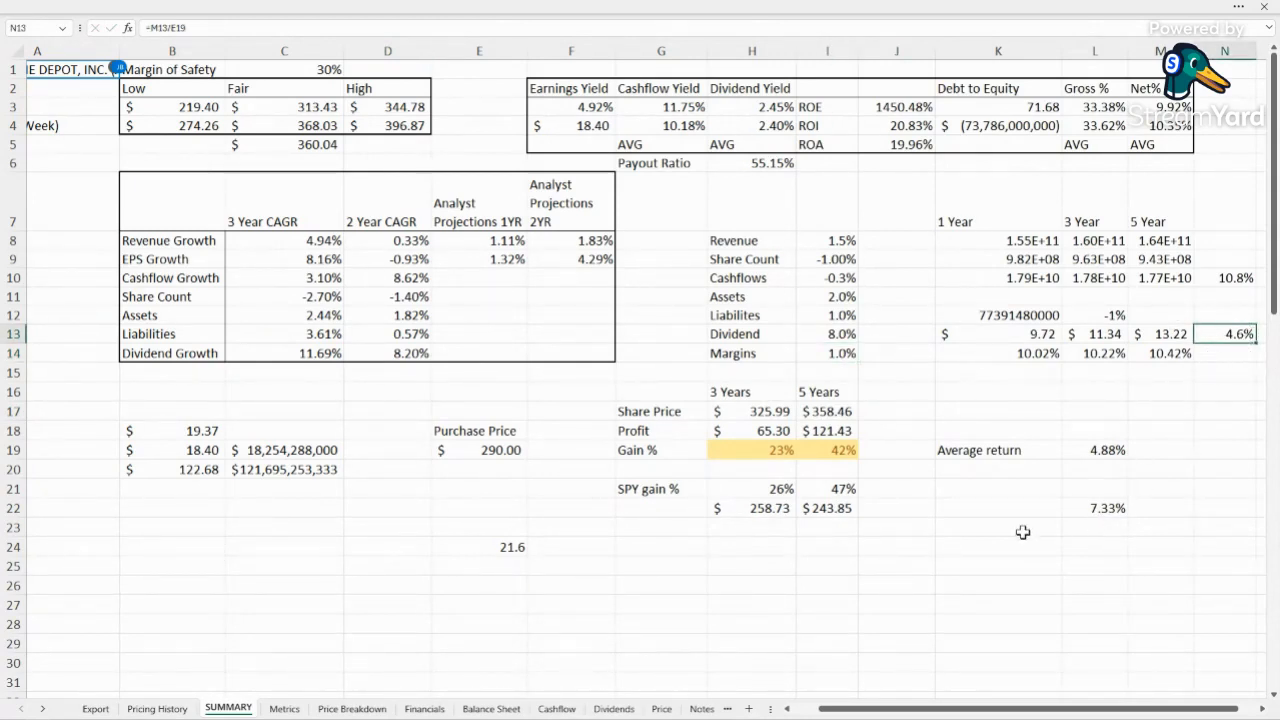
pyautogui.click(1158, 334)
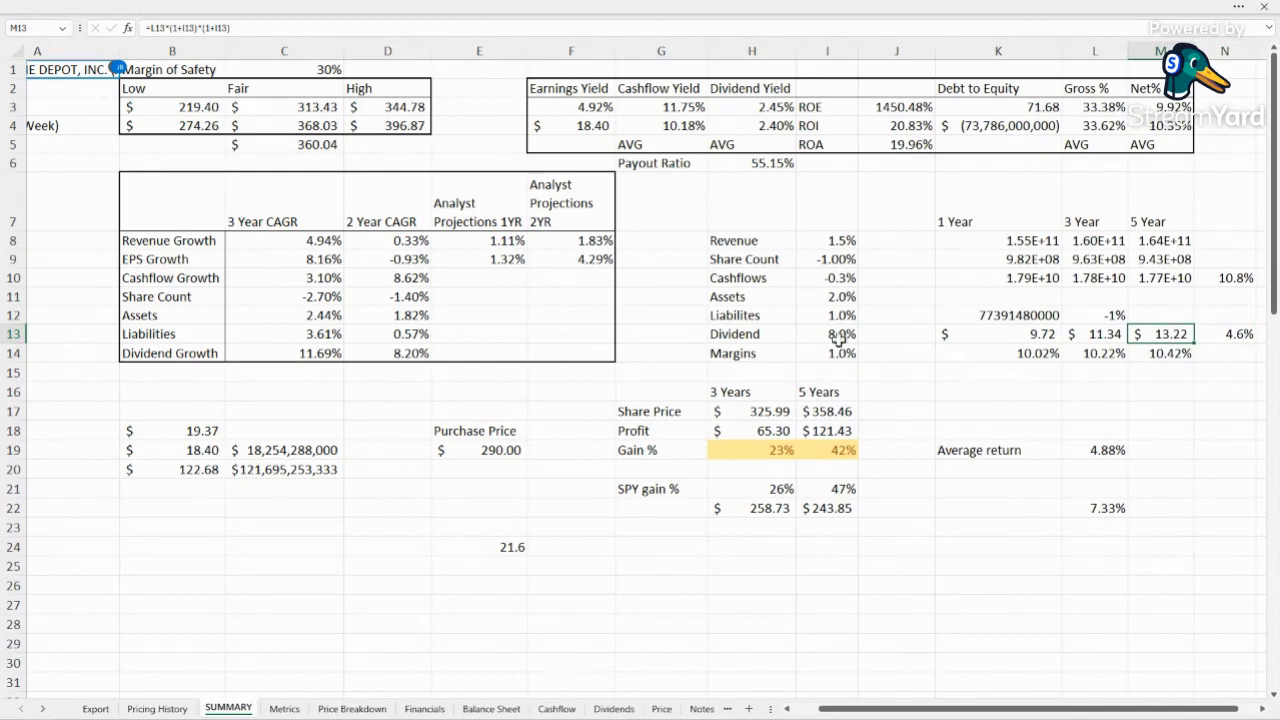
pyautogui.moveTo(1180, 442)
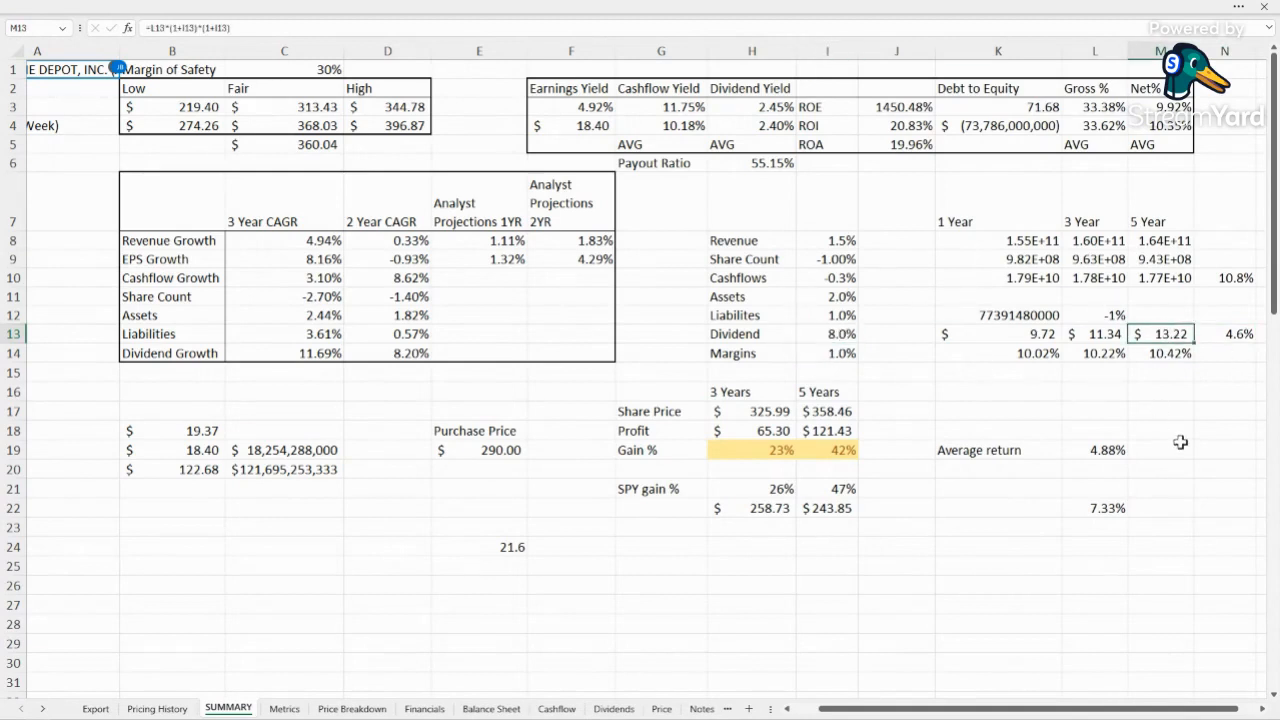
pyautogui.moveTo(892, 408)
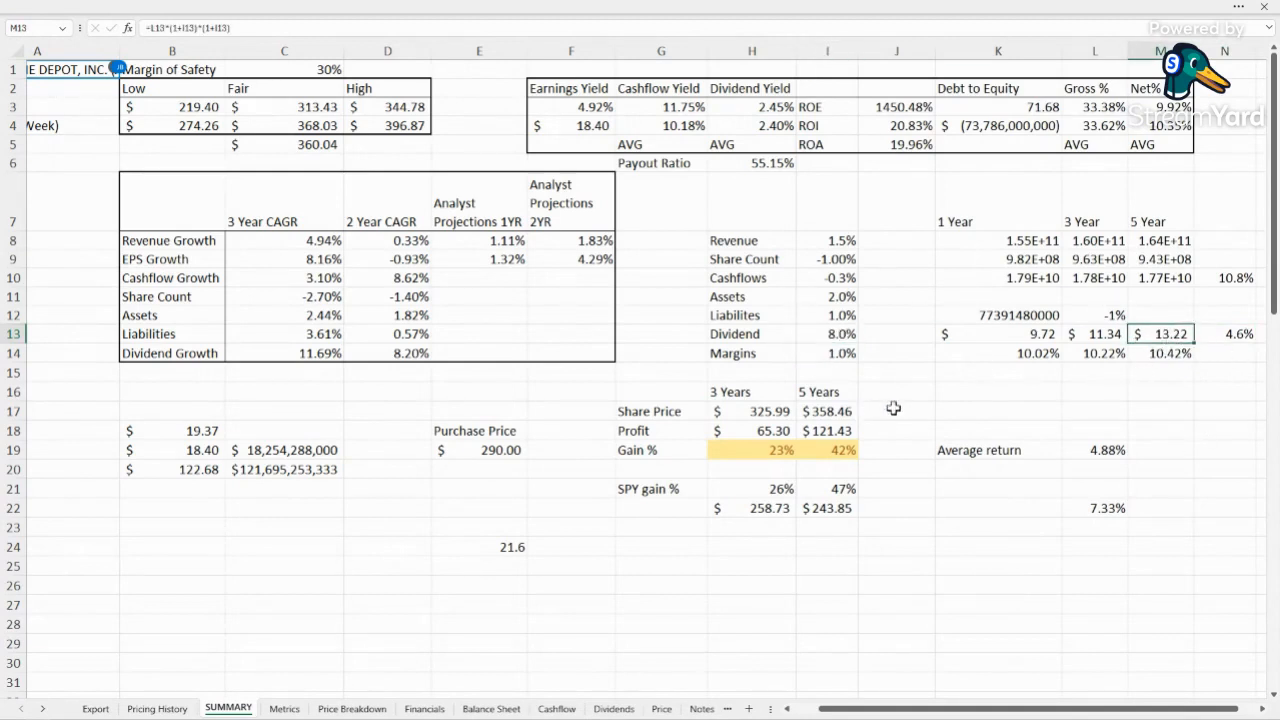
pyautogui.moveTo(1254, 328)
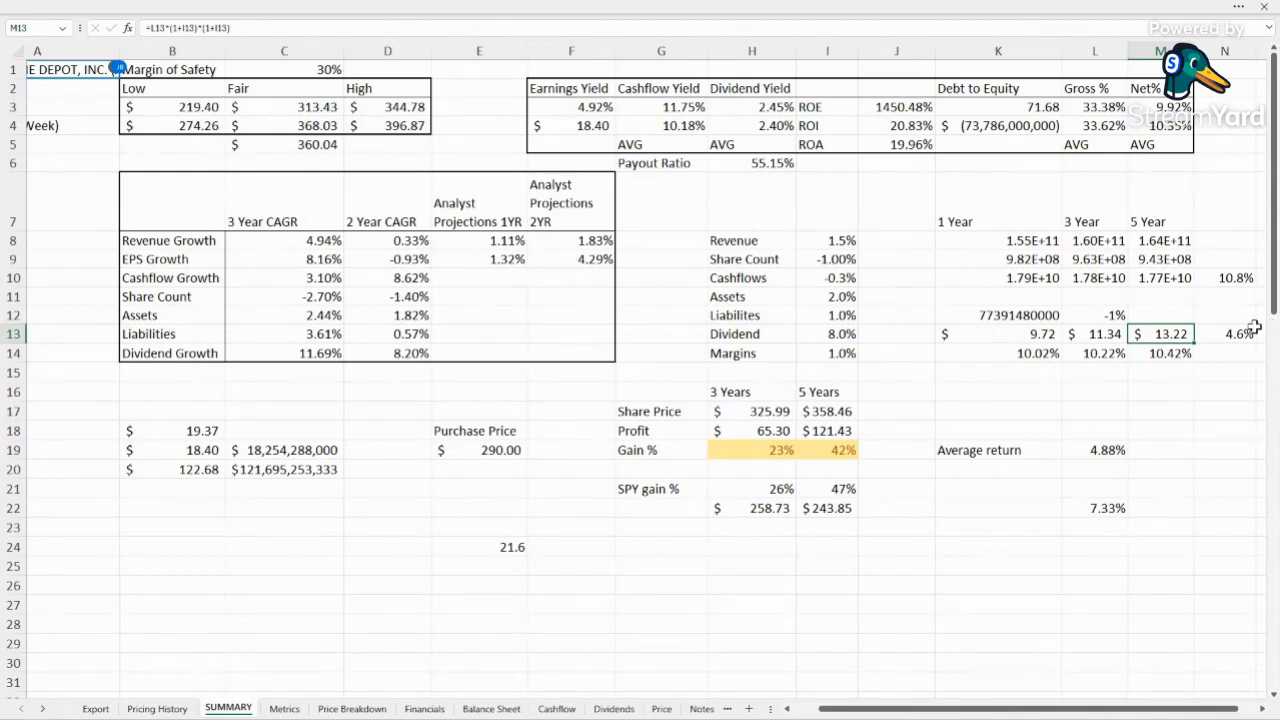
pyautogui.click(1224, 332)
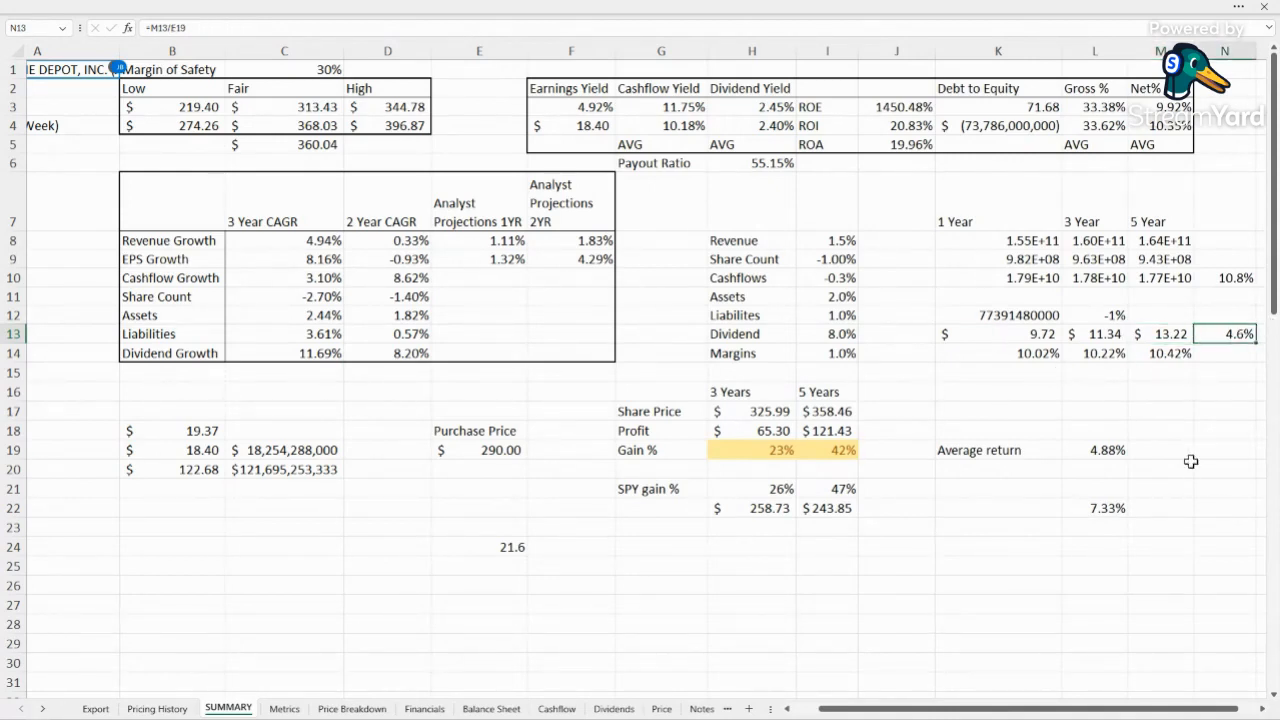
pyautogui.moveTo(1220, 360)
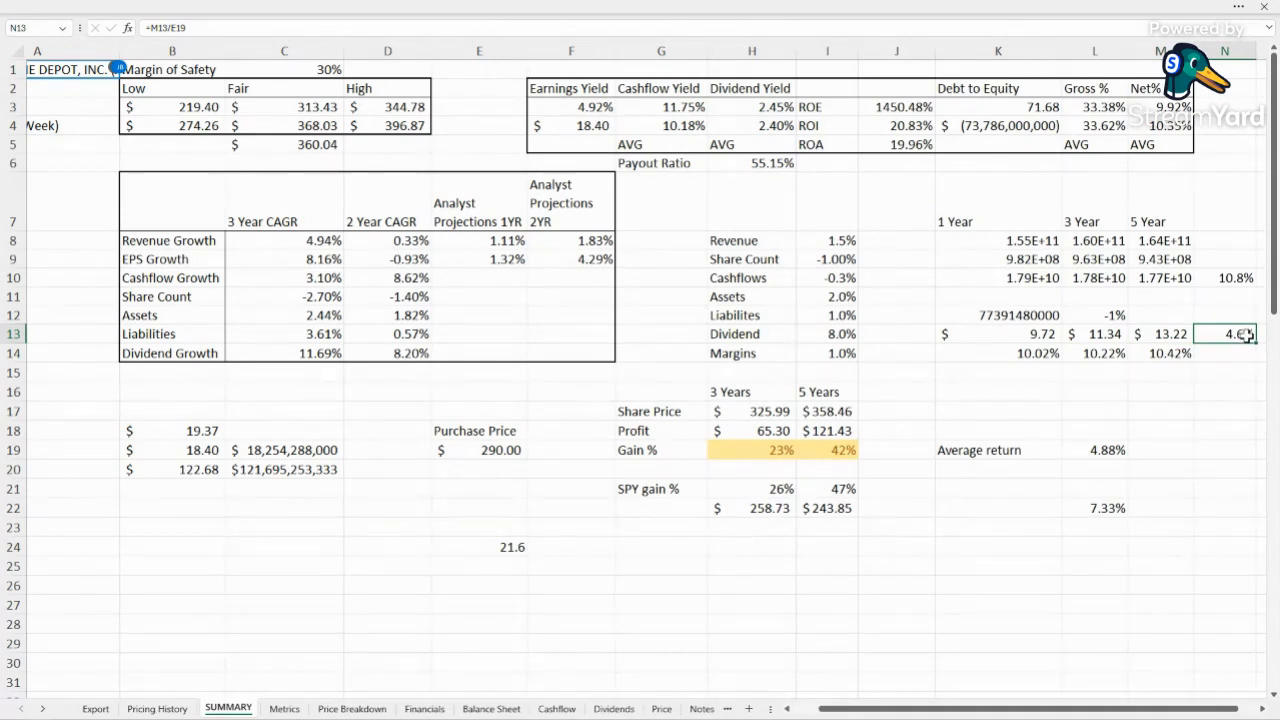
pyautogui.click(1224, 412)
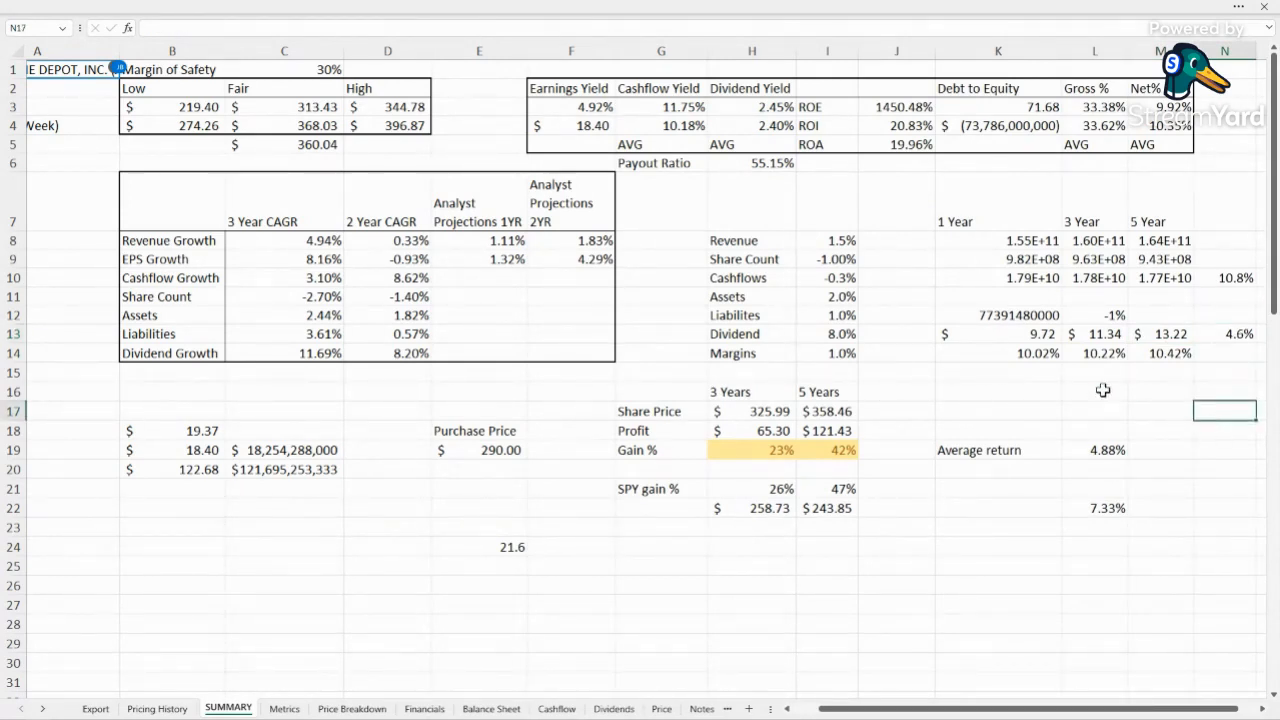
pyautogui.click(996, 352)
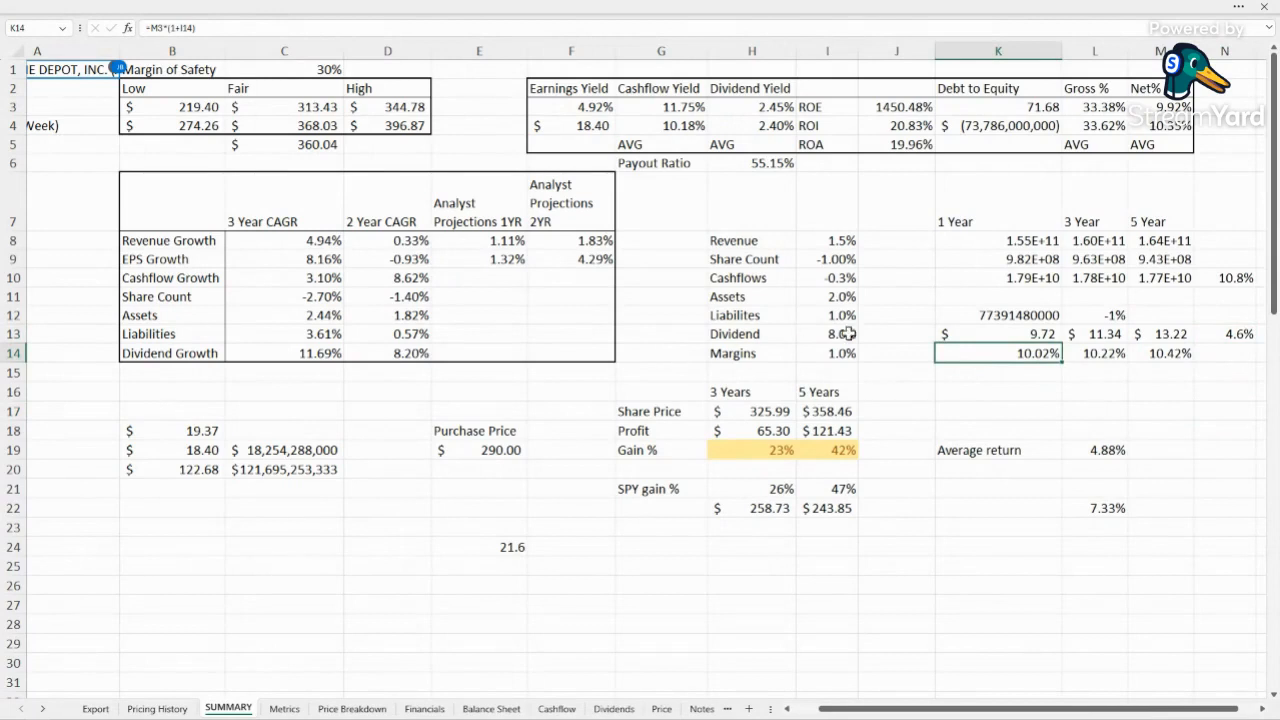
pyautogui.click(826, 352)
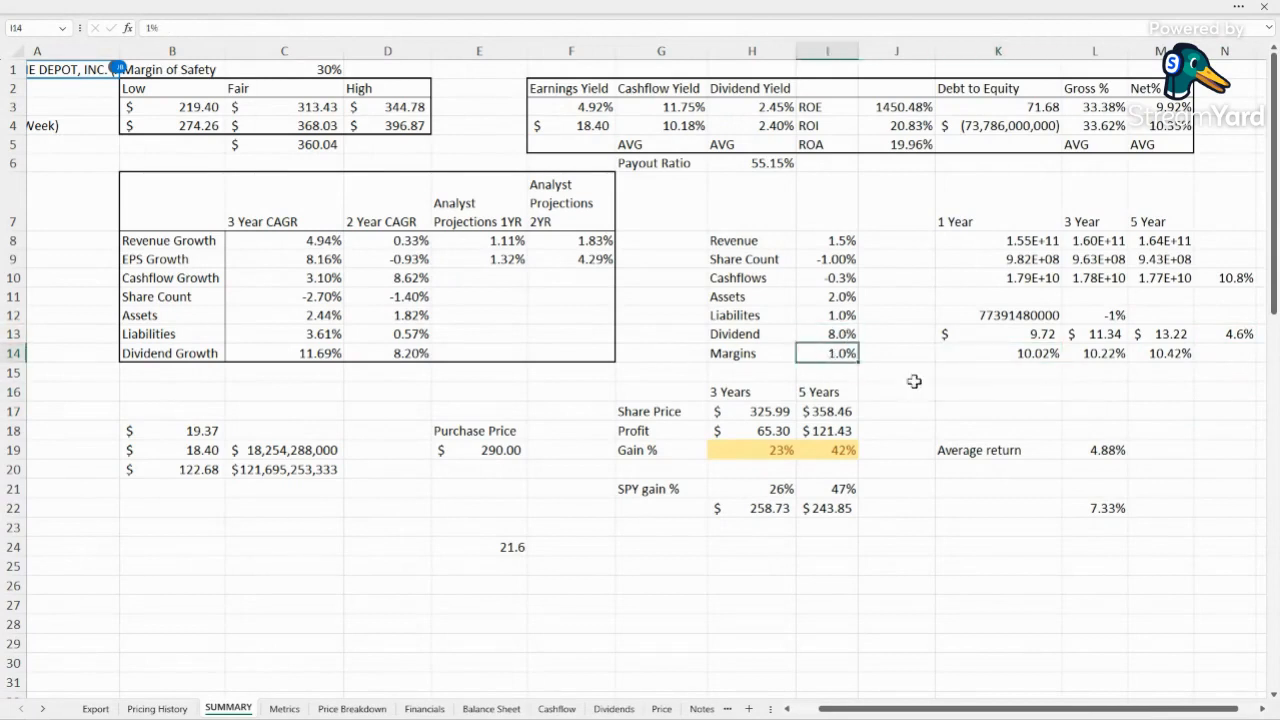
pyautogui.moveTo(1178, 370)
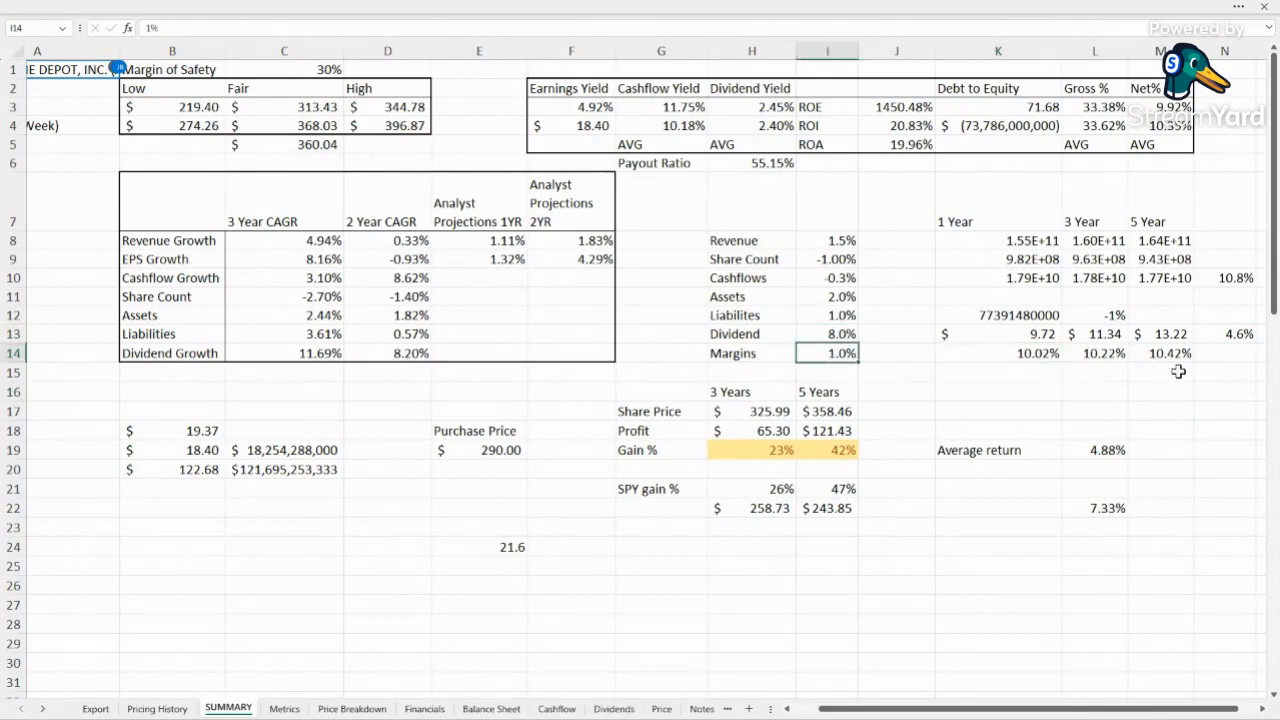
pyautogui.click(1160, 352)
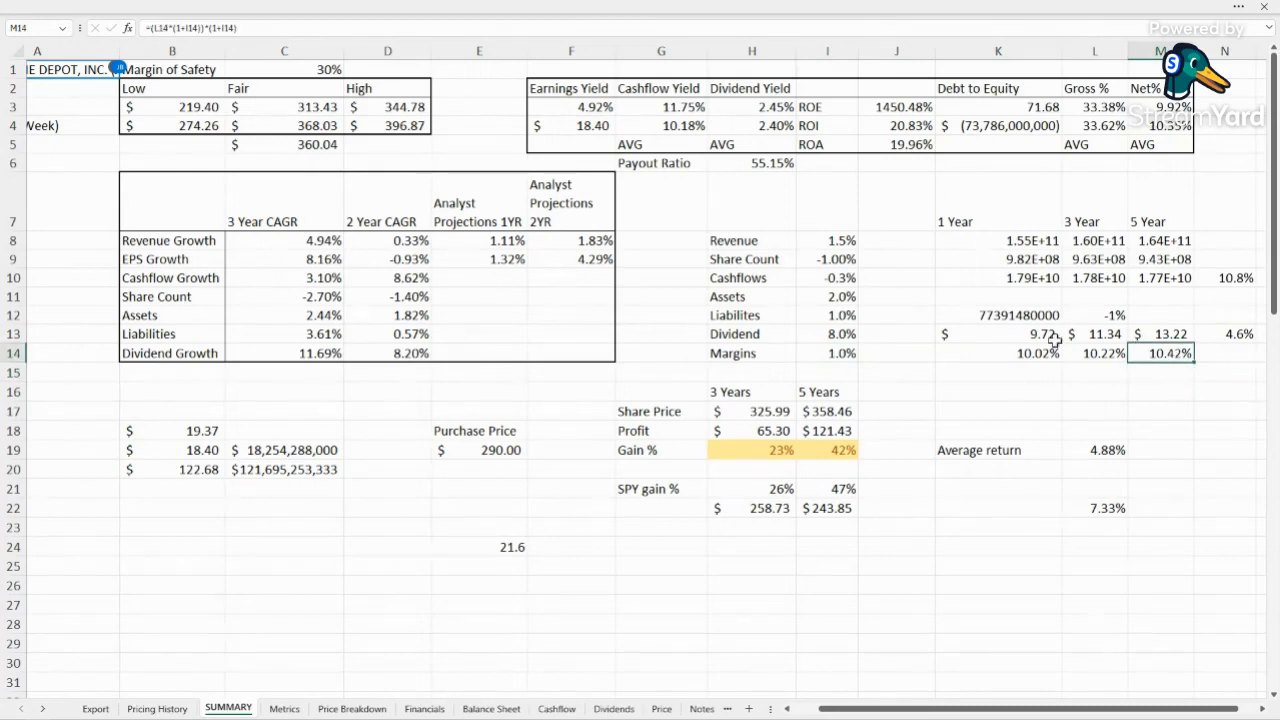
pyautogui.click(1224, 352)
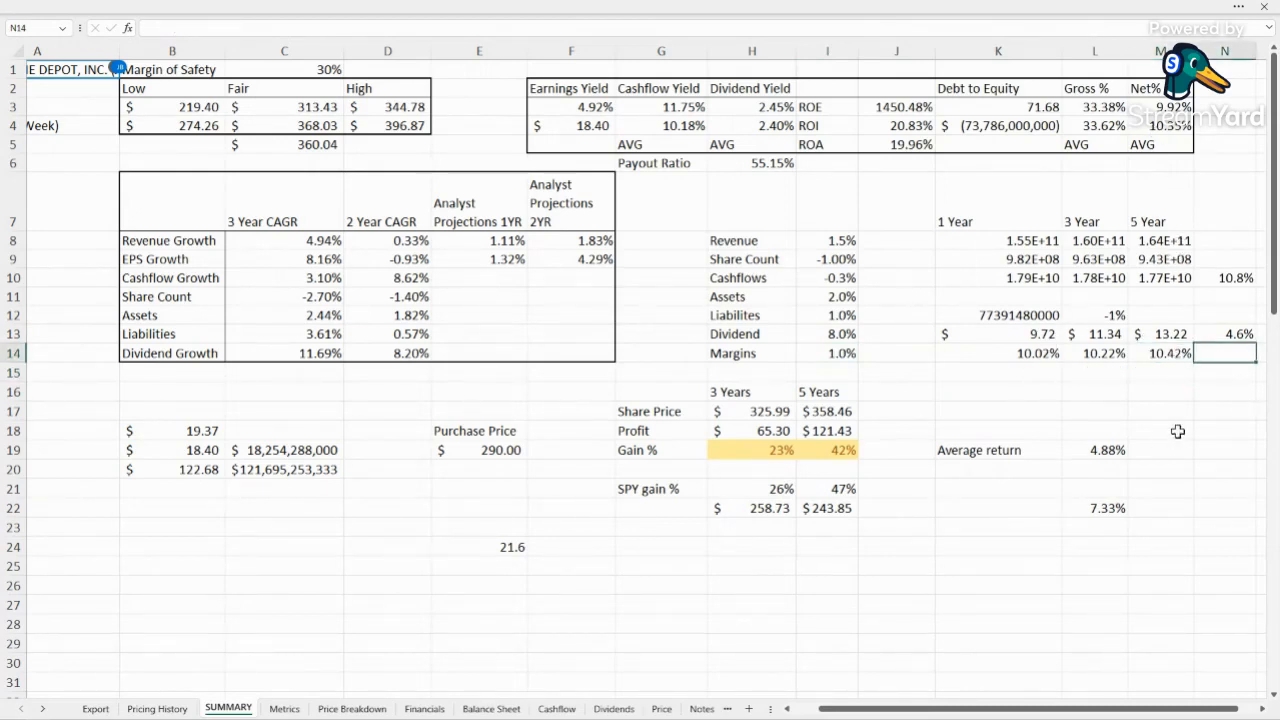
pyautogui.click(1224, 372)
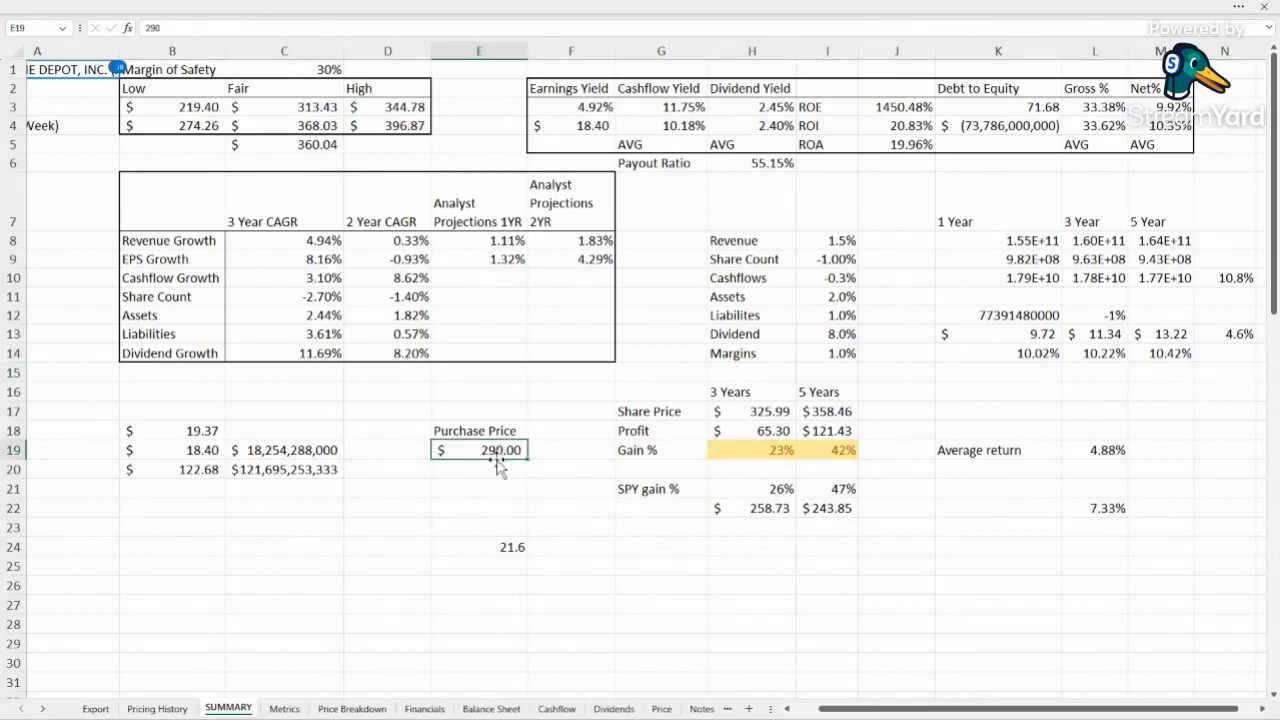
pyautogui.moveTo(926, 484)
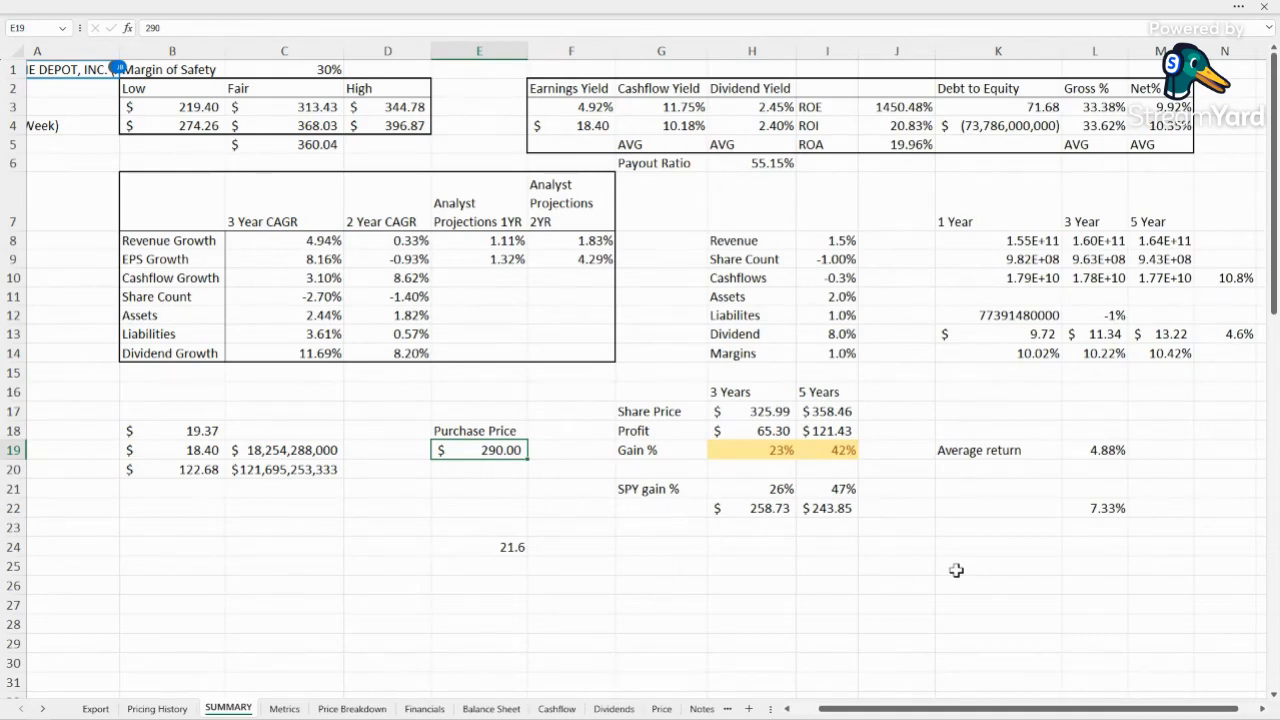
# Enter a purchase price of $280.00 in E19.
pyautogui.write('280')
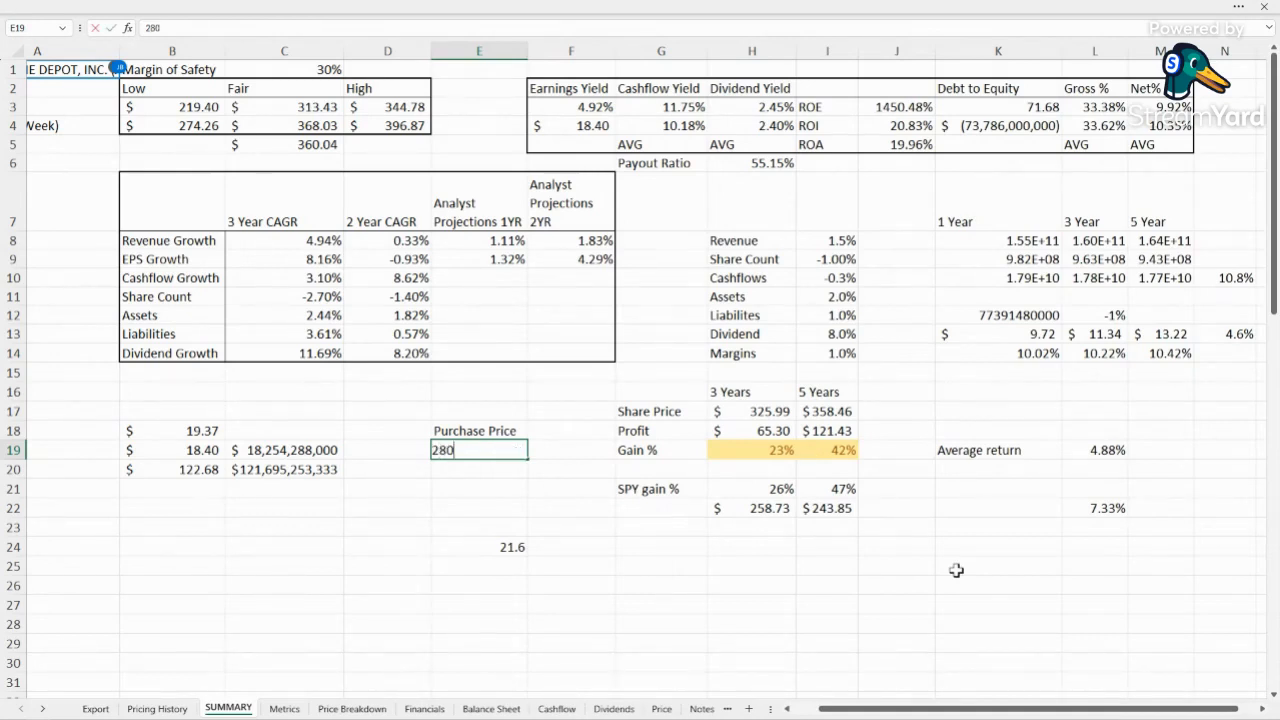
pyautogui.press('Return')
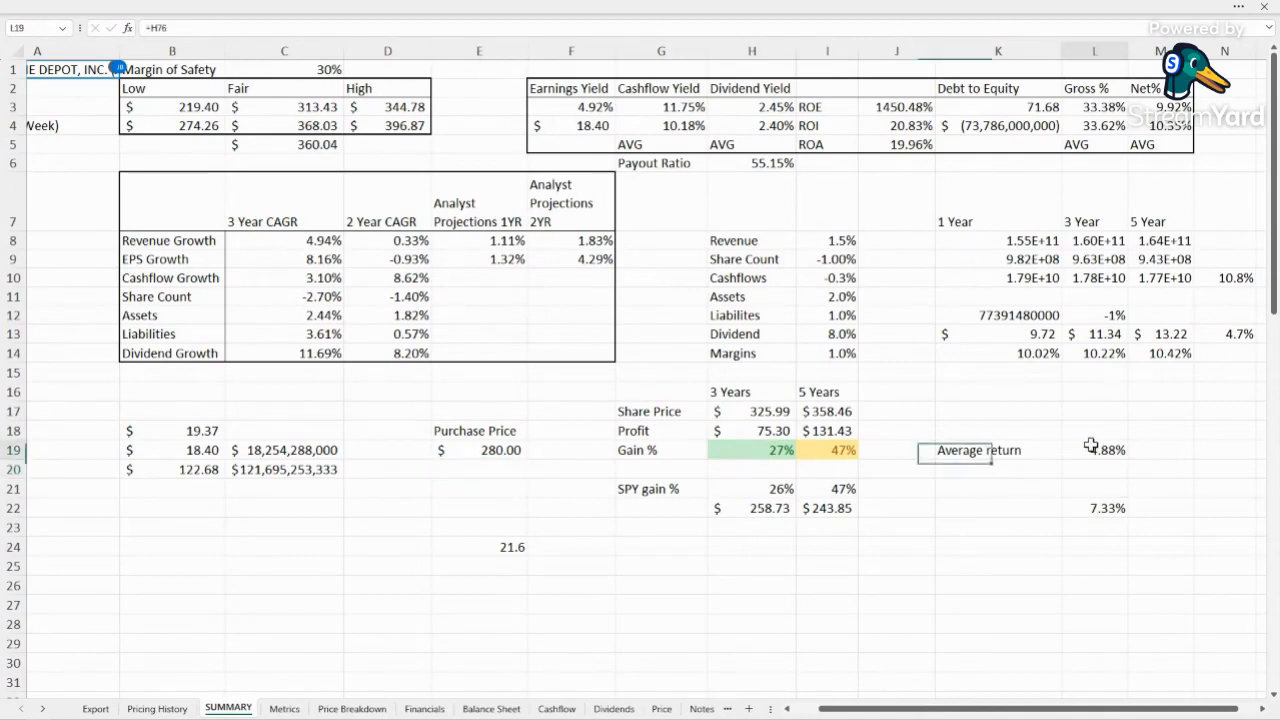
# Review the Average return row, margin-of-safety price and dividend yield formulas.
pyautogui.click(1156, 448)
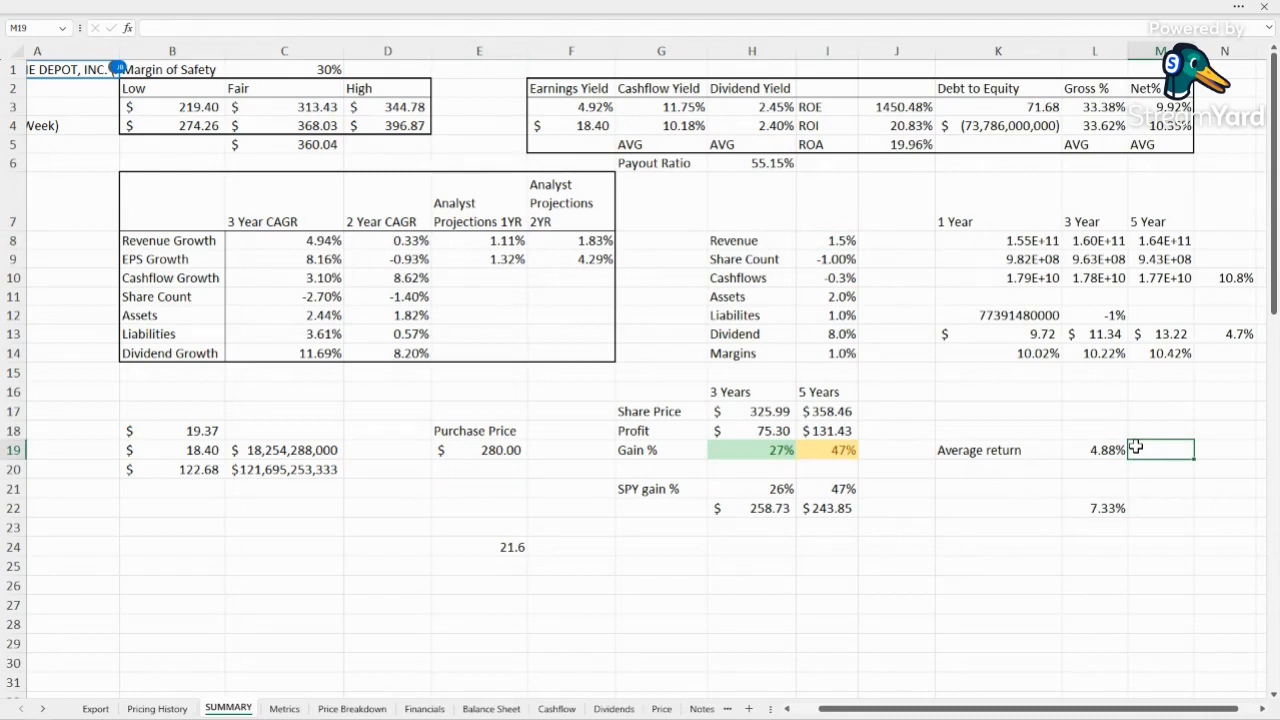
pyautogui.click(1094, 430)
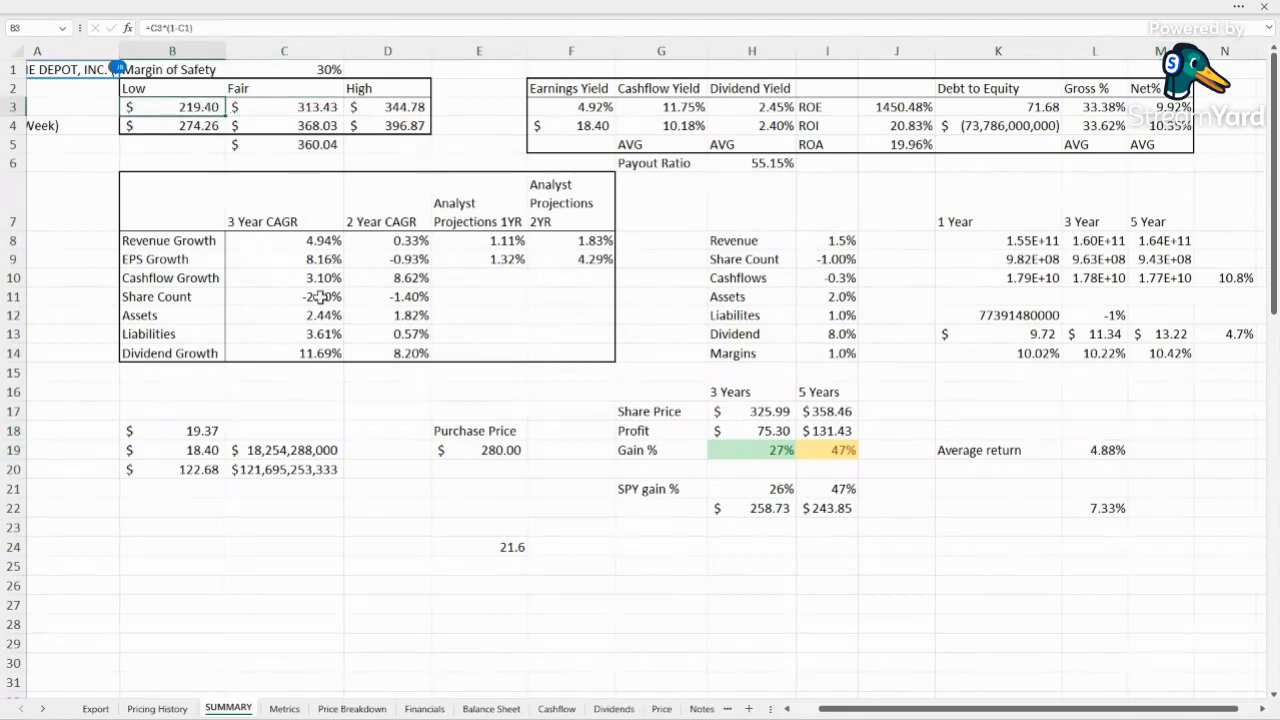
pyautogui.click(172, 124)
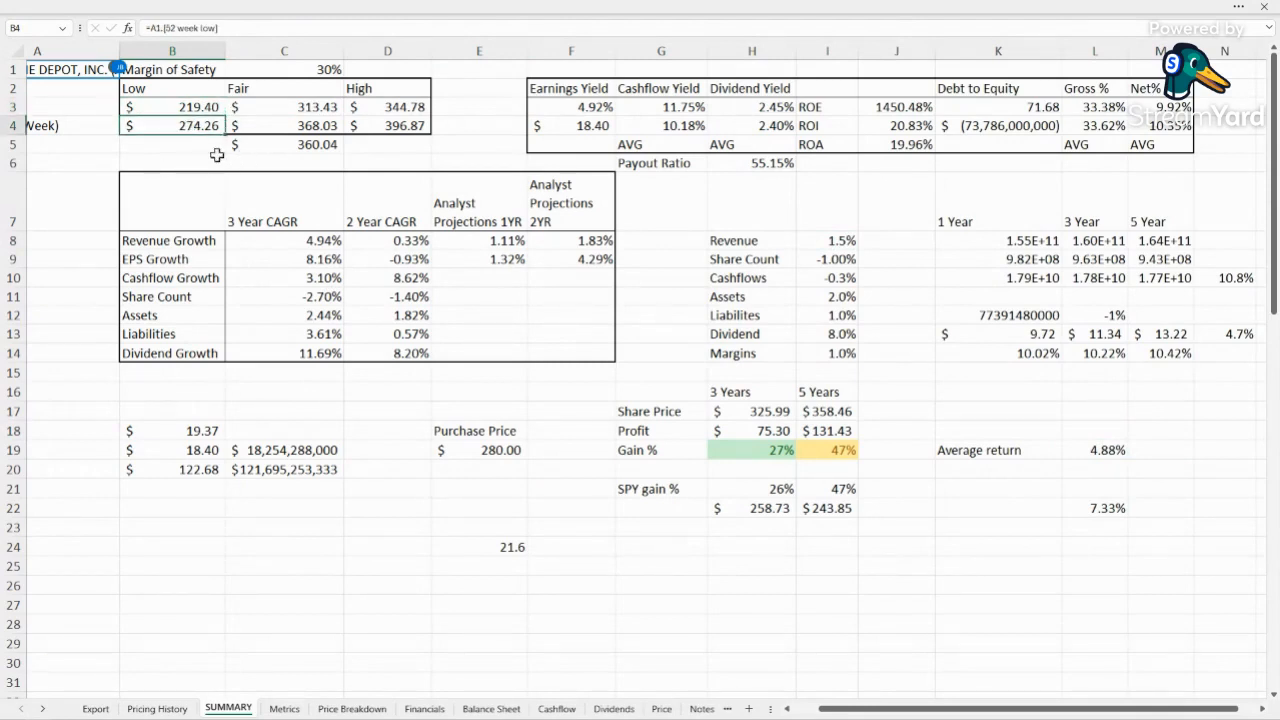
pyautogui.click(1094, 488)
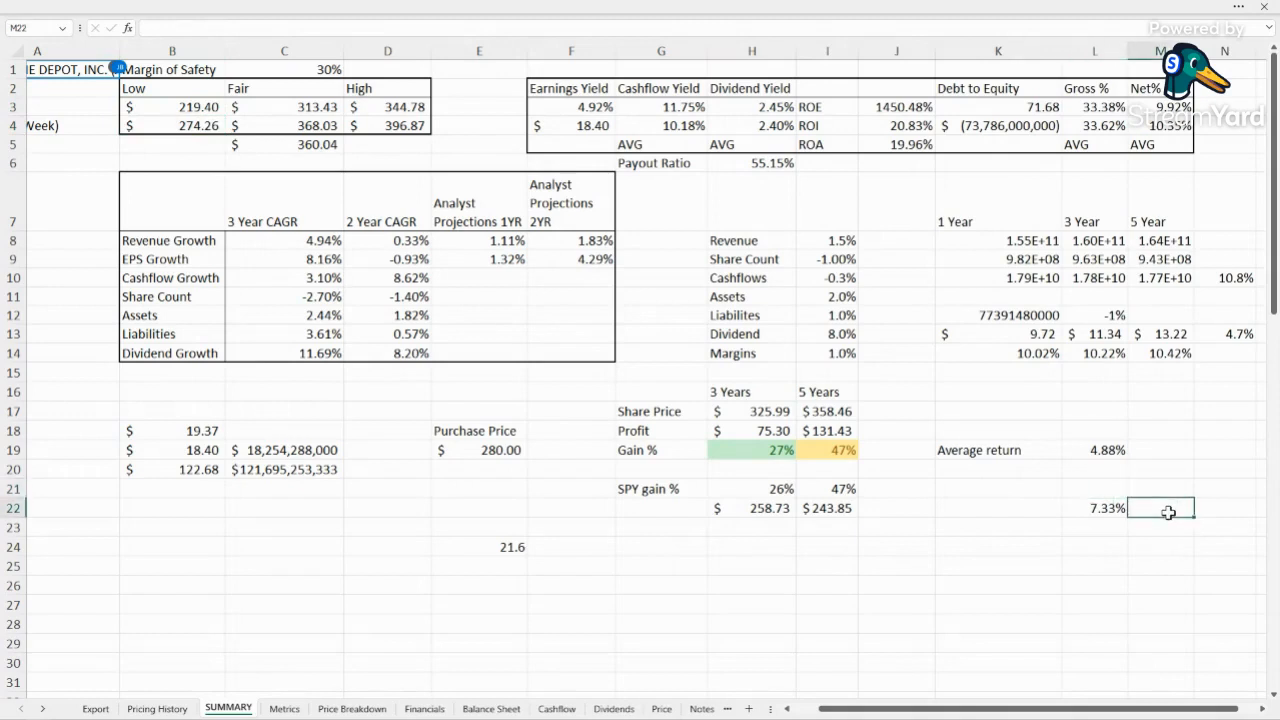
pyautogui.moveTo(956, 268)
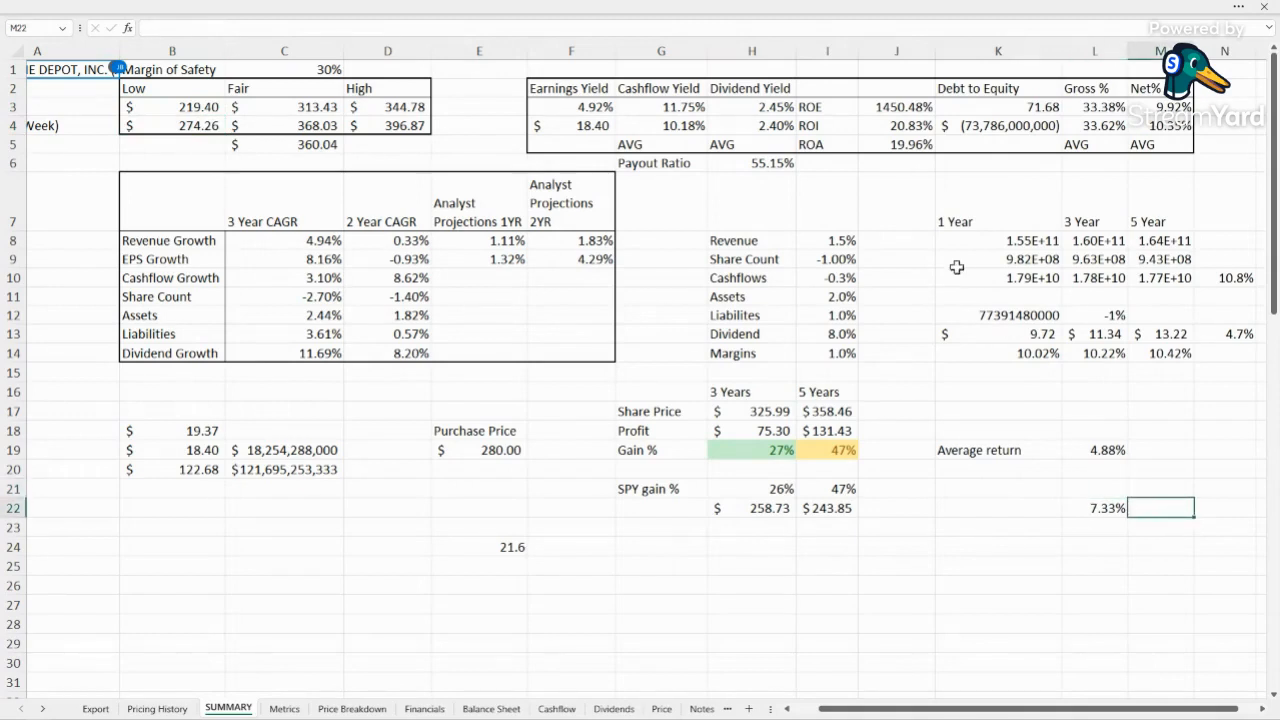
pyautogui.click(826, 332)
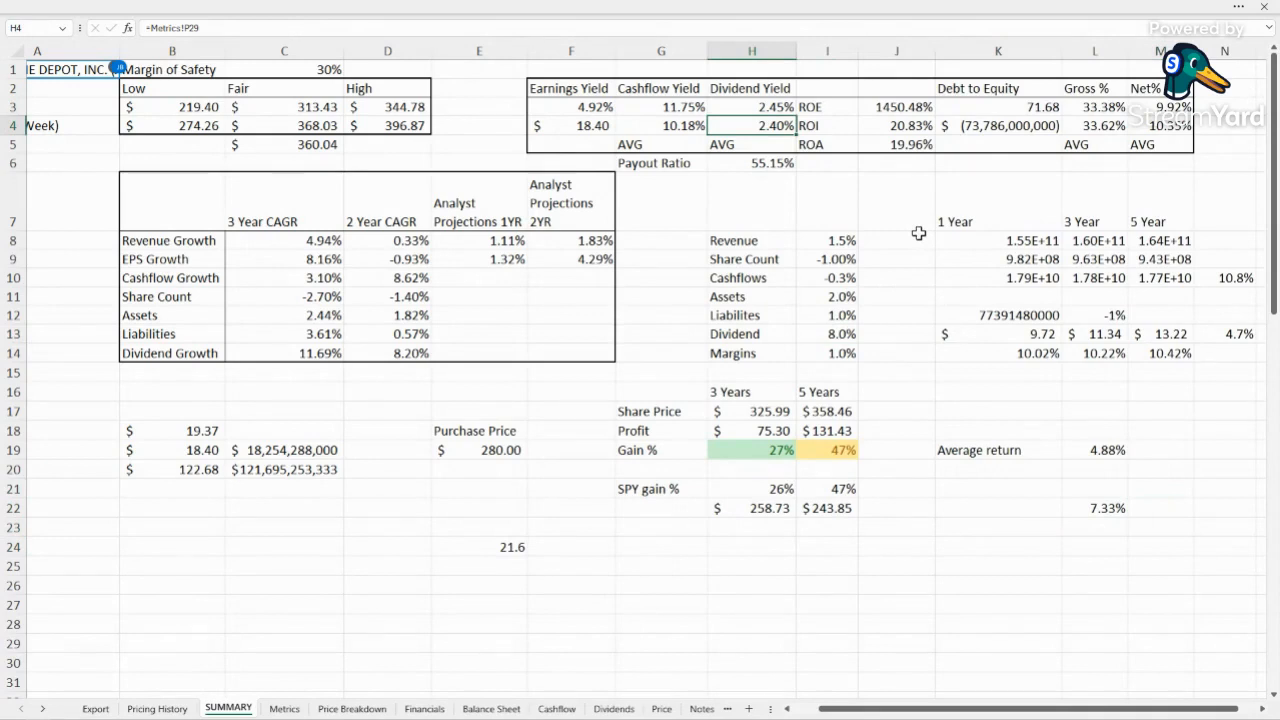
pyautogui.moveTo(936, 304)
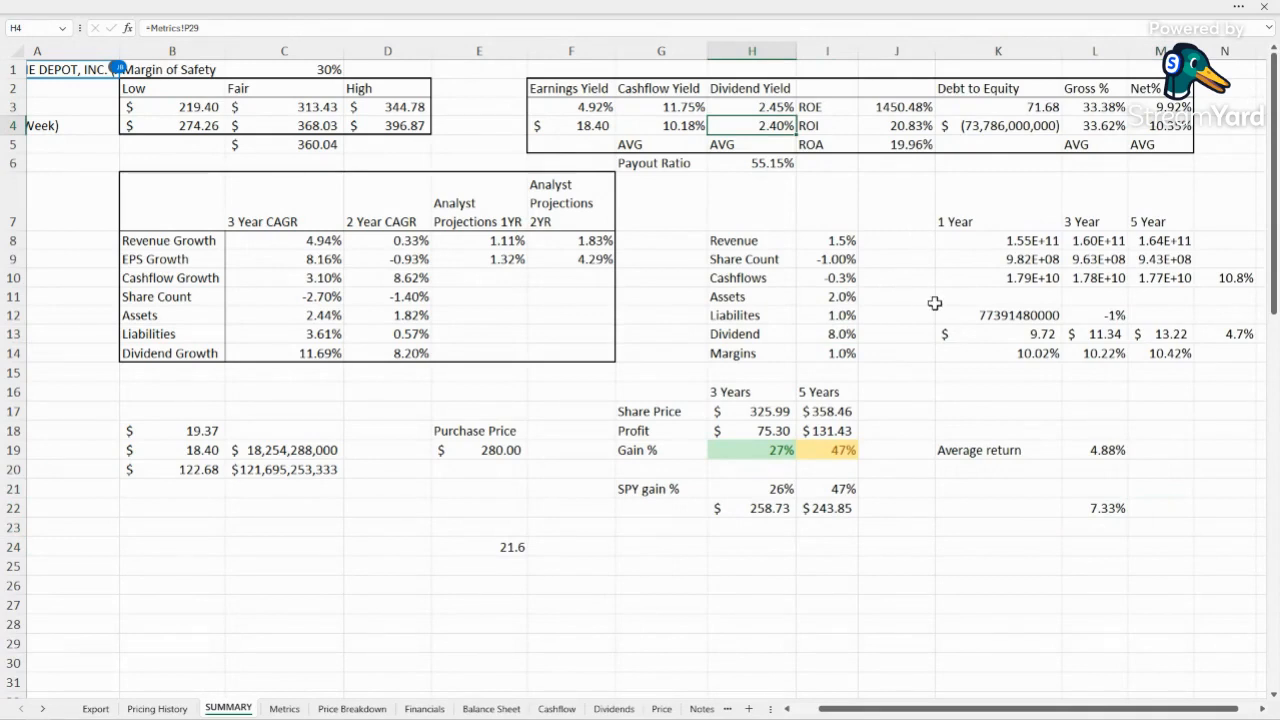
pyautogui.moveTo(962, 330)
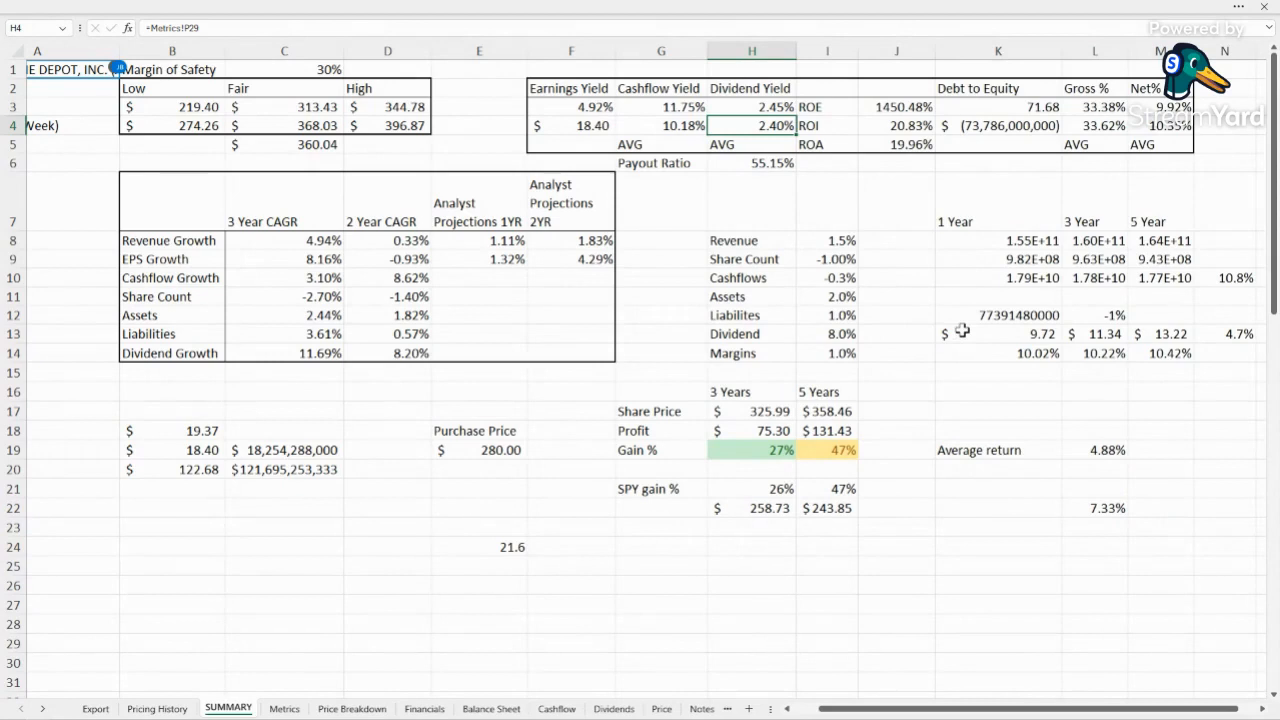
pyautogui.moveTo(1228, 484)
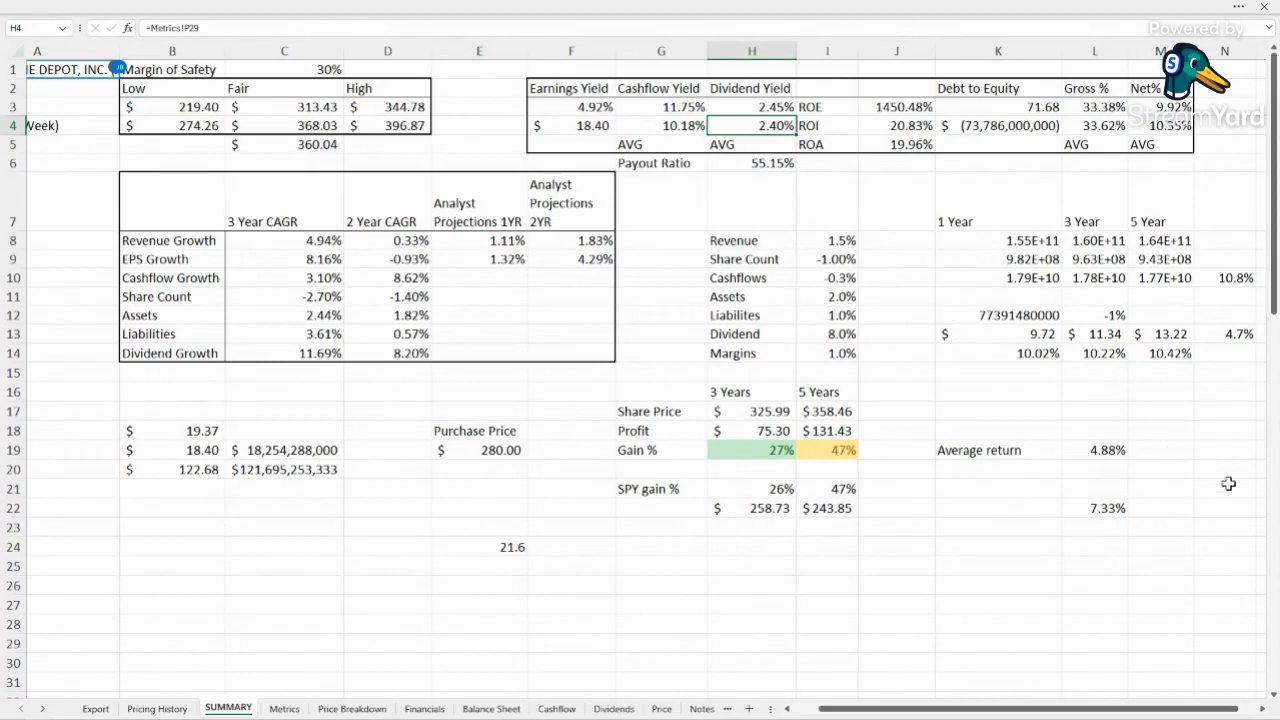
# Set the purchase price to $274.26 and review the updated gain, average return and debt-to-equity figures.
pyautogui.click(1224, 332)
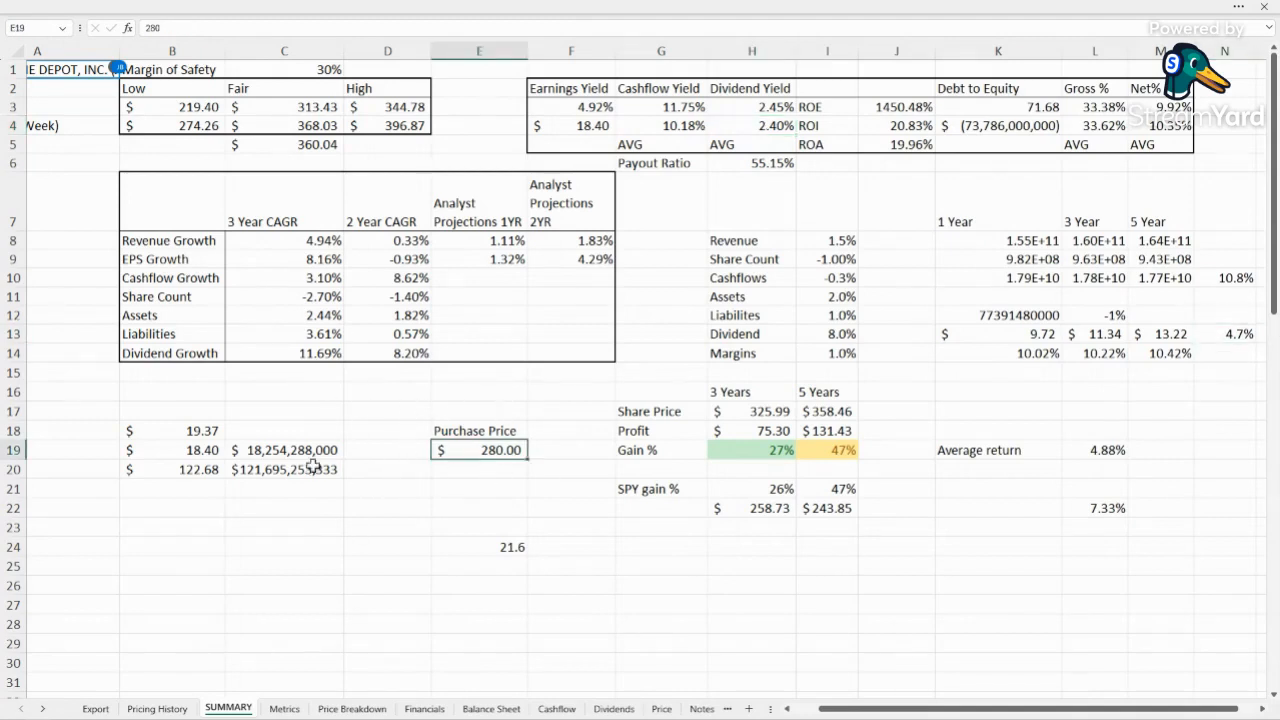
pyautogui.moveTo(304, 212)
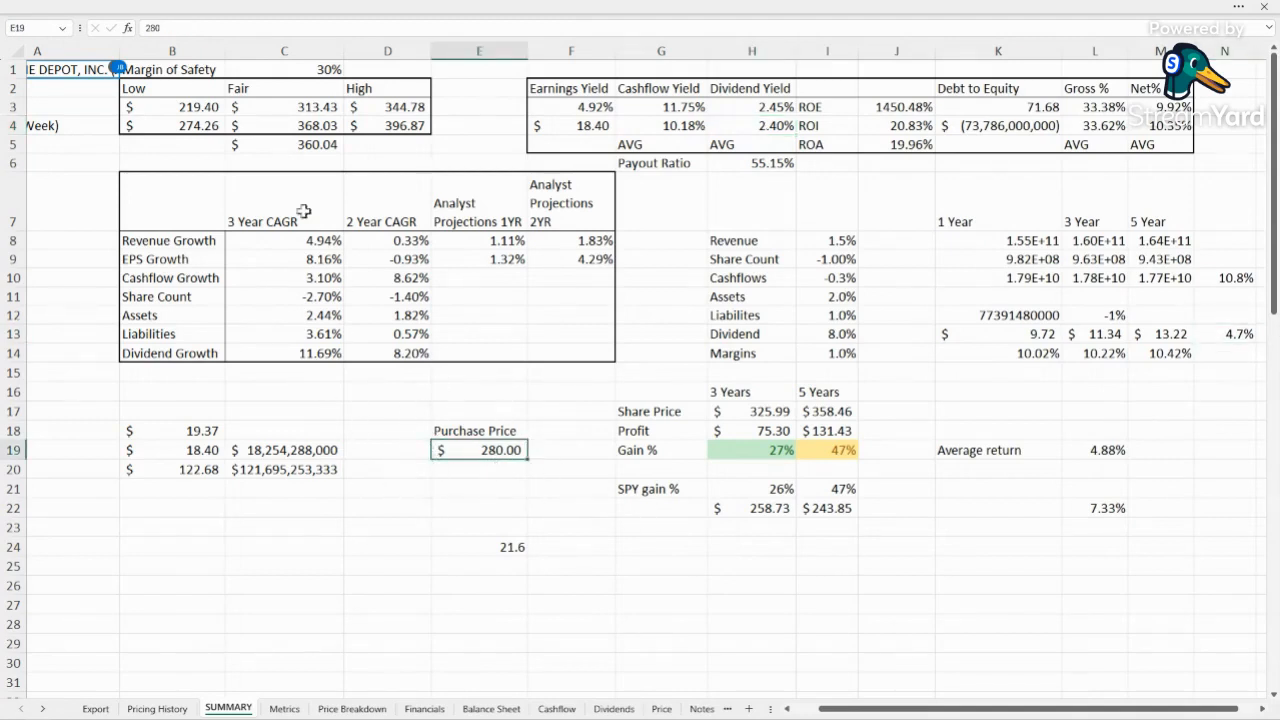
pyautogui.click(172, 124)
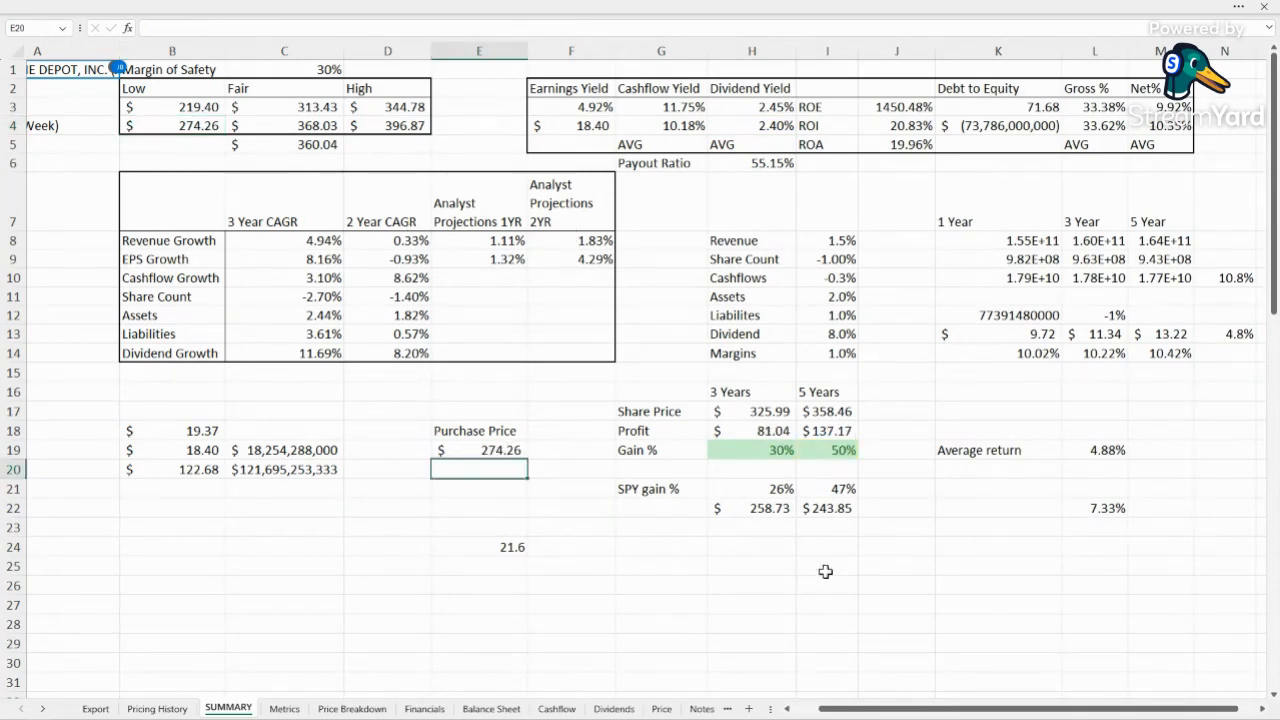
pyautogui.click(752, 468)
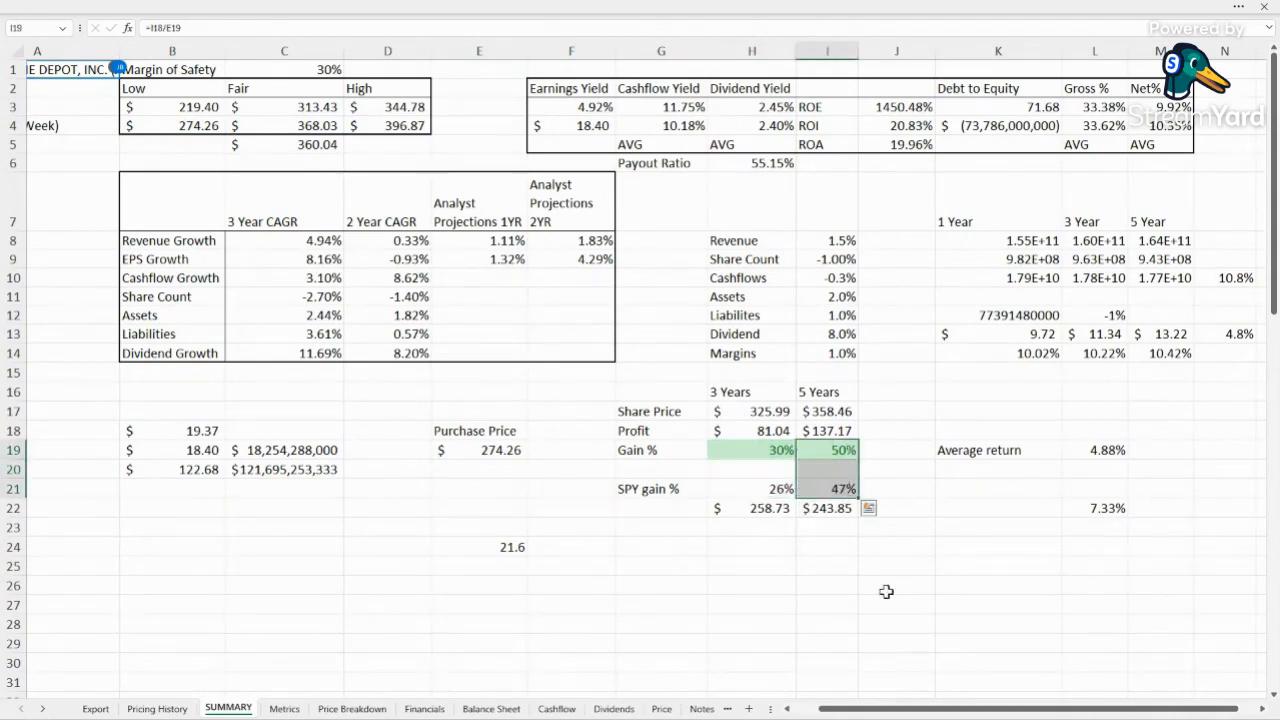
pyautogui.click(752, 546)
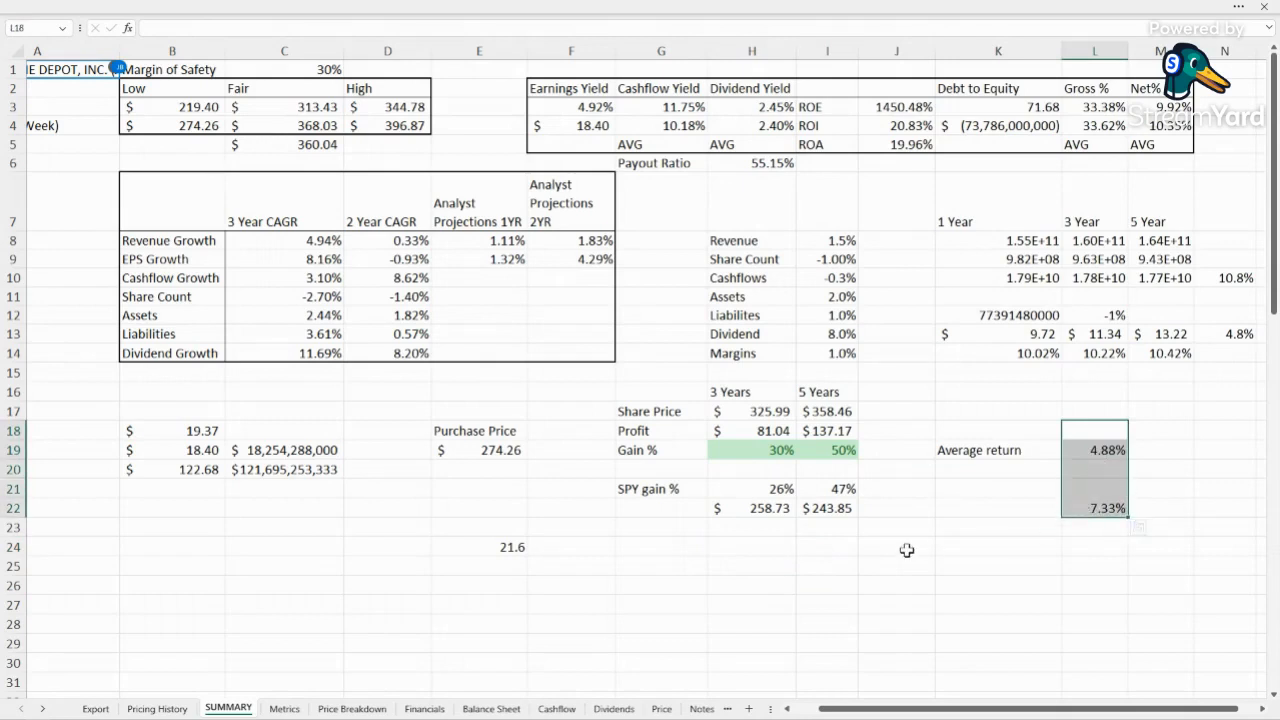
pyautogui.click(896, 546)
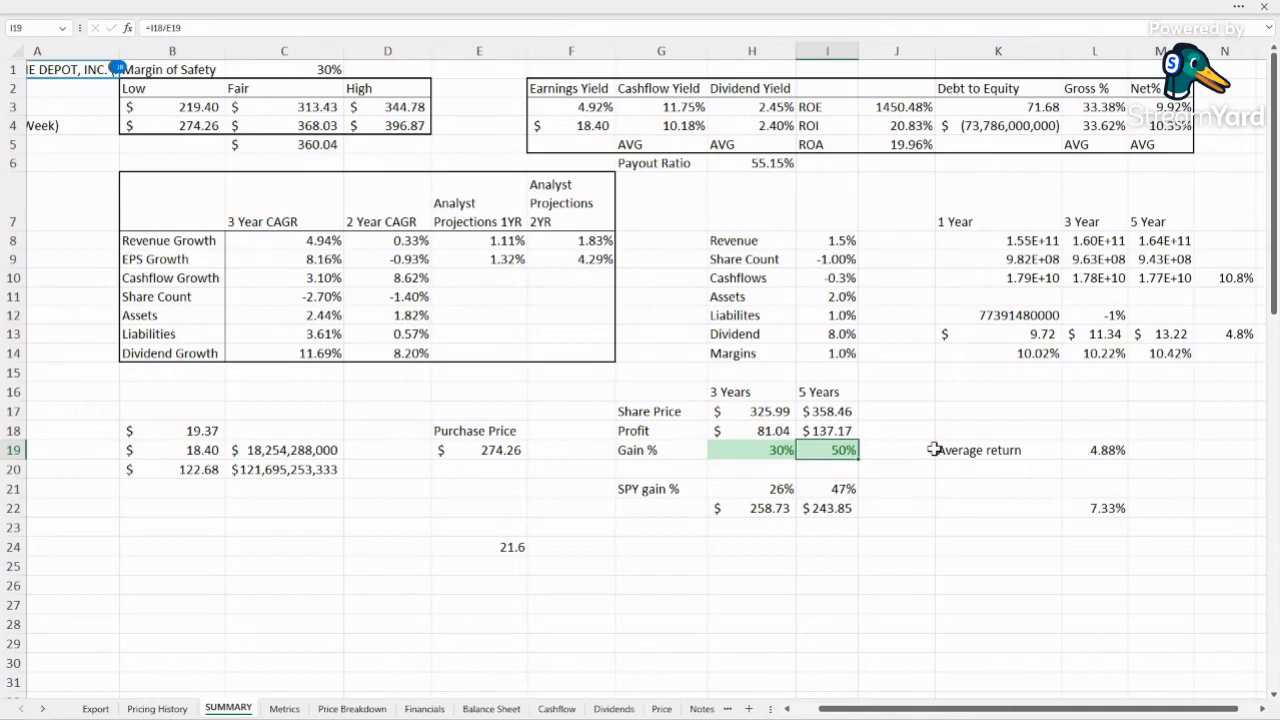
pyautogui.click(996, 526)
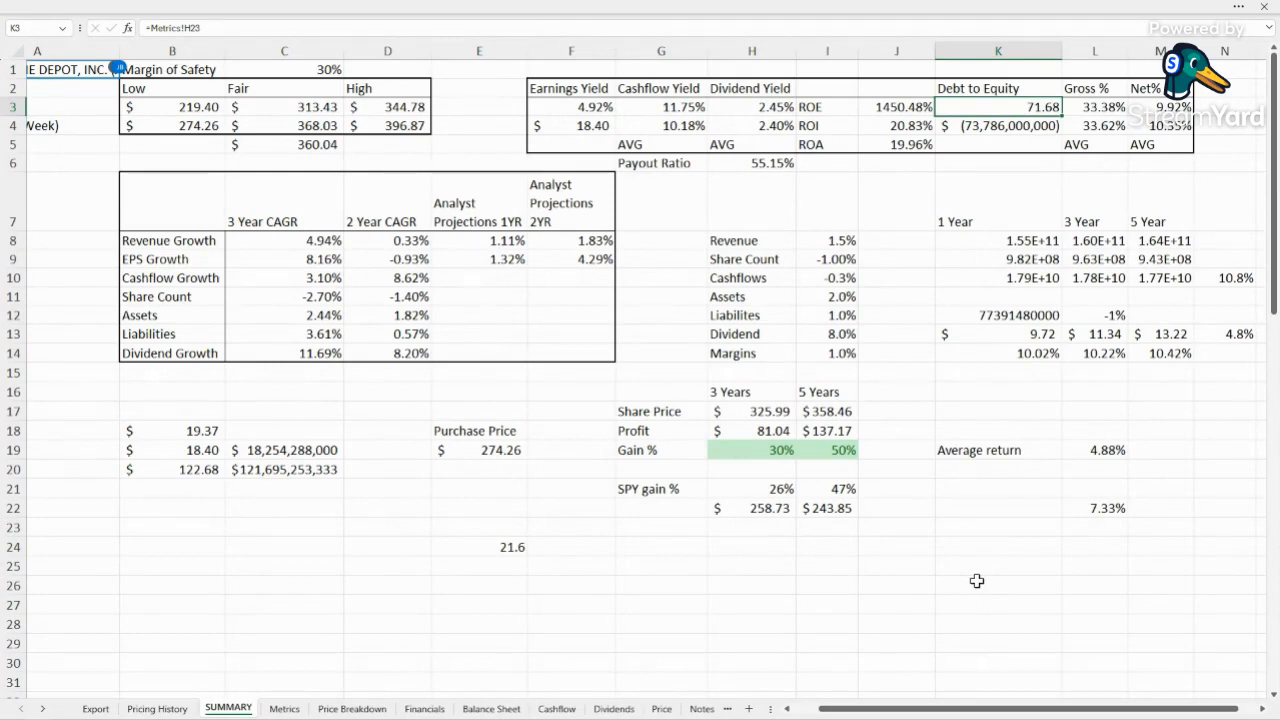
pyautogui.click(996, 566)
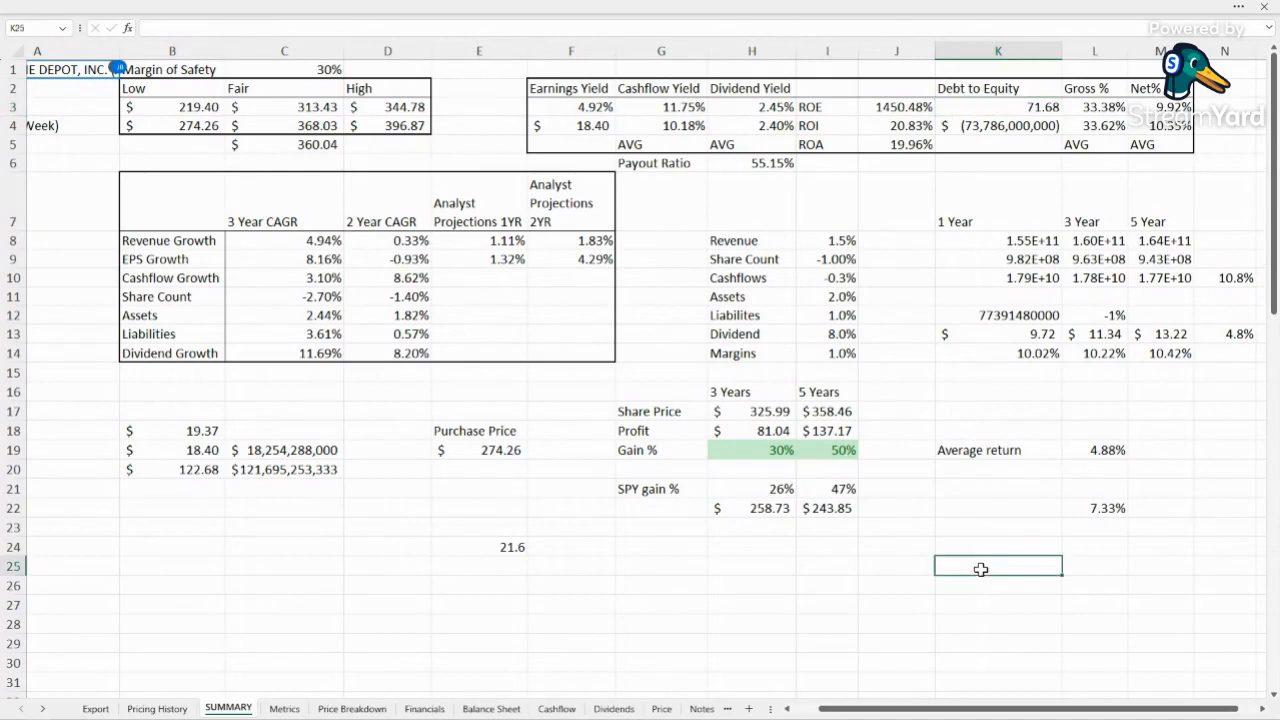
pyautogui.click(996, 528)
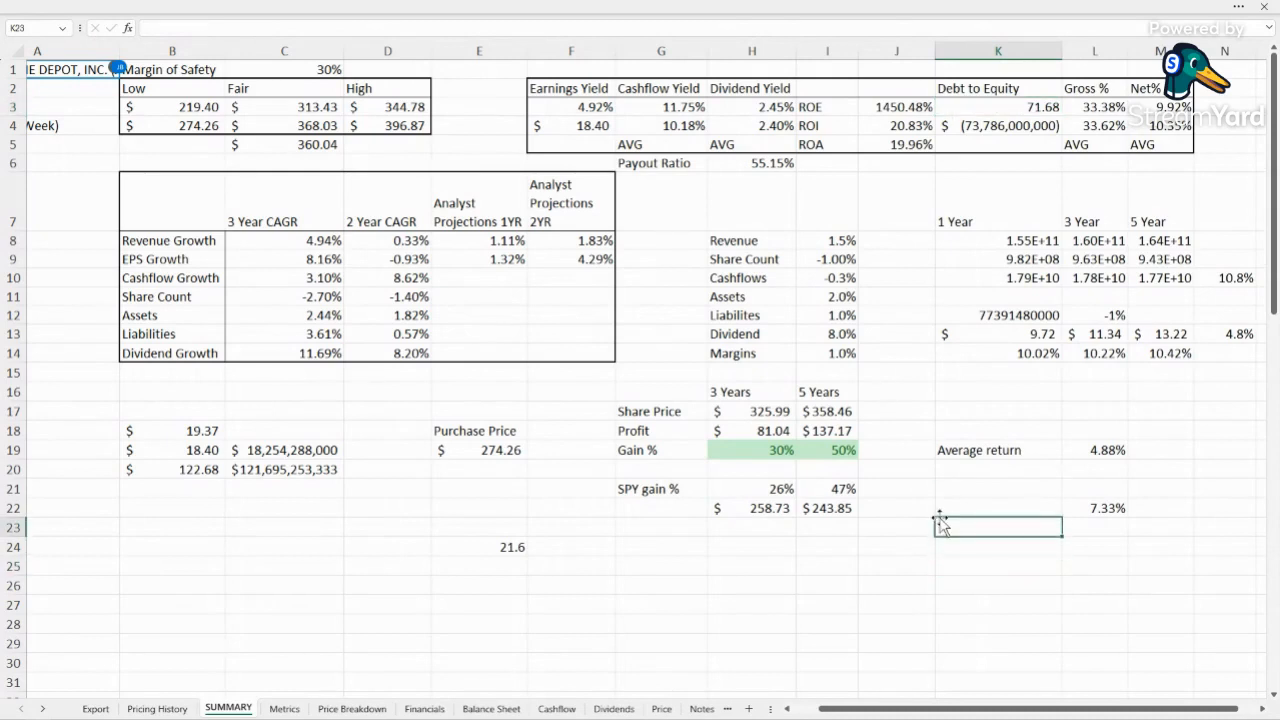
pyautogui.moveTo(936, 544)
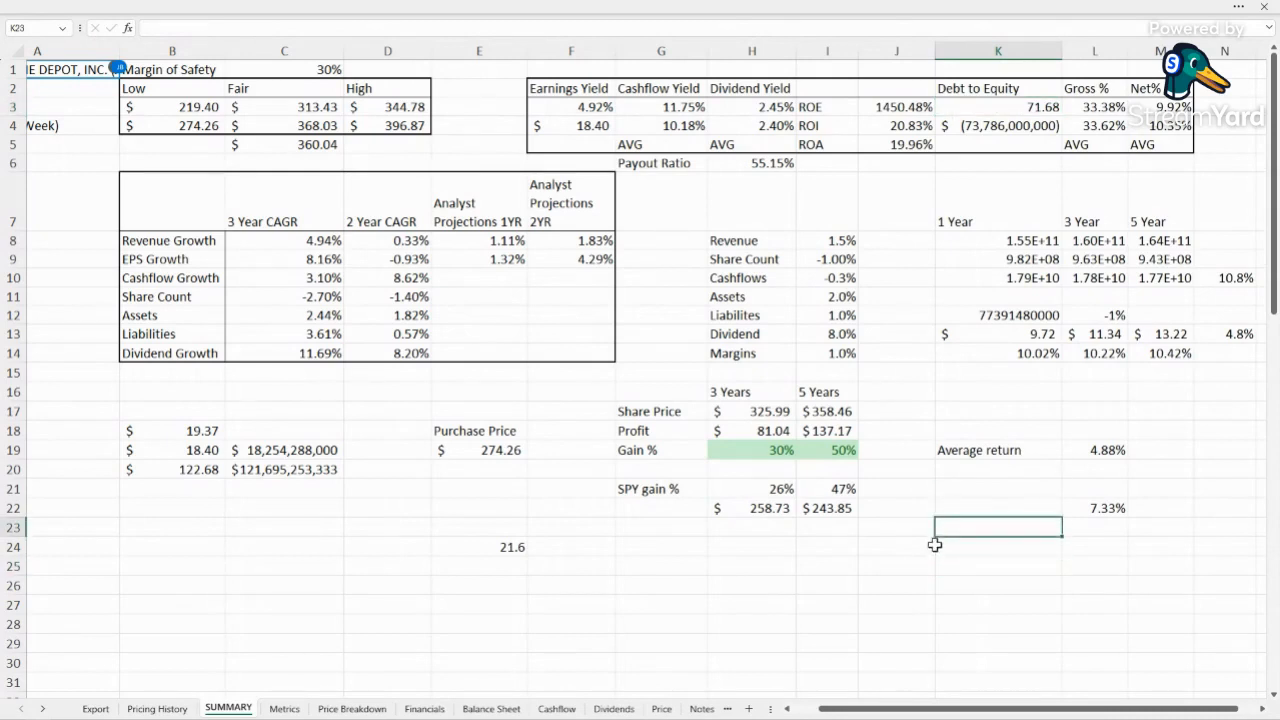
pyautogui.click(896, 584)
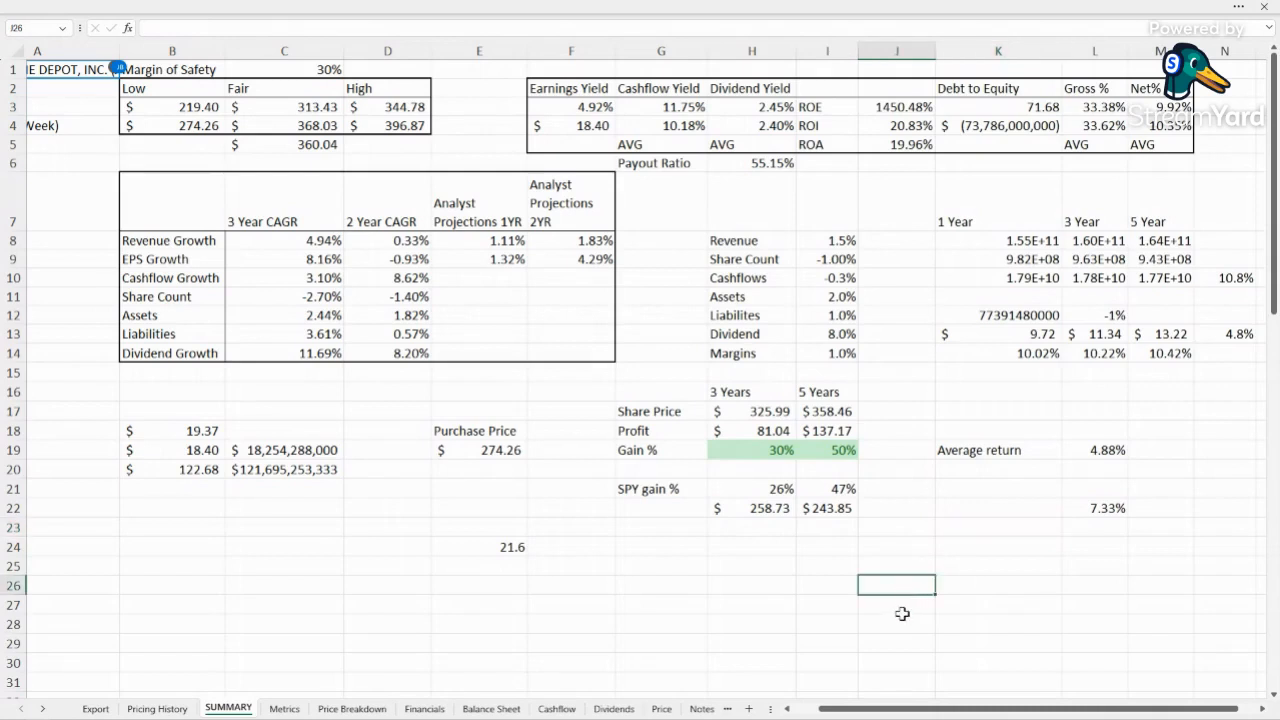
pyautogui.click(828, 660)
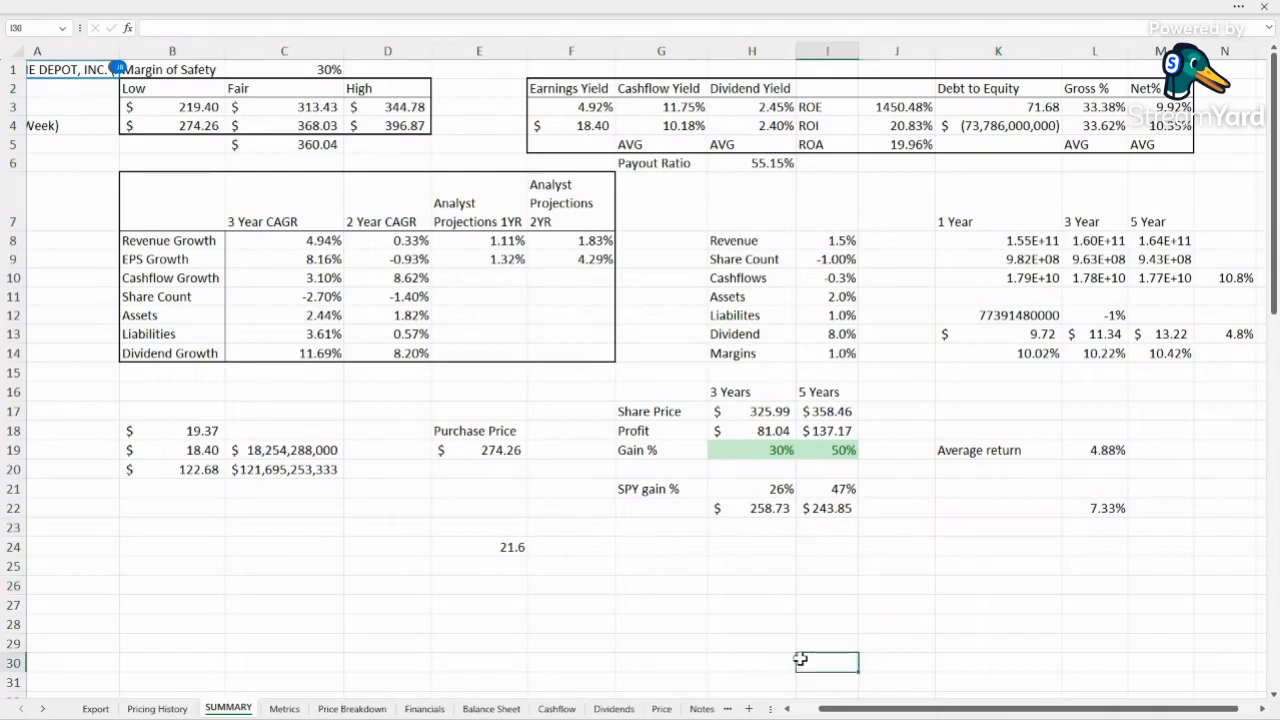
pyautogui.click(996, 576)
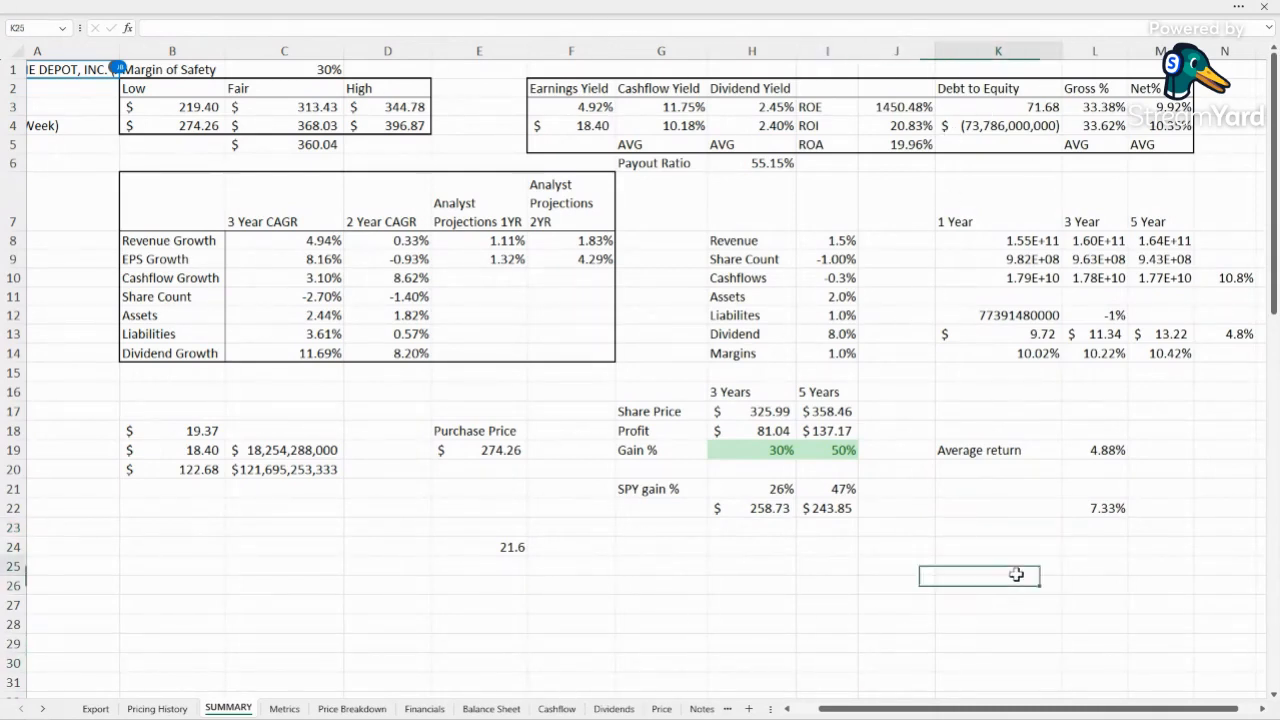
pyautogui.click(1160, 528)
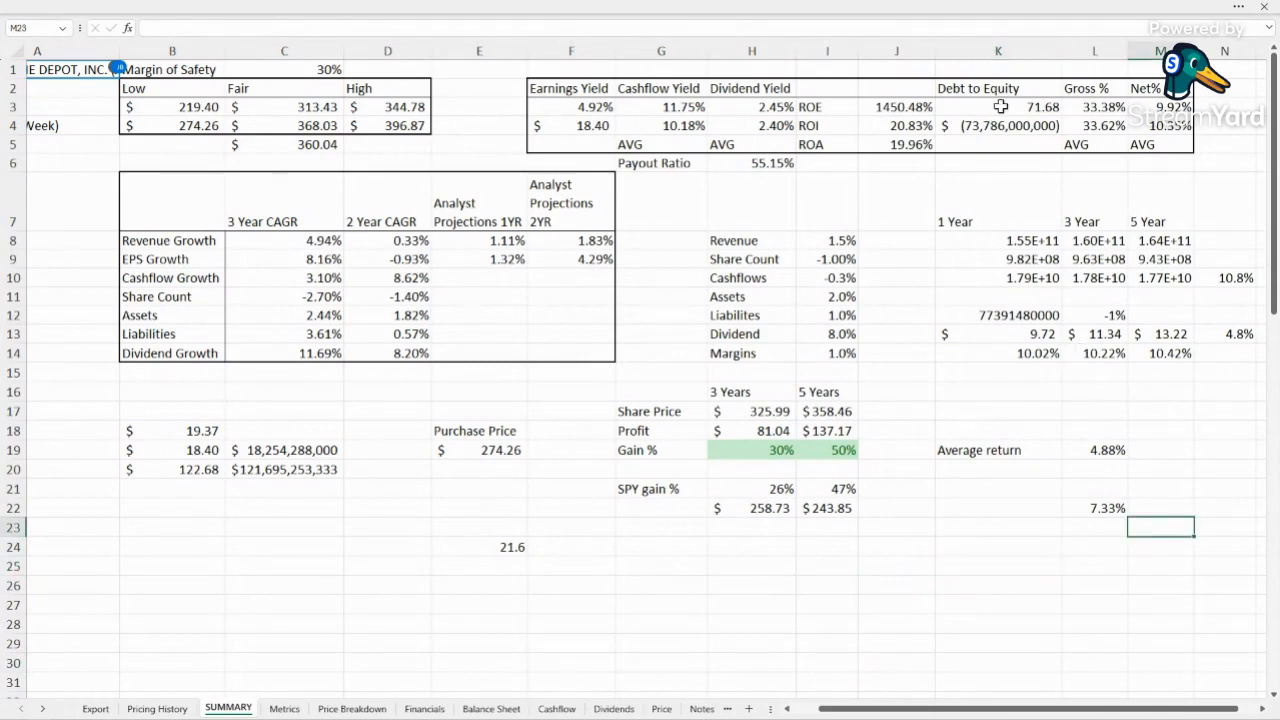
pyautogui.click(896, 384)
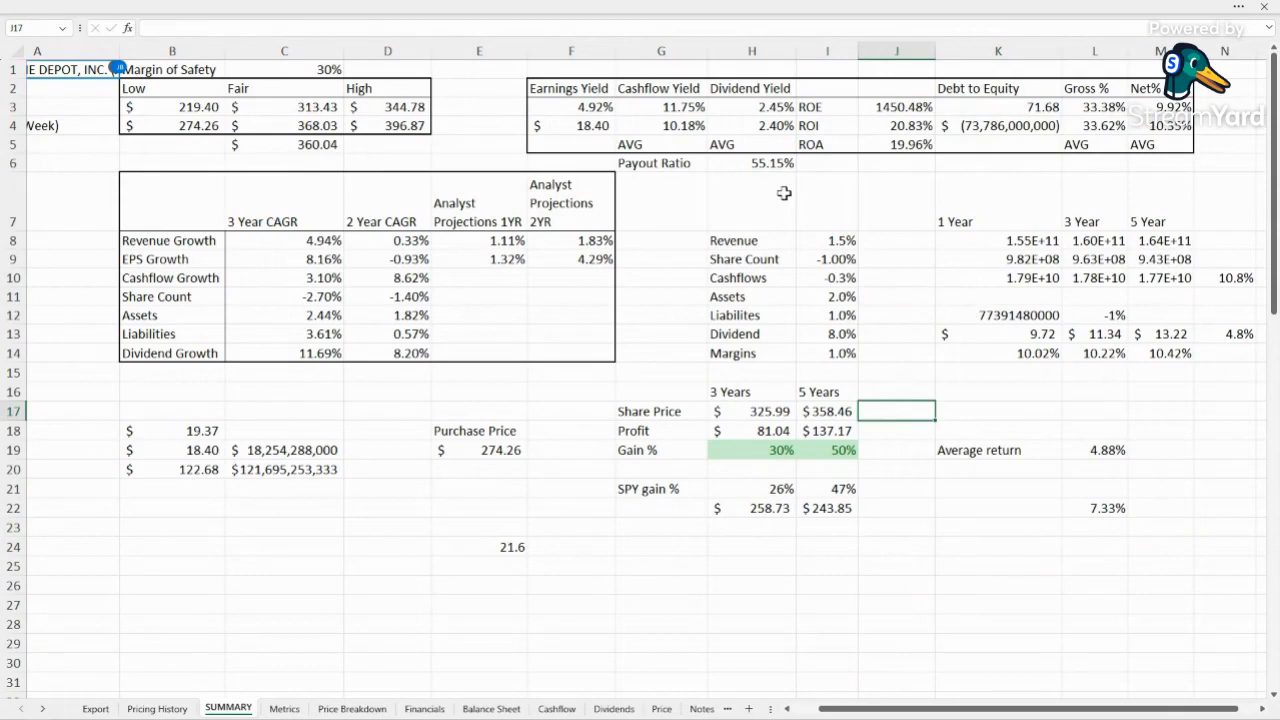
# Set revenue growth to 2% and share count growth to -1.4%.
pyautogui.click(826, 240)
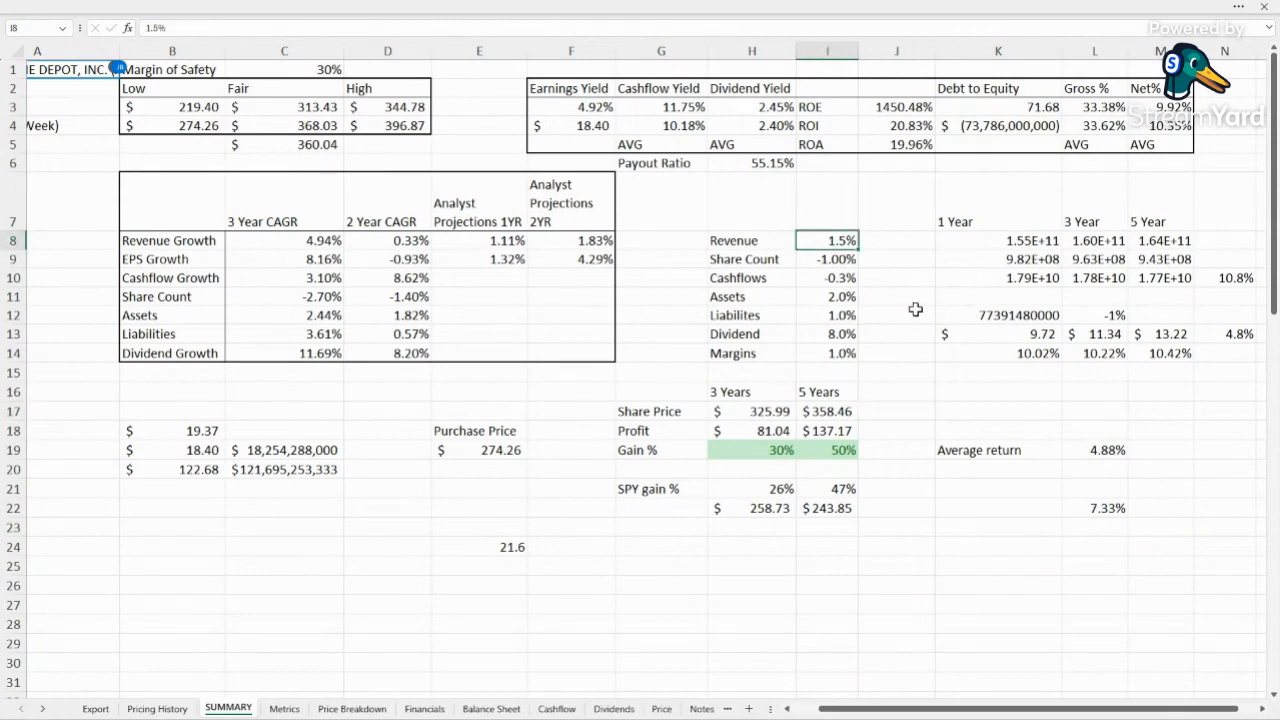
pyautogui.write('2%')
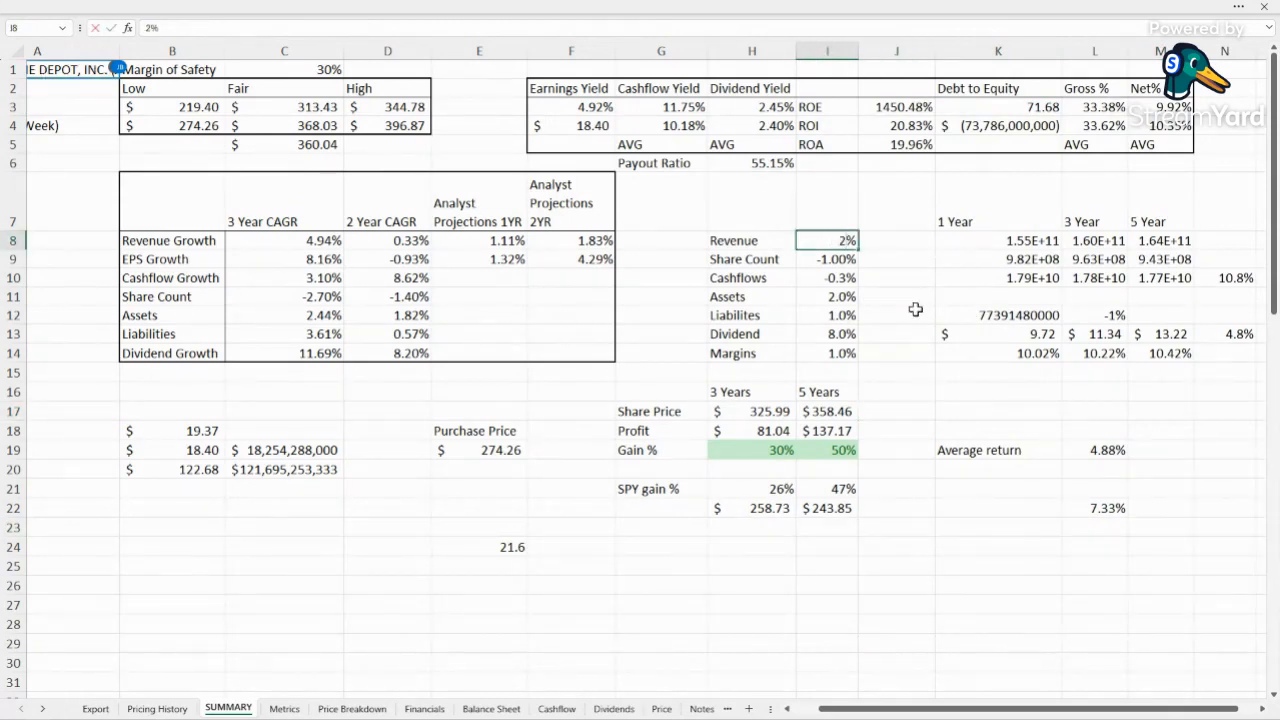
pyautogui.click(572, 240)
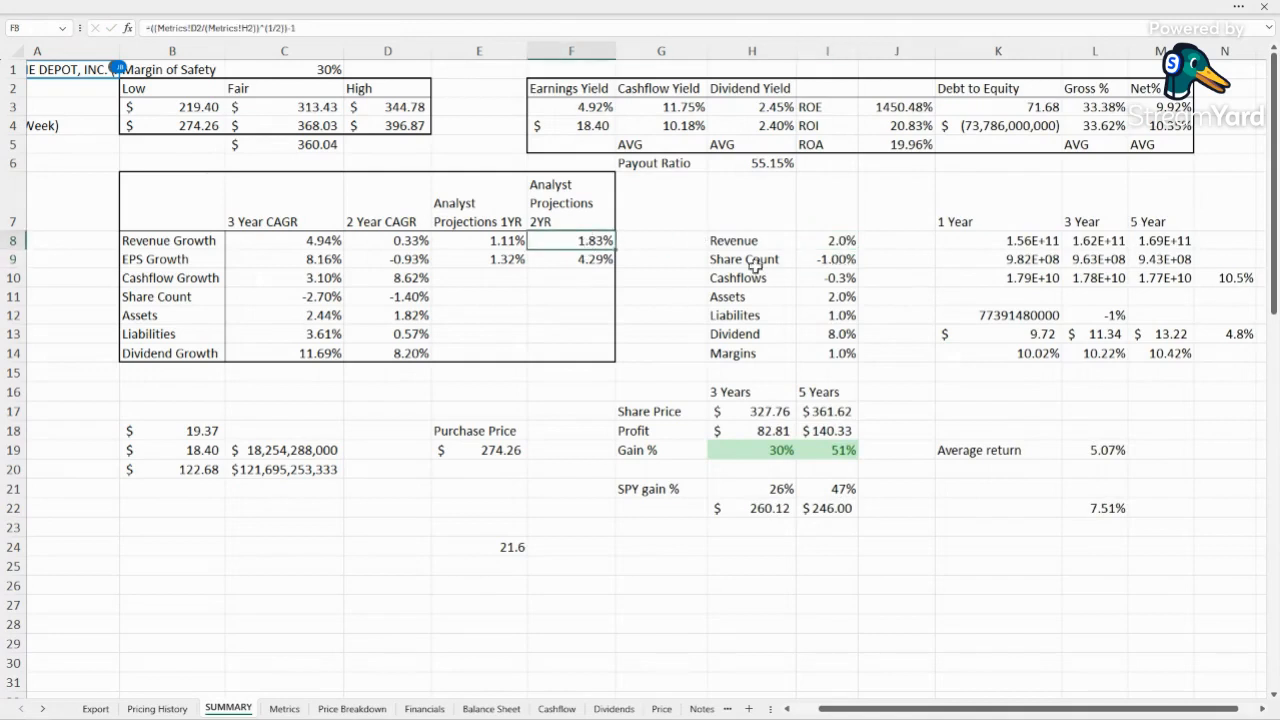
pyautogui.click(828, 260)
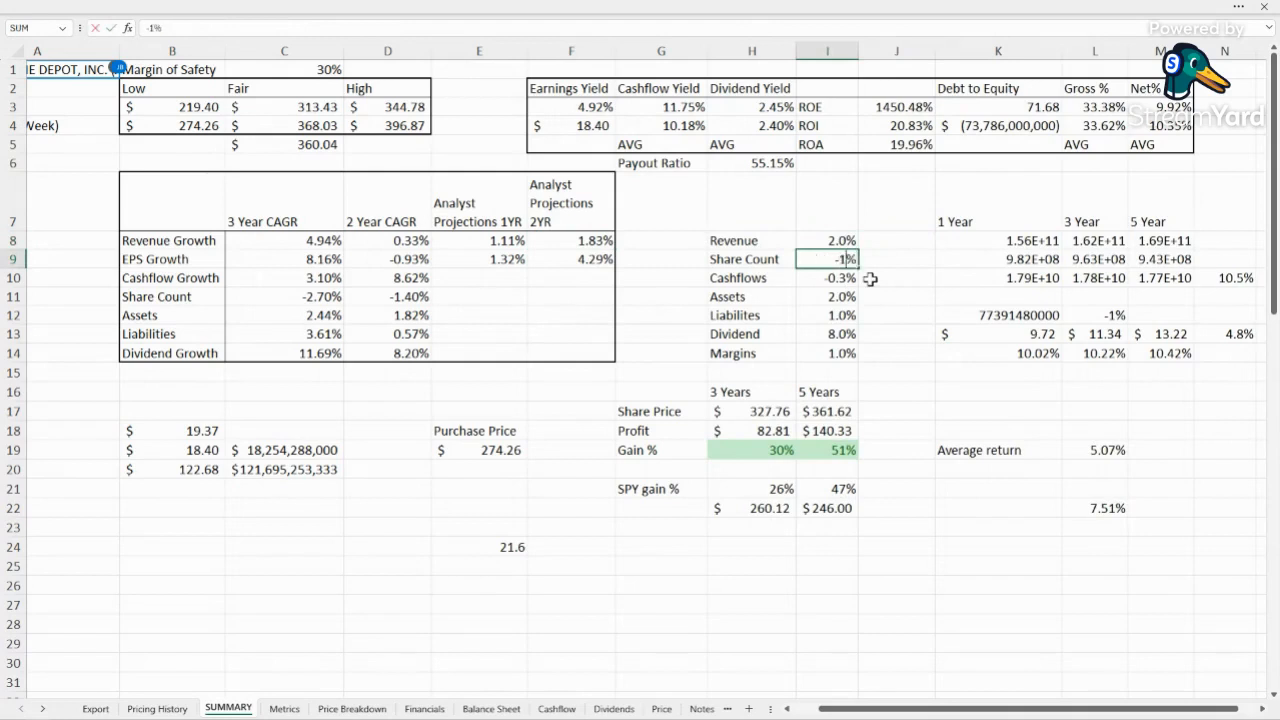
pyautogui.write('-1.4%')
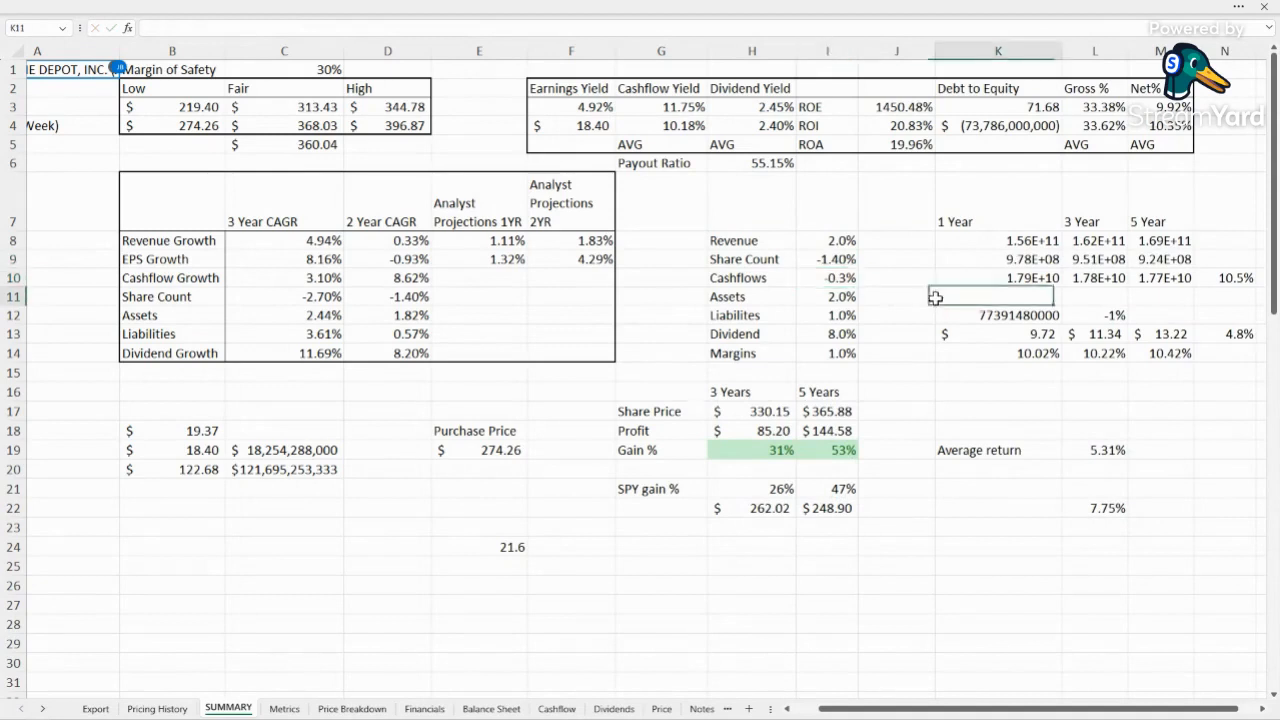
pyautogui.click(826, 276)
pyautogui.write('2')
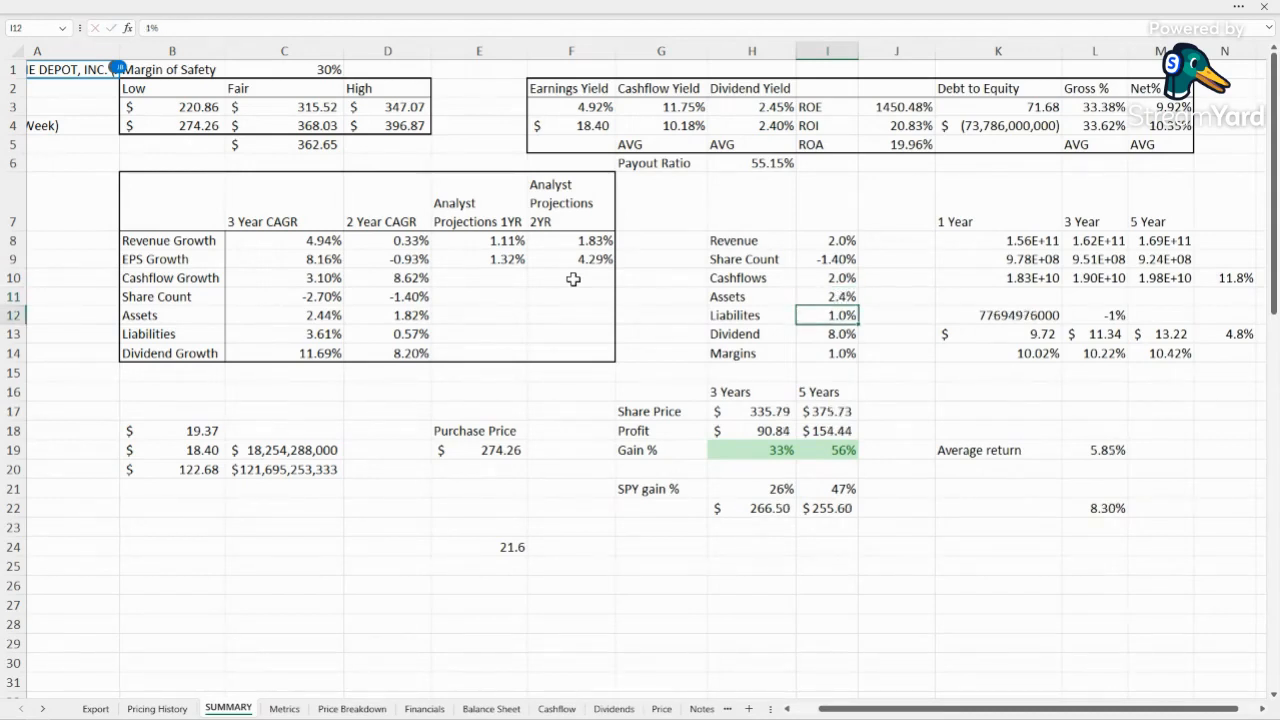
# Enter 0% for the next growth assumption and move to the following one.
pyautogui.write('0%')
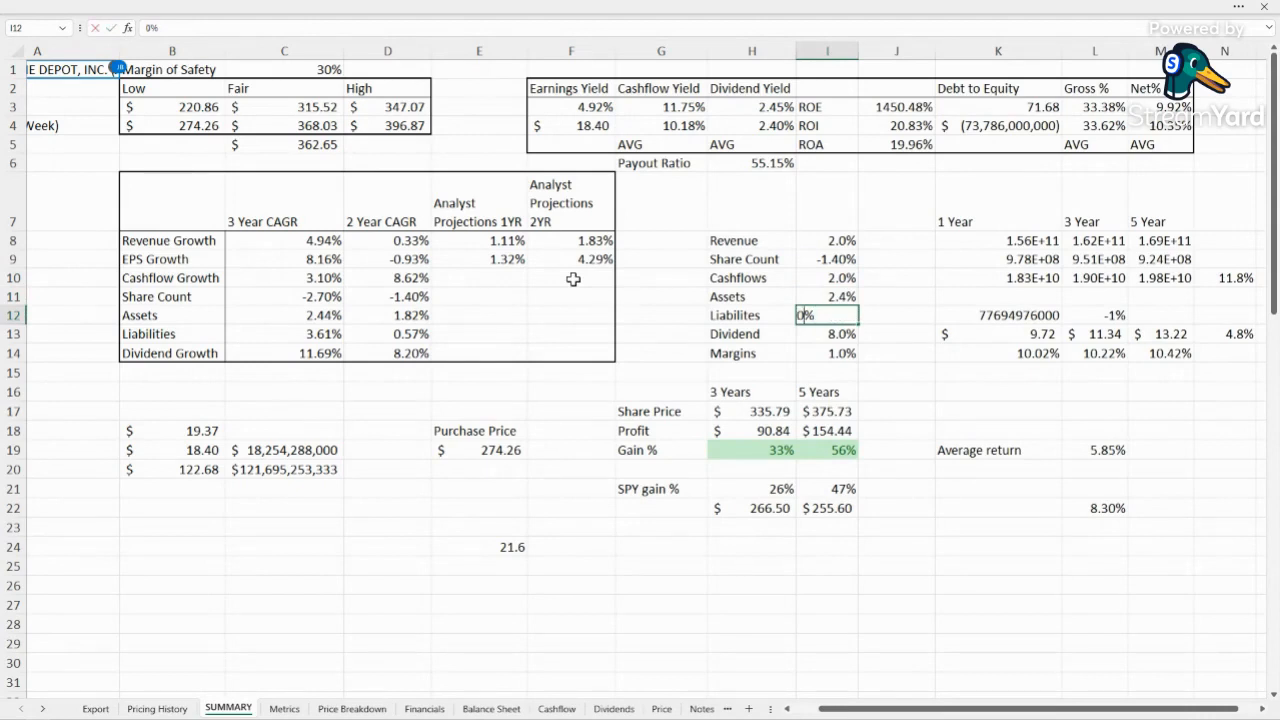
pyautogui.write('0.5')
pyautogui.press('Return')
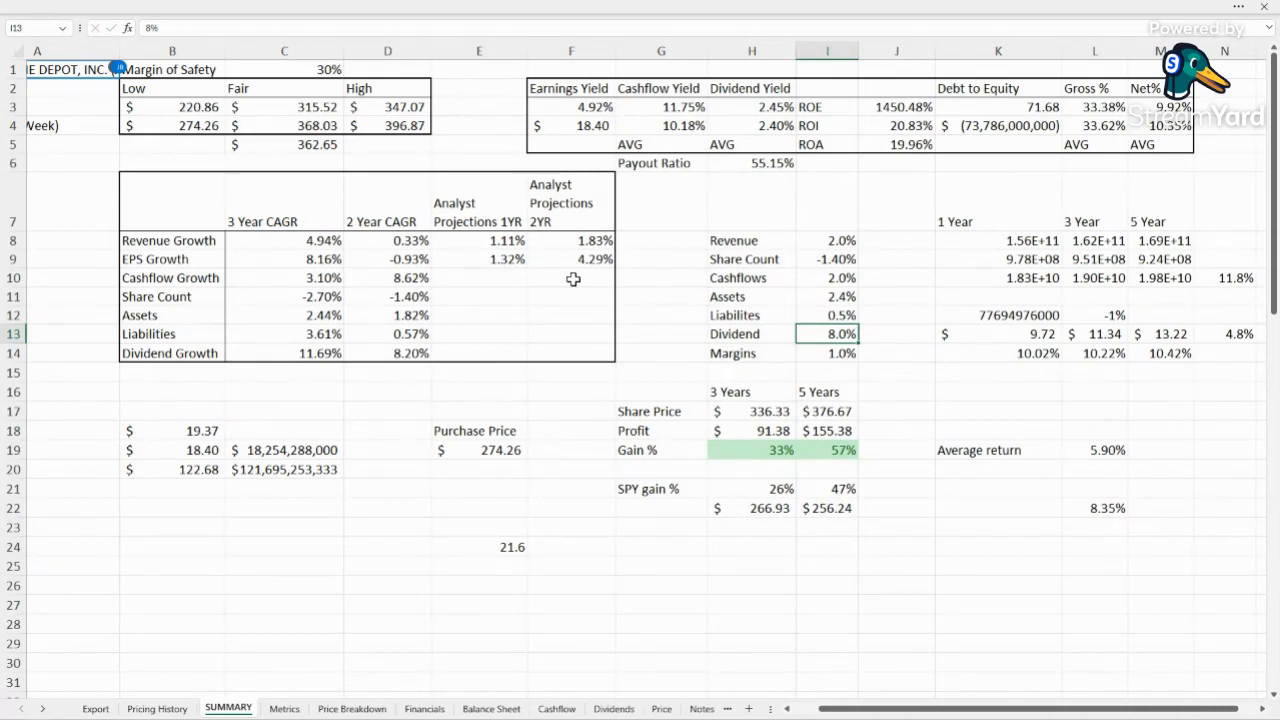
pyautogui.click(828, 352)
pyautogui.write('1.5')
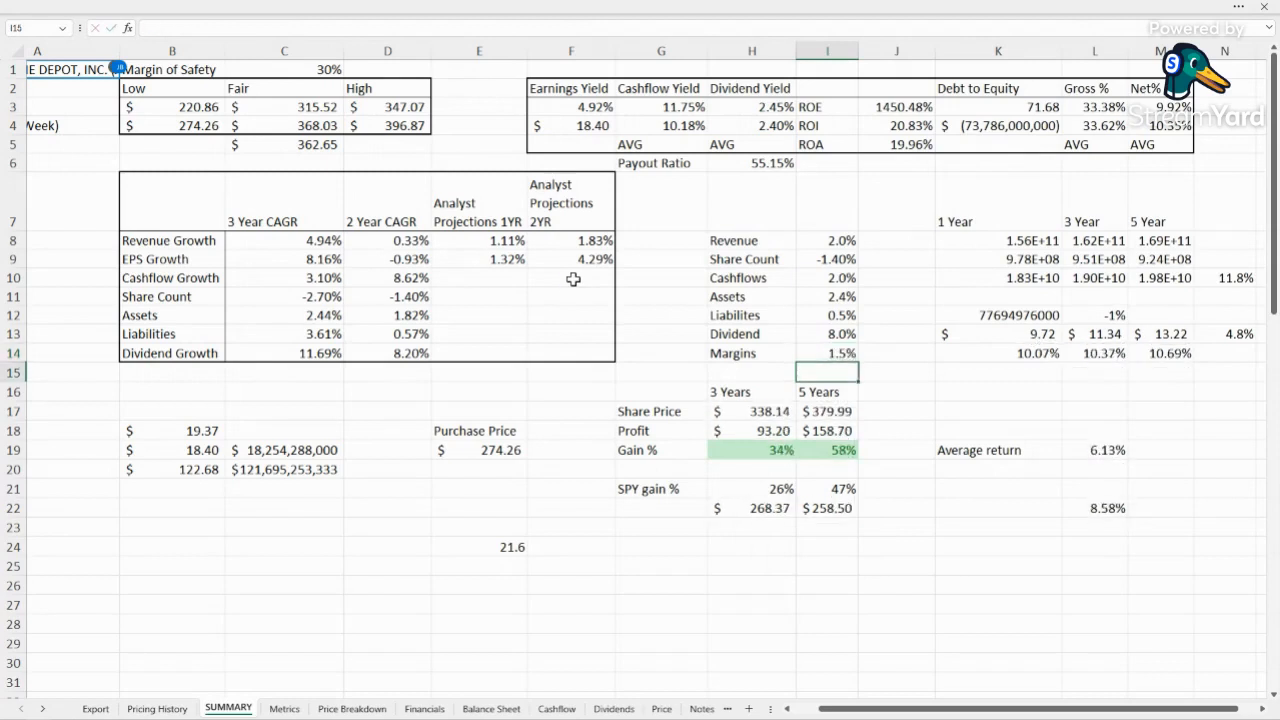
pyautogui.click(1160, 352)
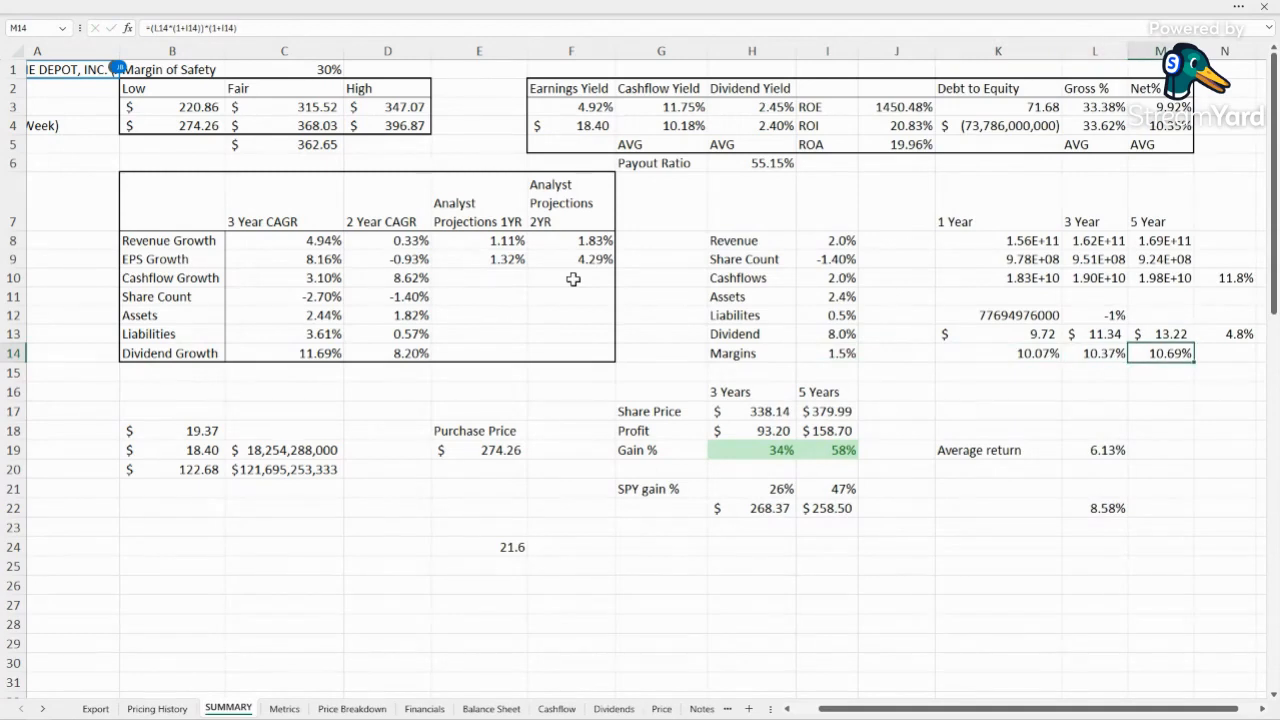
pyautogui.click(826, 370)
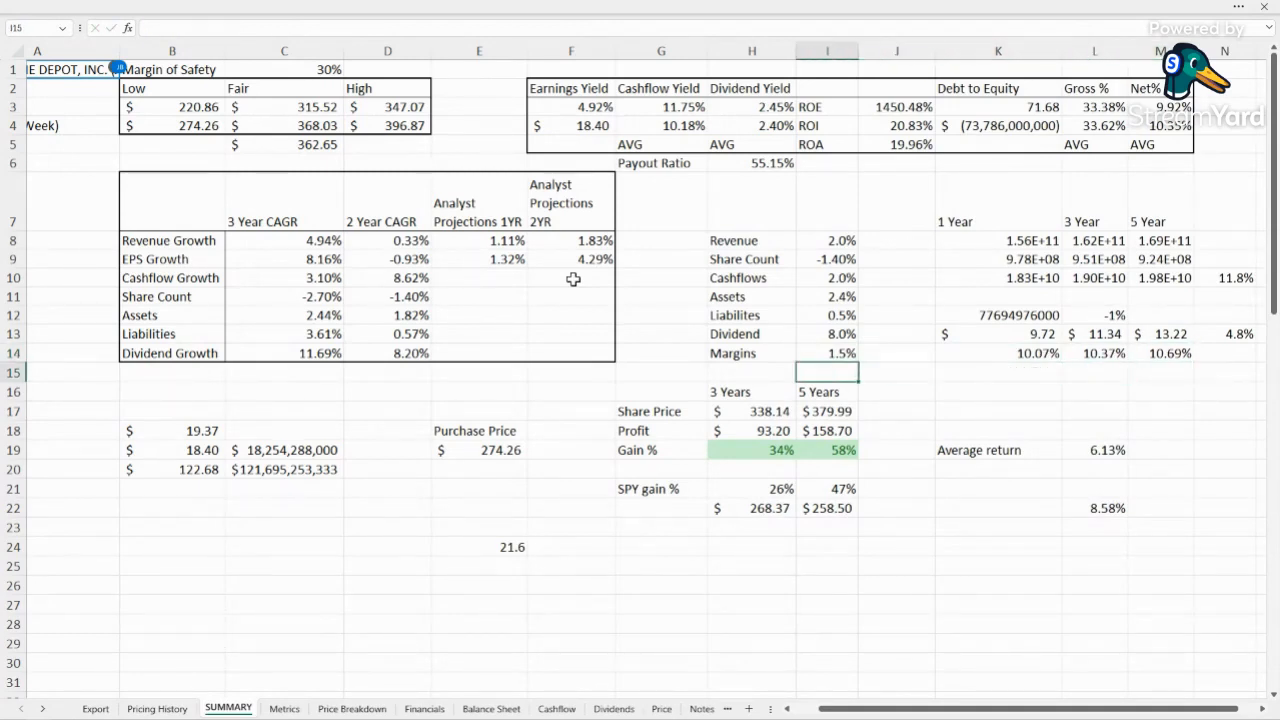
pyautogui.click(478, 604)
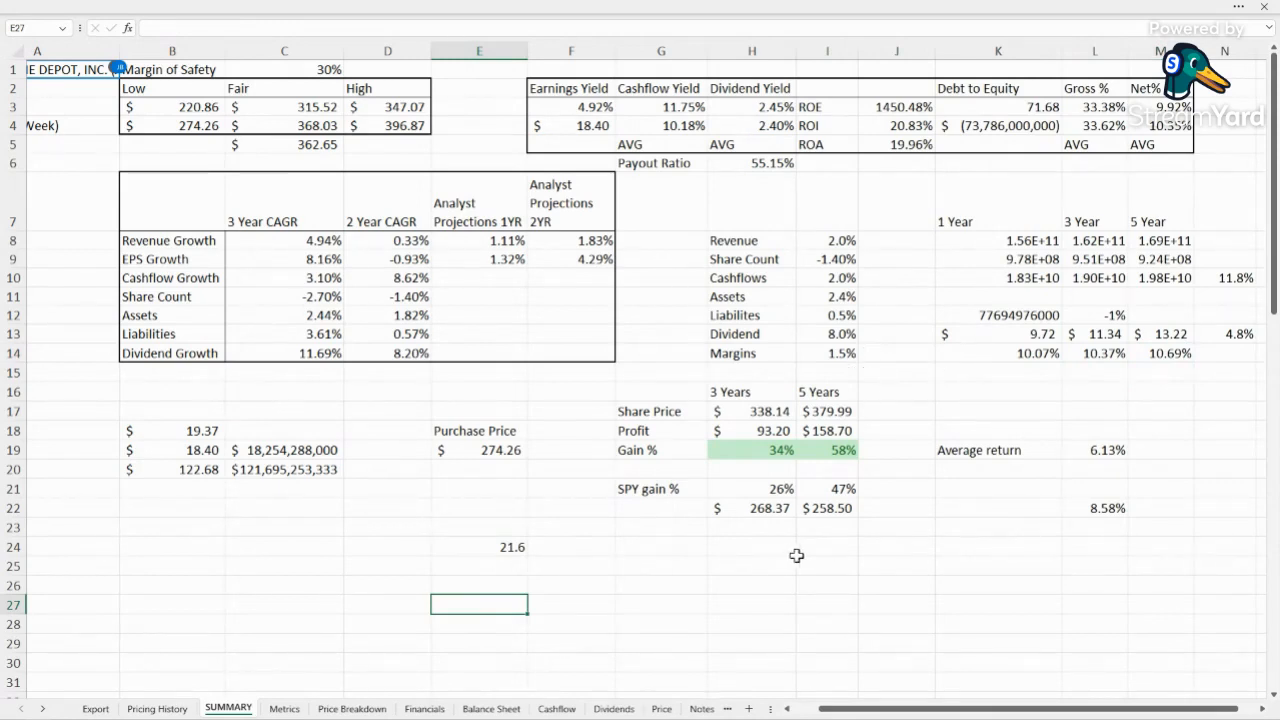
pyautogui.moveTo(624, 540)
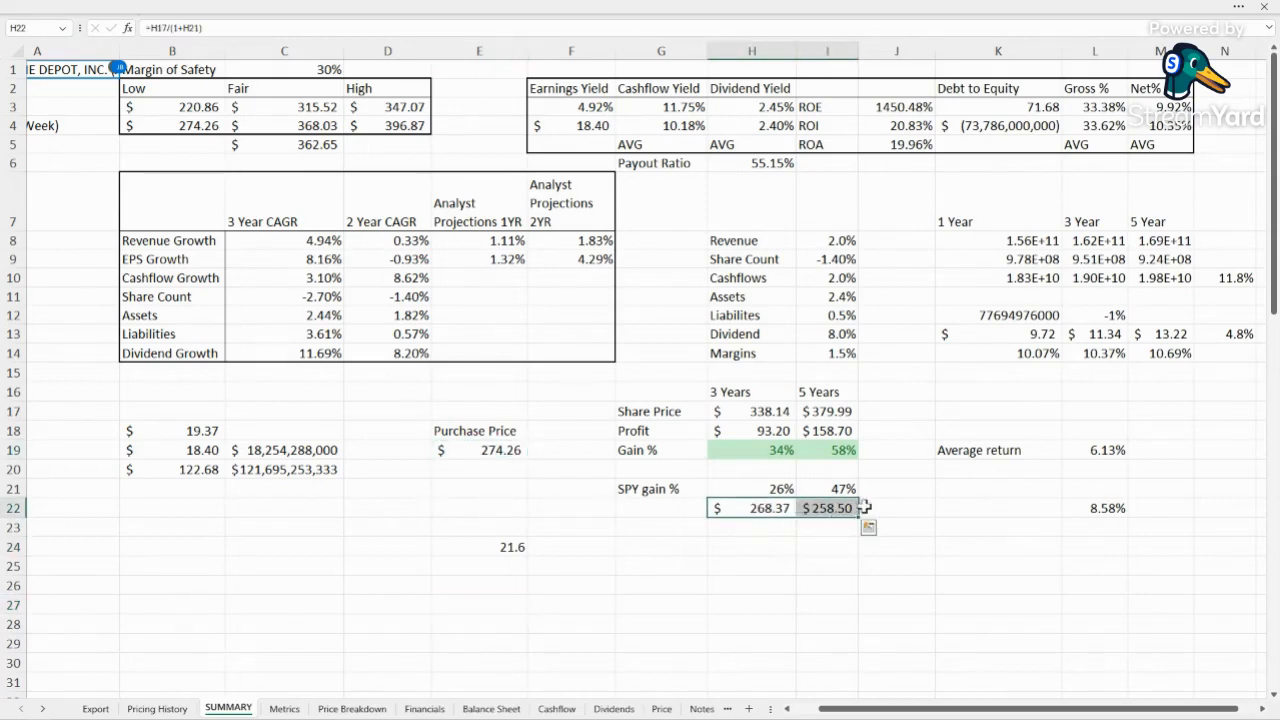
pyautogui.click(828, 624)
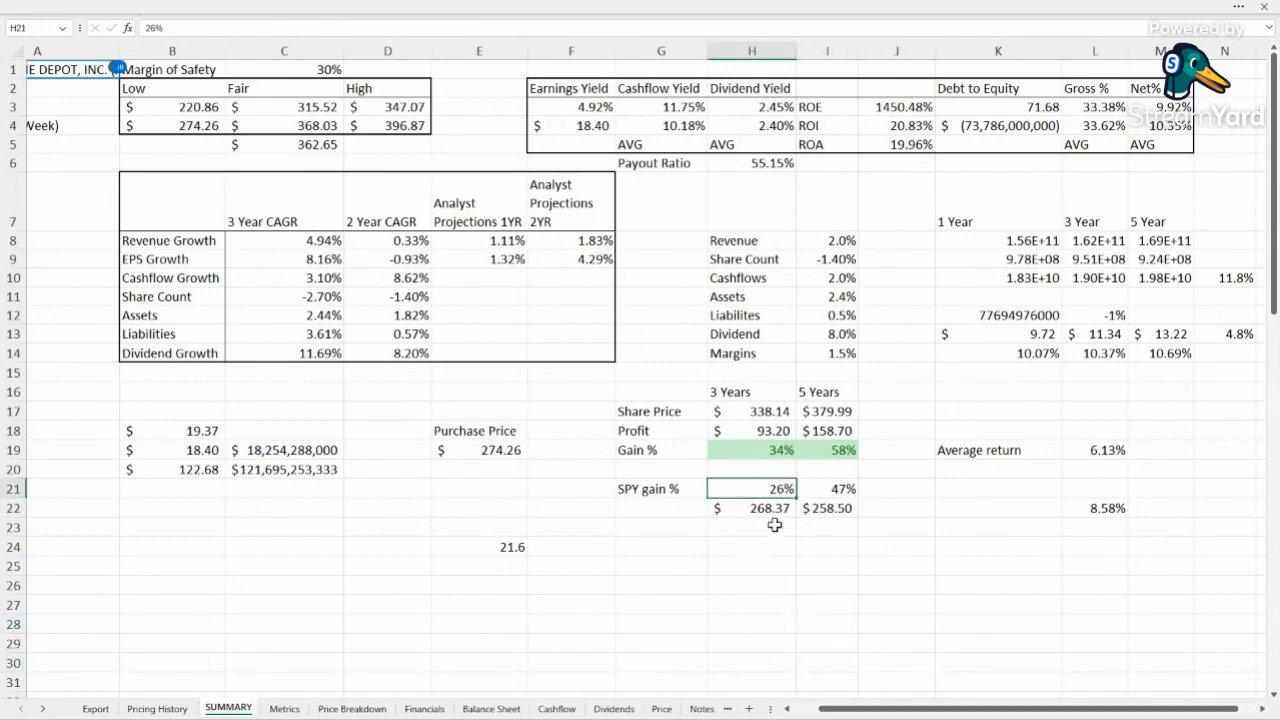
pyautogui.click(752, 508)
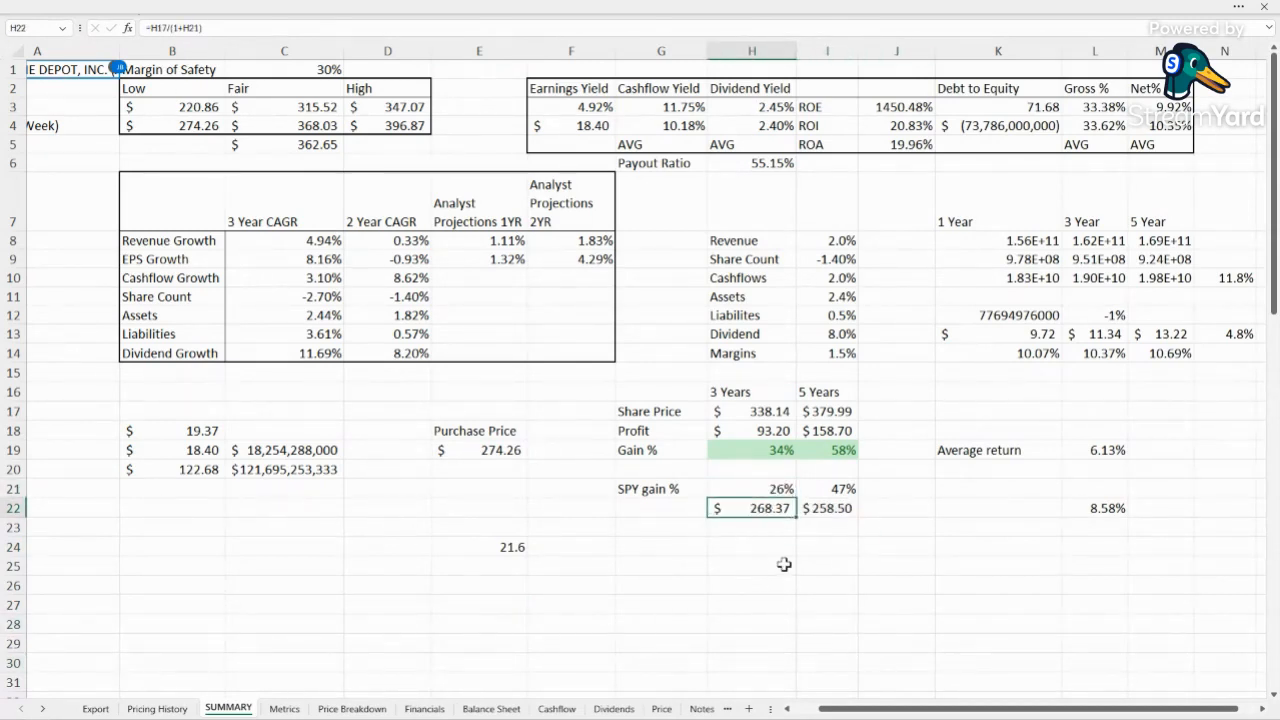
pyautogui.moveTo(764, 538)
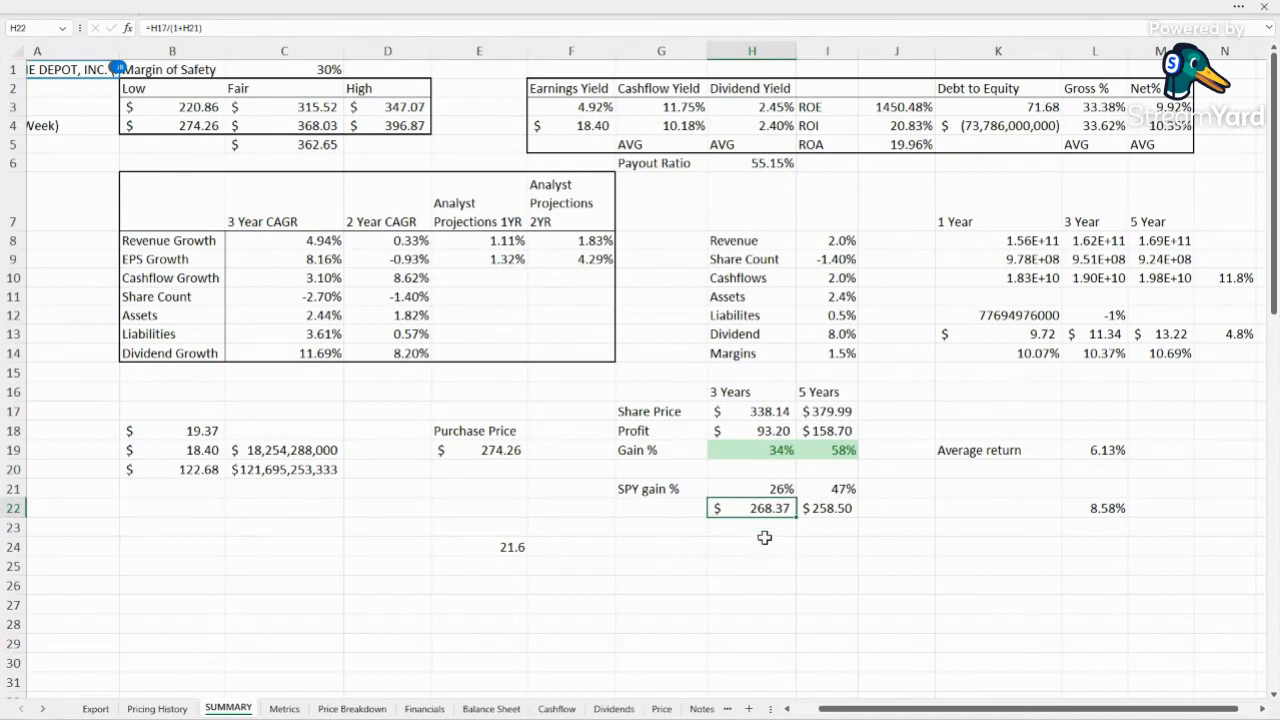
pyautogui.moveTo(772, 556)
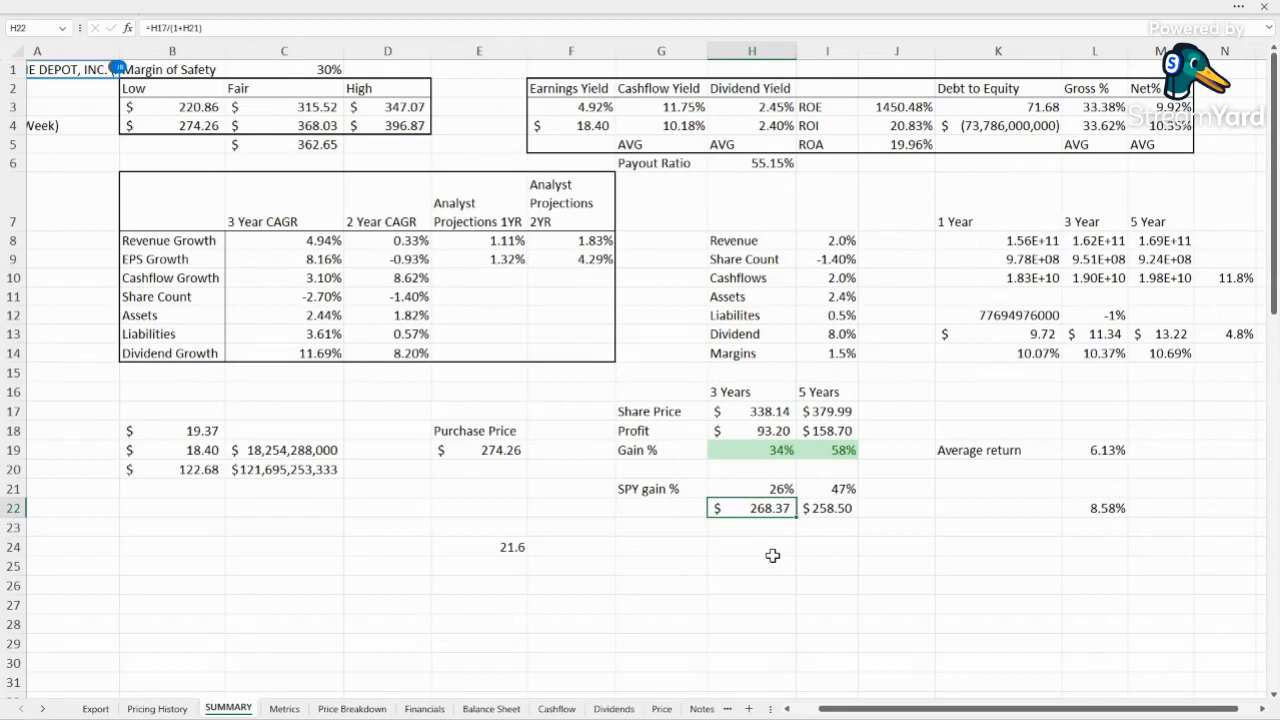
pyautogui.moveTo(800, 536)
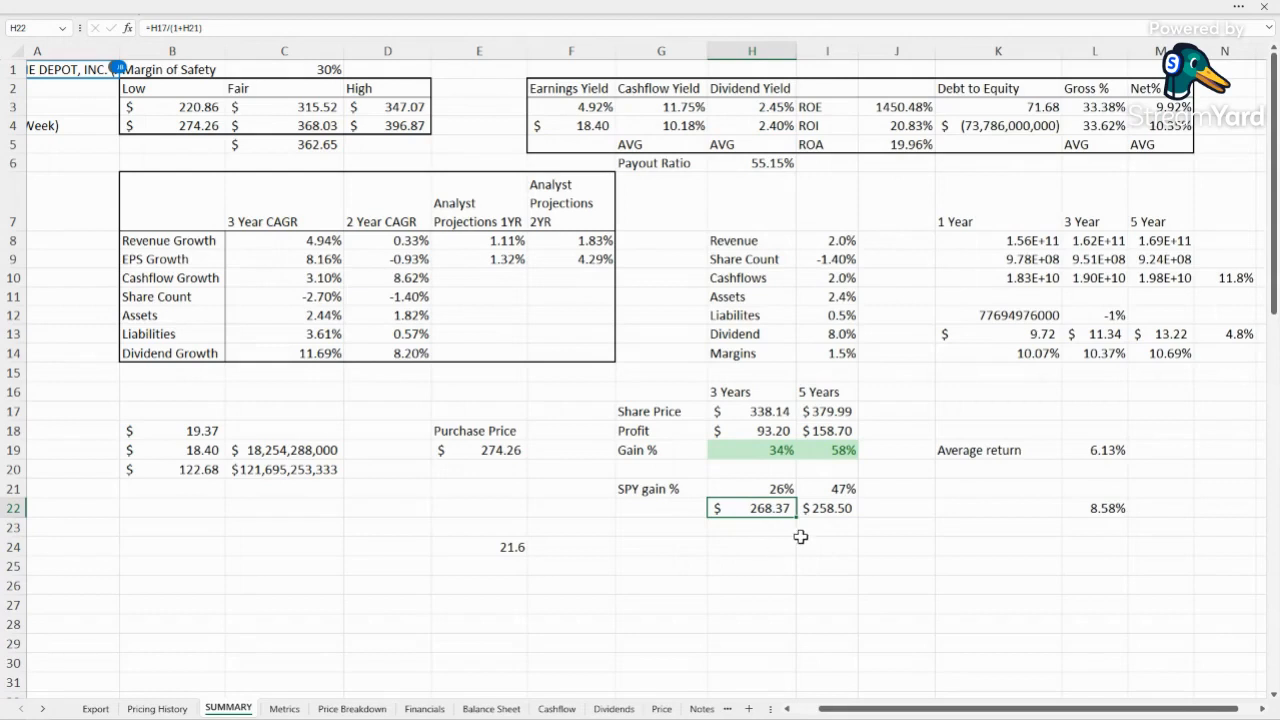
pyautogui.click(826, 508)
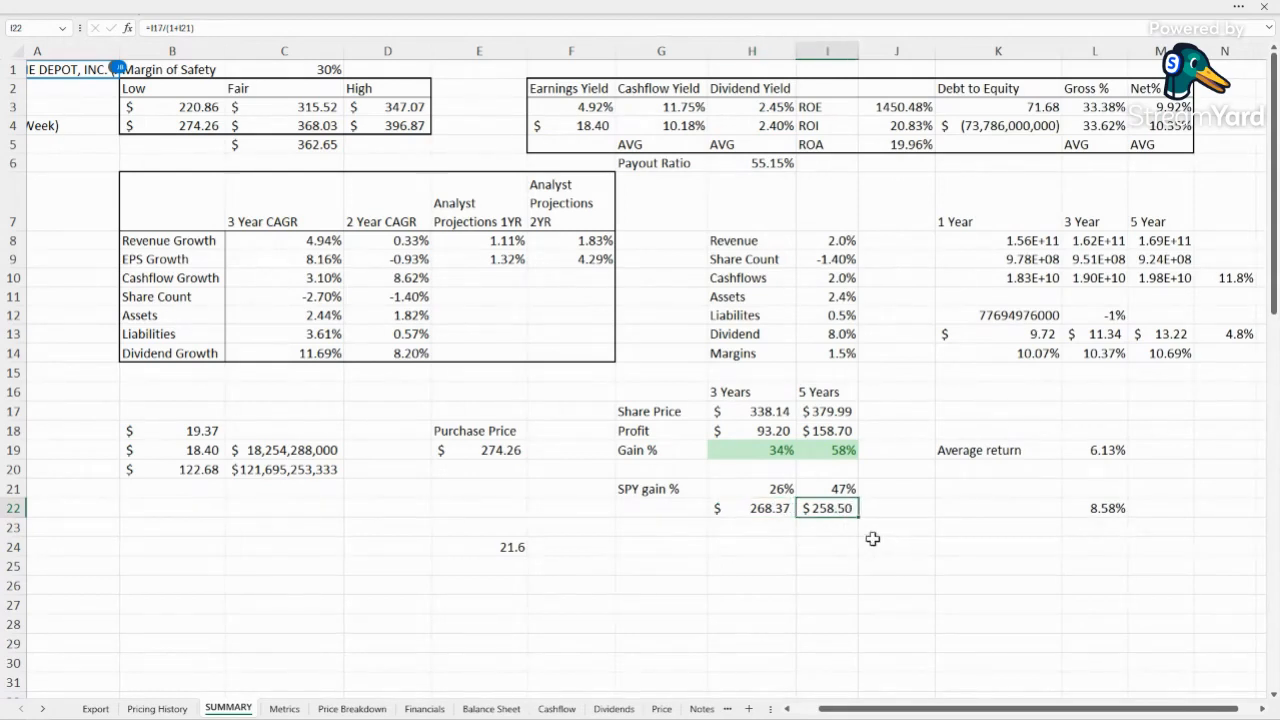
pyautogui.click(284, 124)
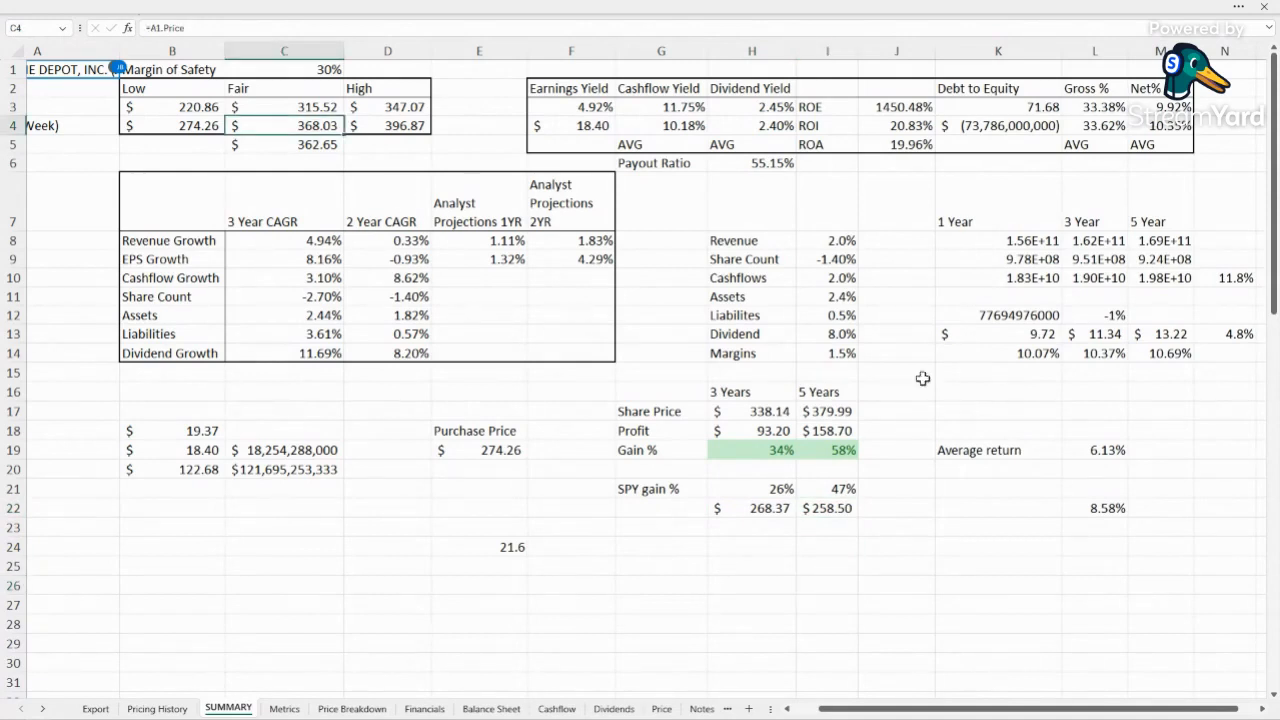
pyautogui.moveTo(286, 98)
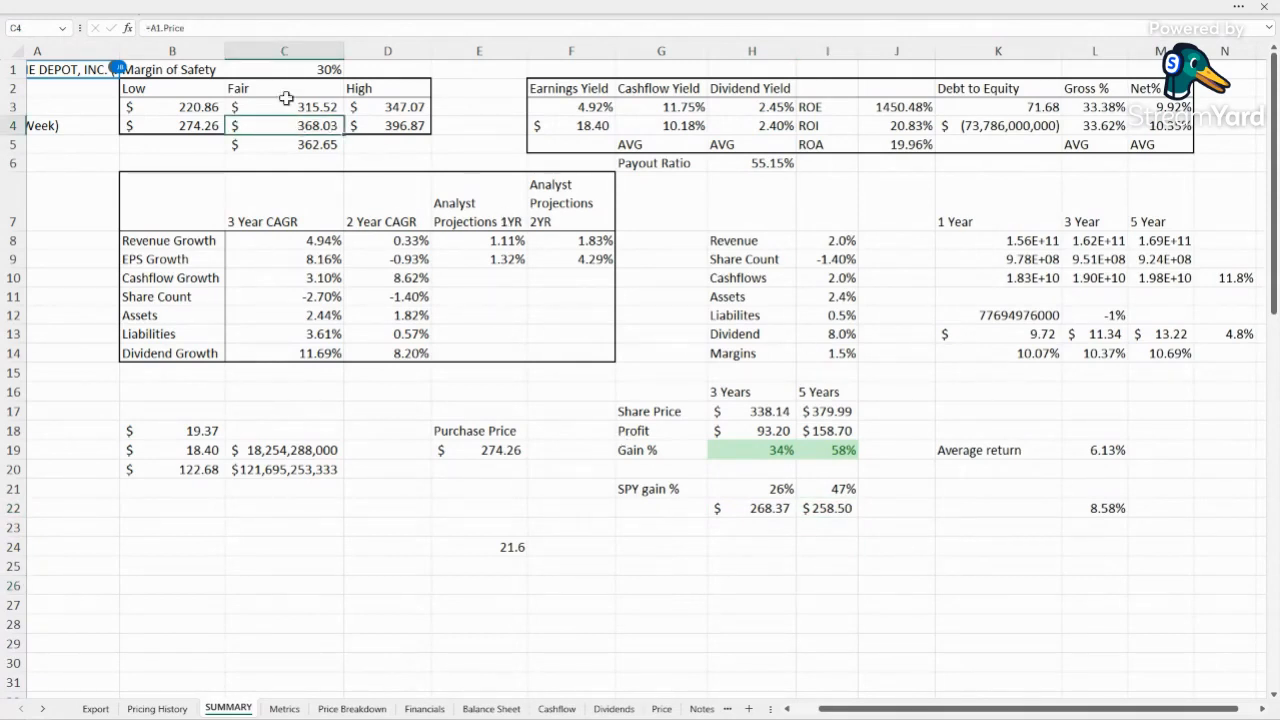
pyautogui.moveTo(402, 146)
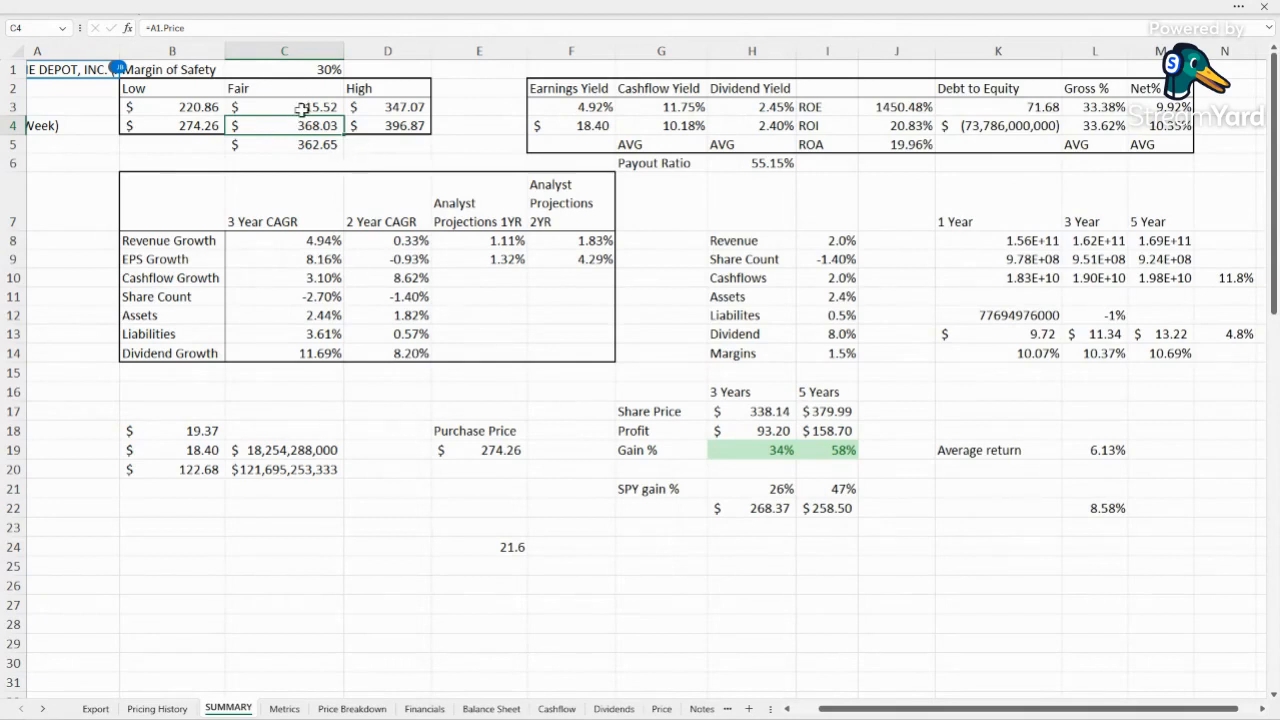
pyautogui.click(572, 528)
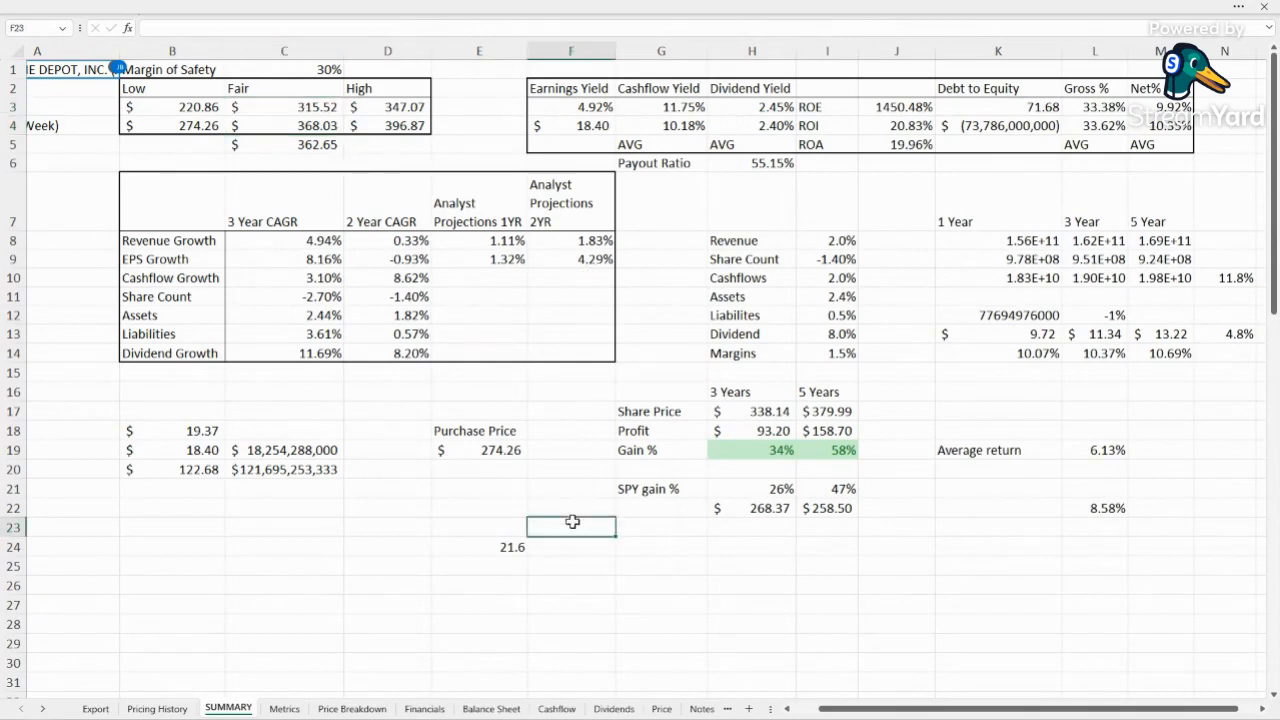
pyautogui.click(996, 586)
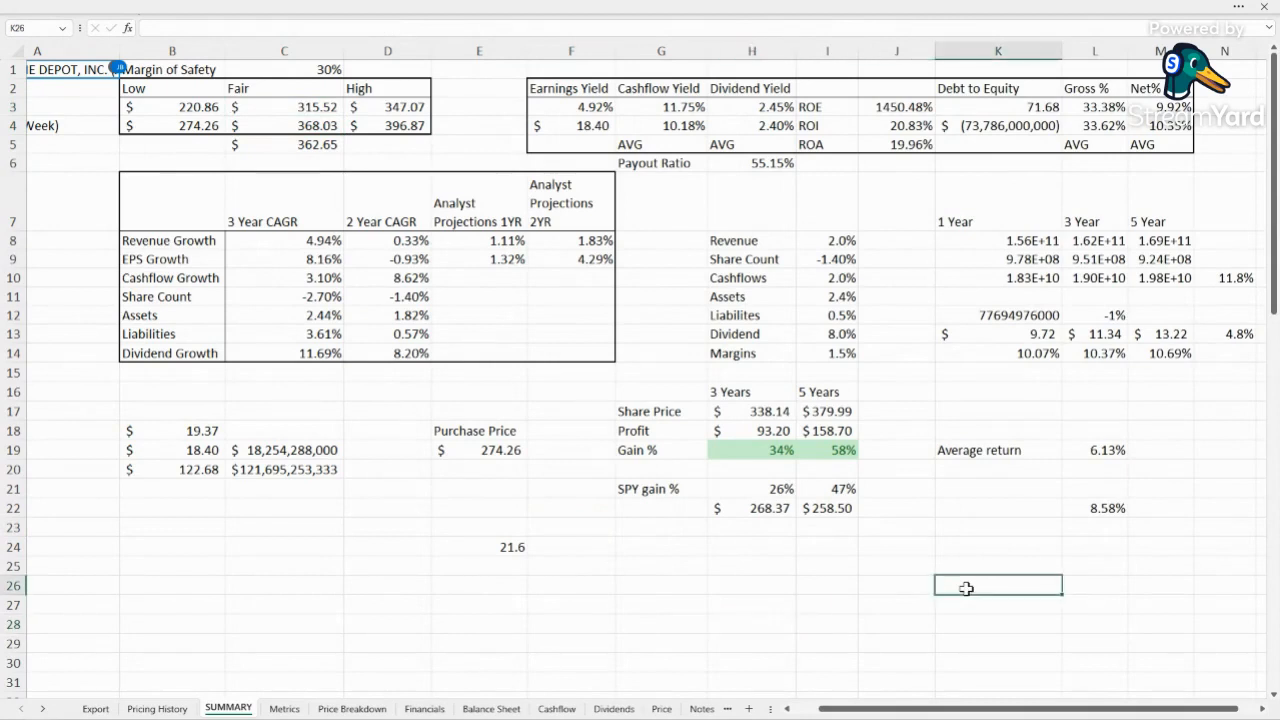
pyautogui.click(660, 564)
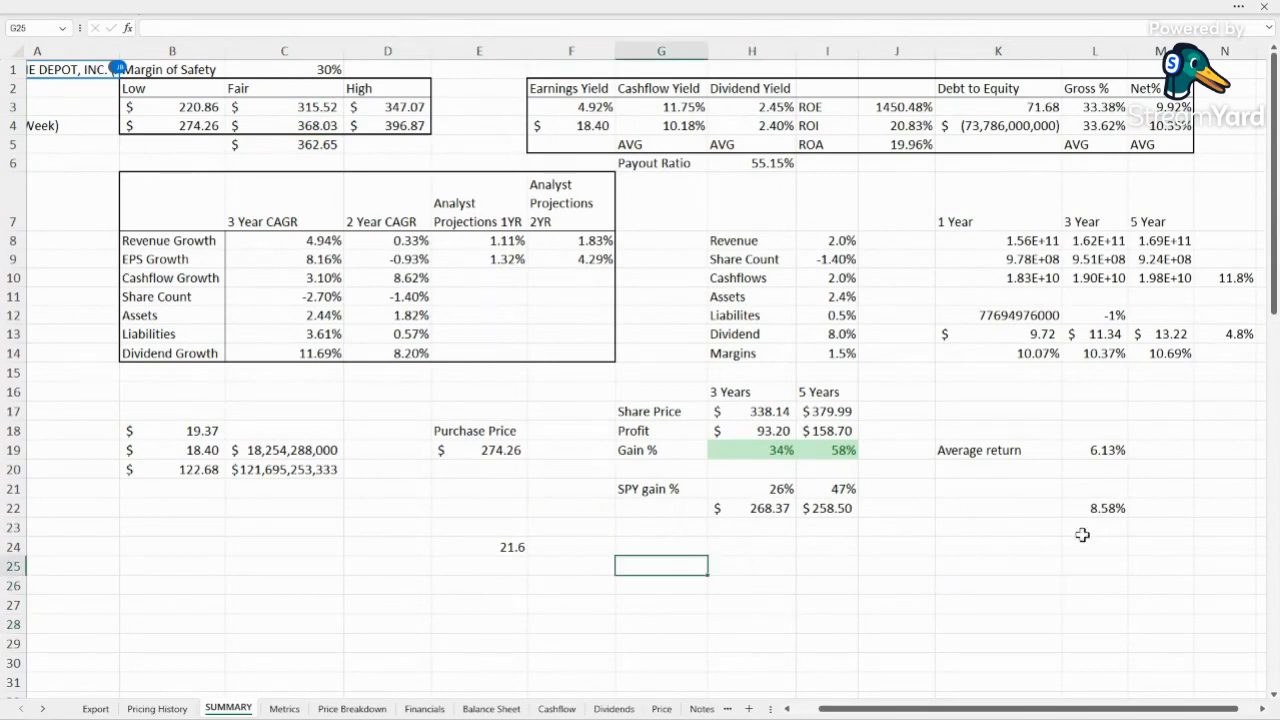
pyautogui.click(1094, 508)
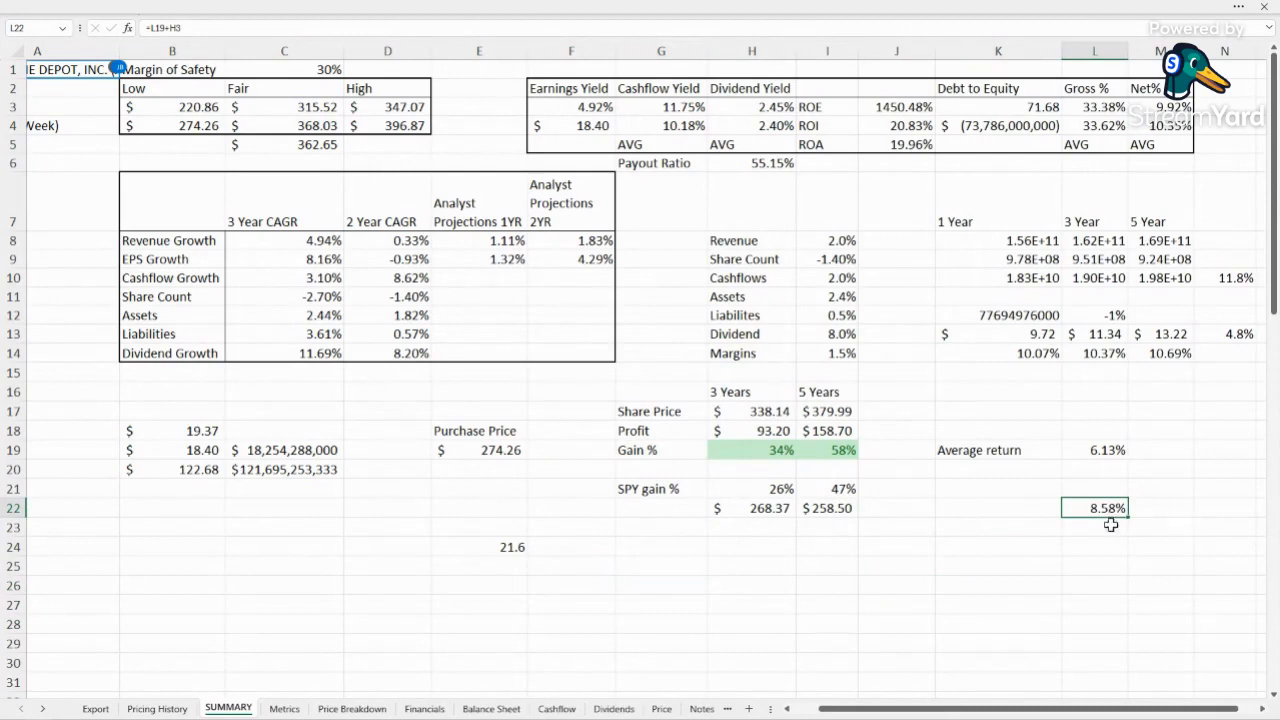
pyautogui.moveTo(1072, 488)
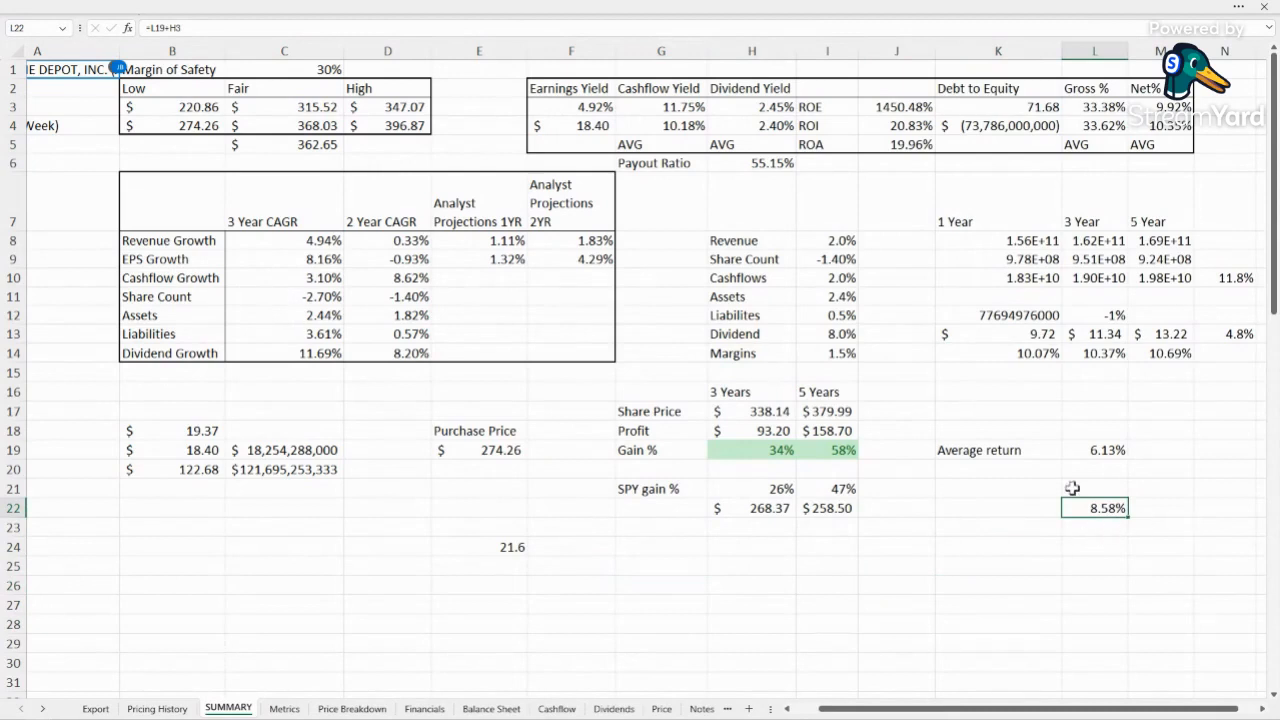
pyautogui.click(896, 334)
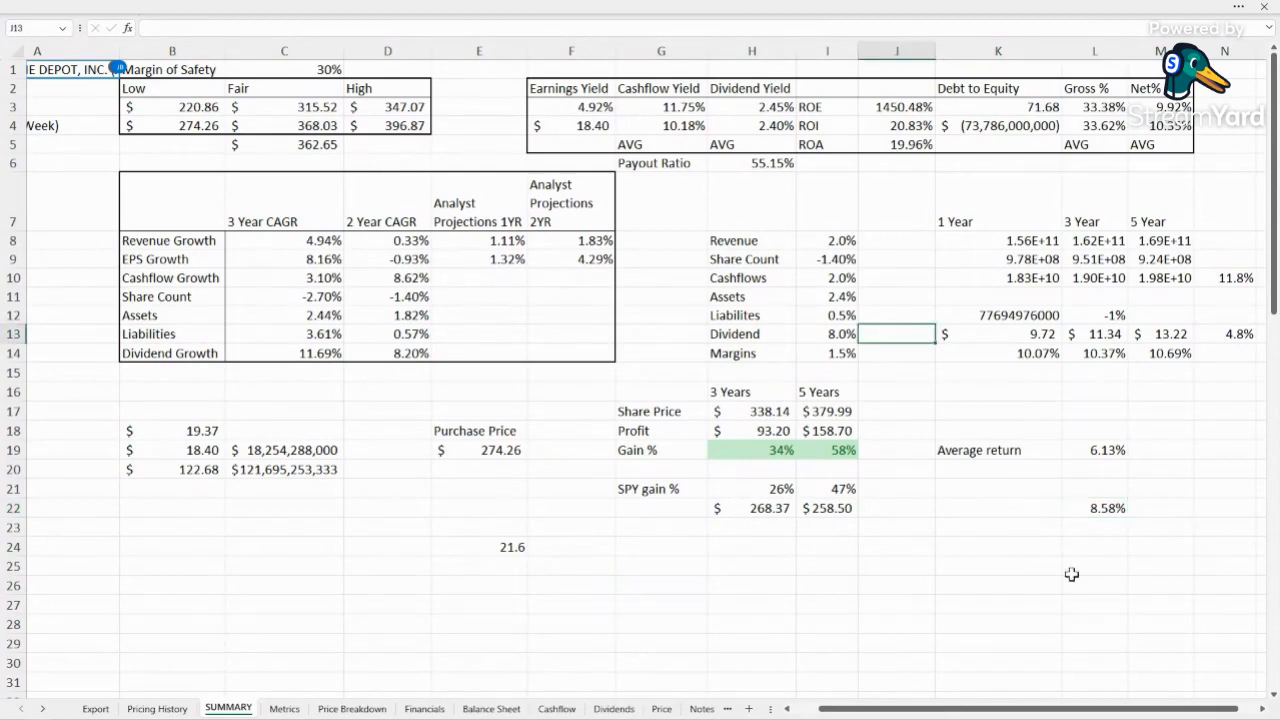
pyautogui.click(1094, 566)
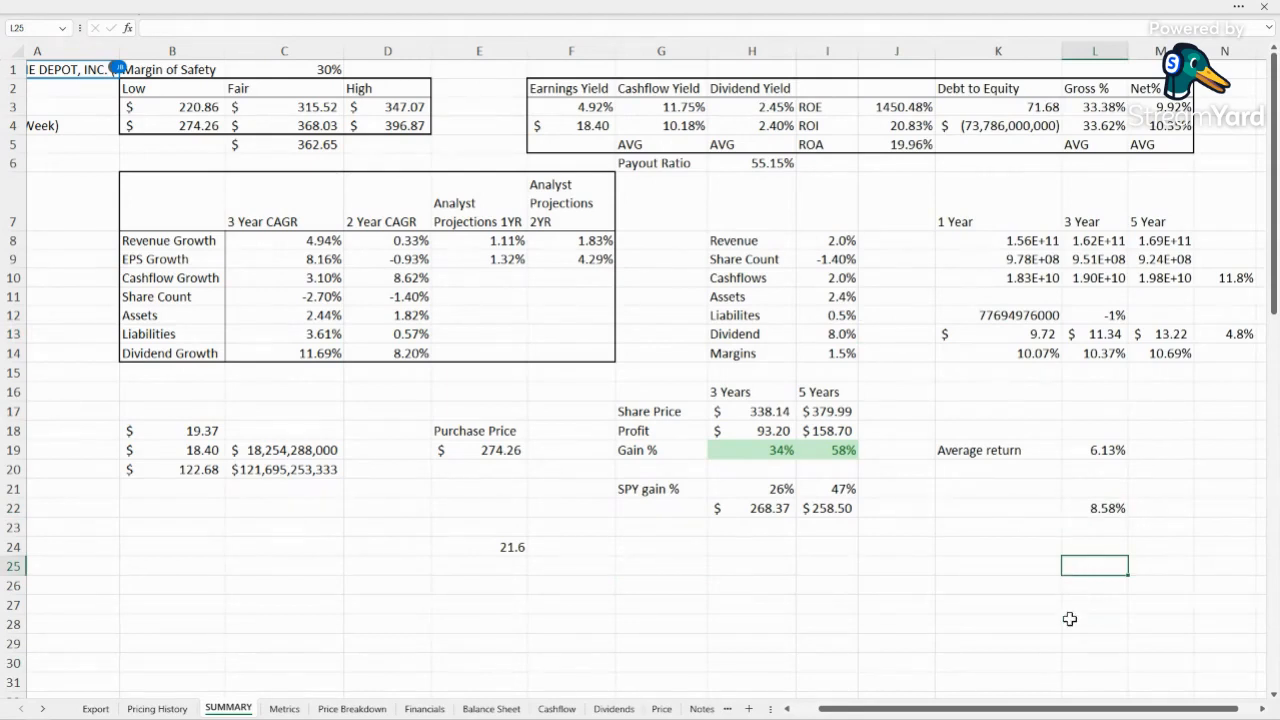
pyautogui.click(896, 240)
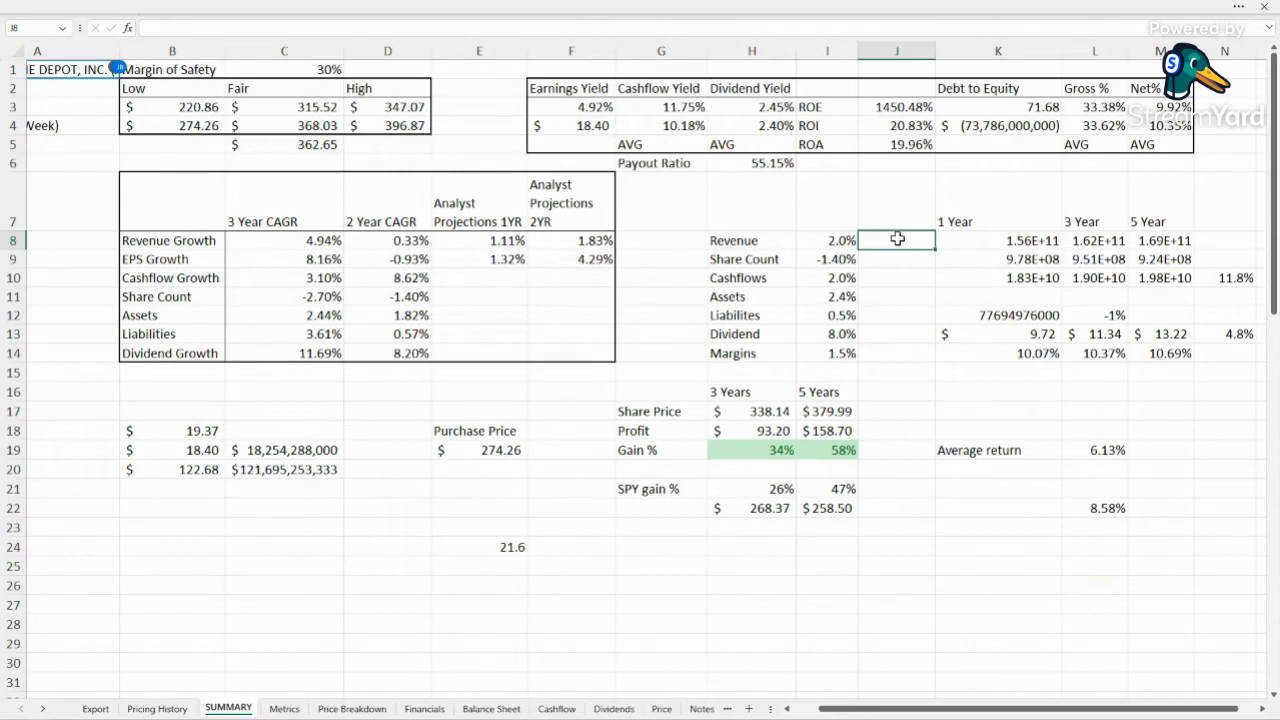
pyautogui.moveTo(678, 590)
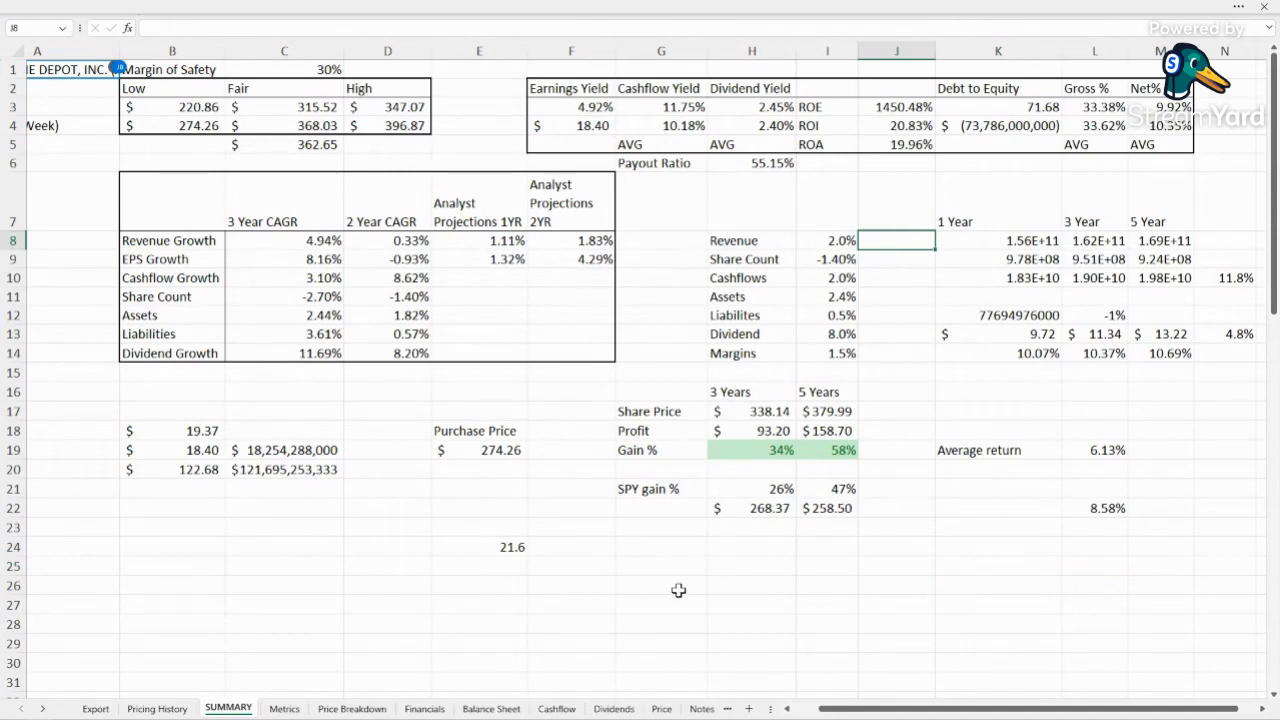